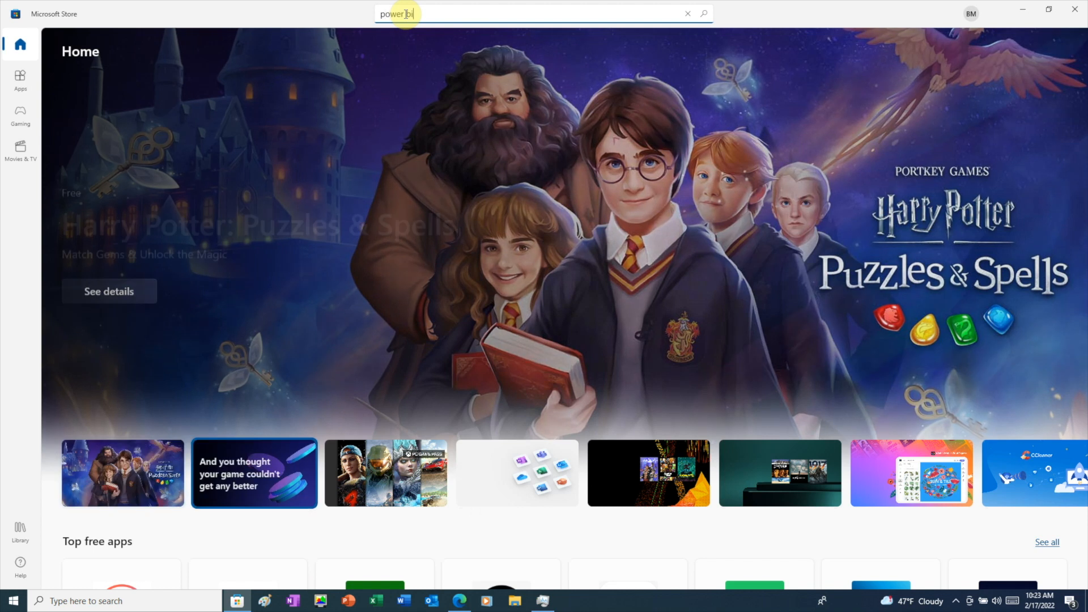
Run the Microsoft Store search for 'power bi'
key(Return)
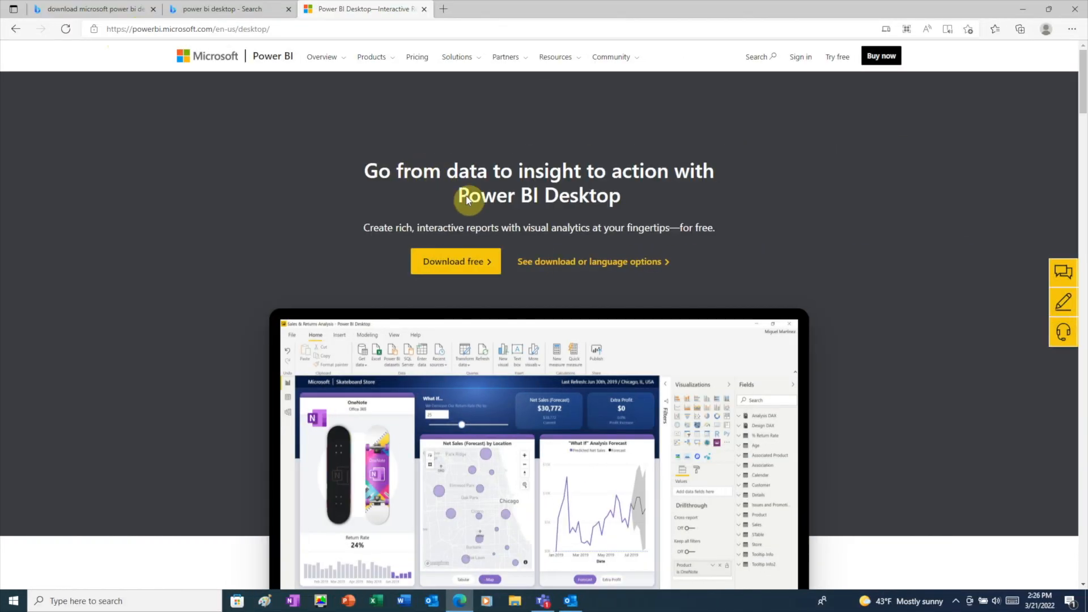
Go from the free Power BI Desktop page to the Download Center installer list
click(455, 262)
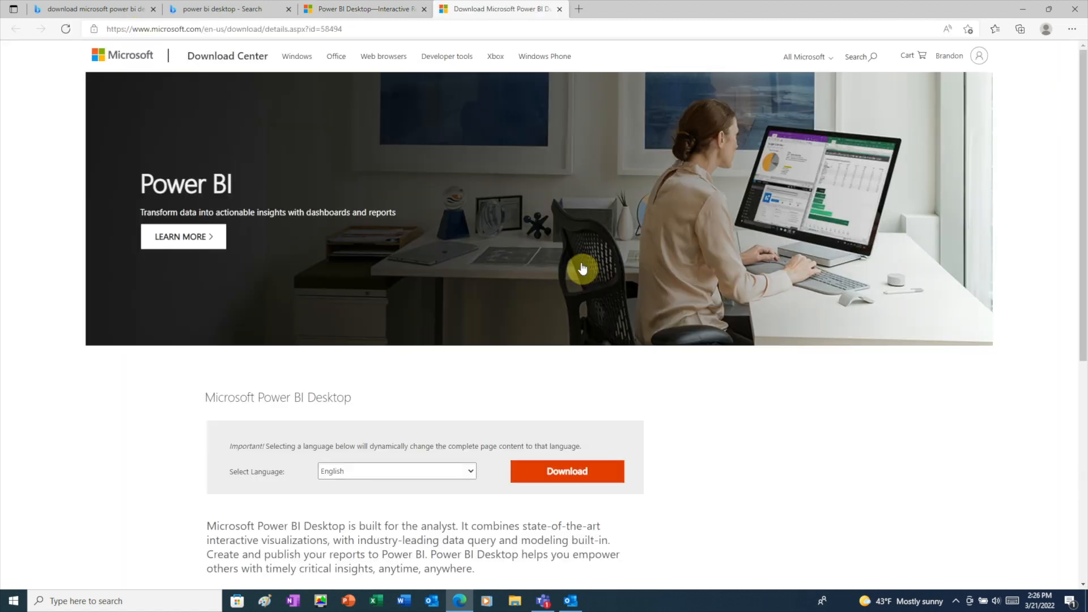
mouse_move(521, 412)
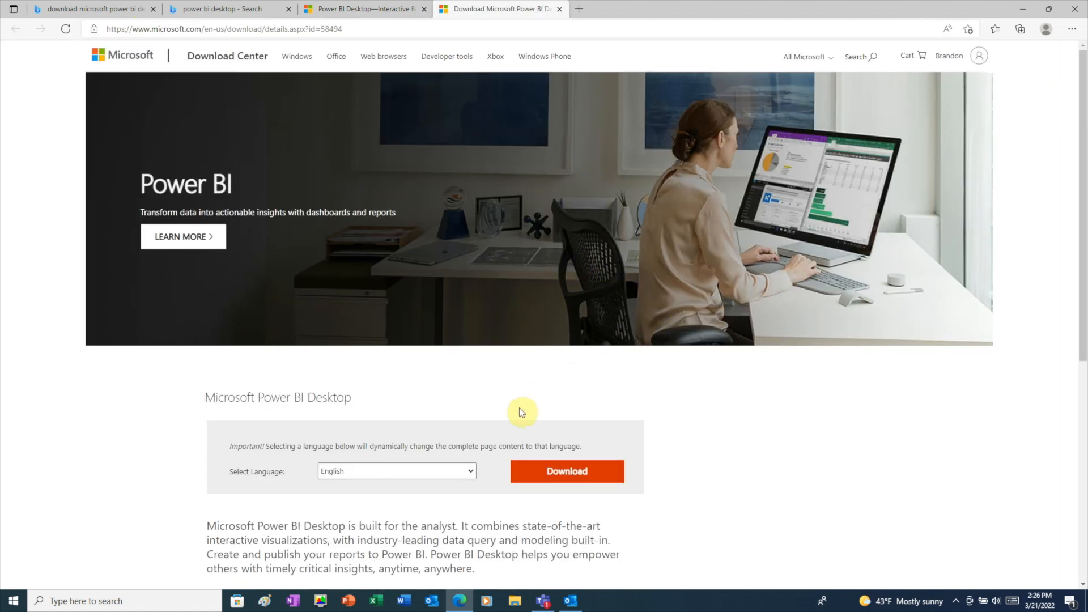
mouse_move(566, 471)
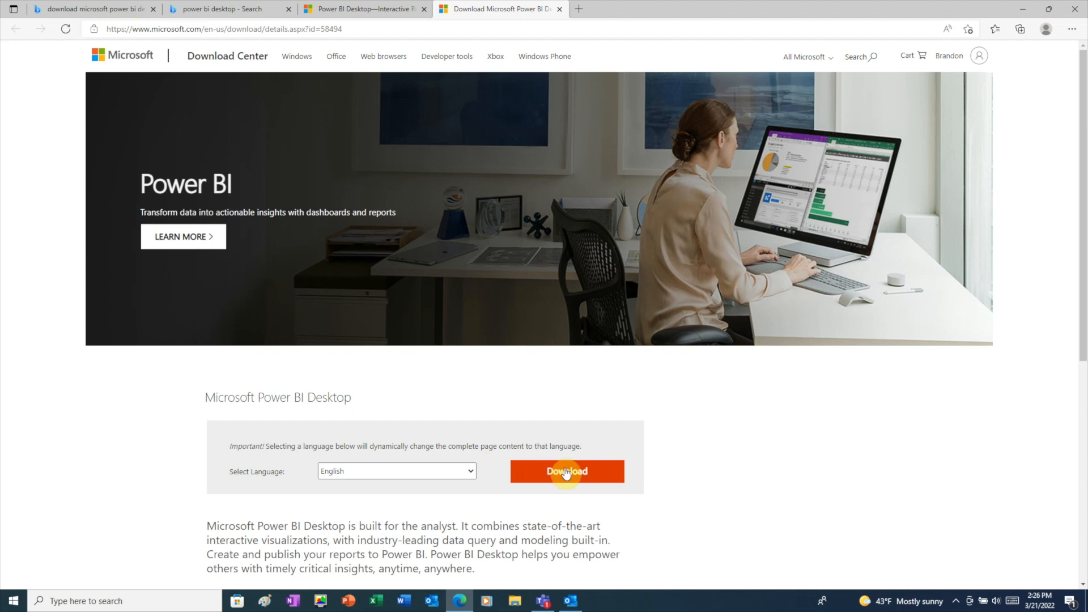
click(566, 470)
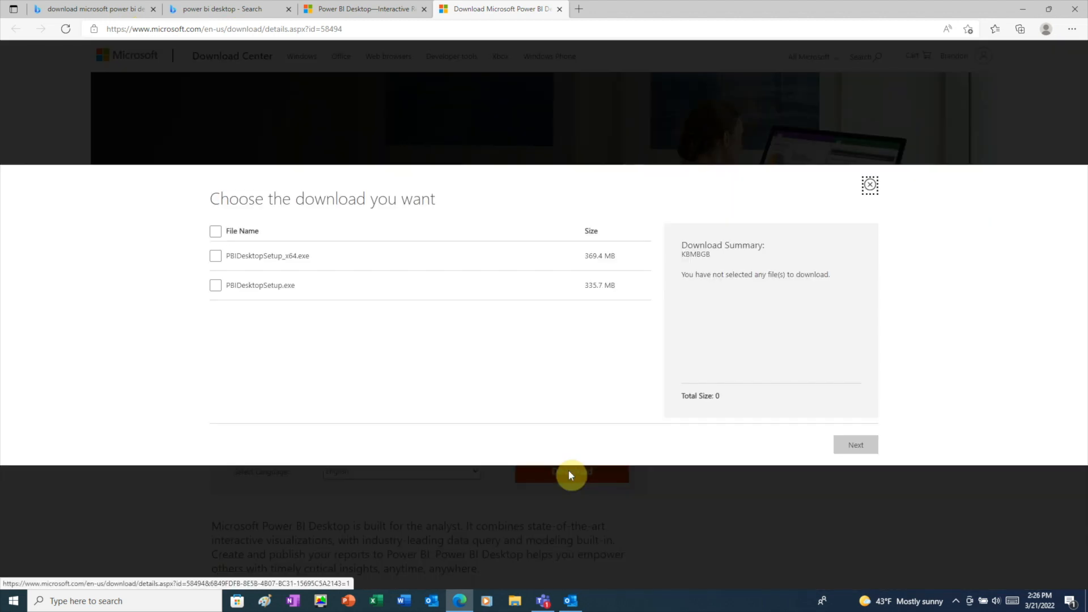
mouse_move(262, 285)
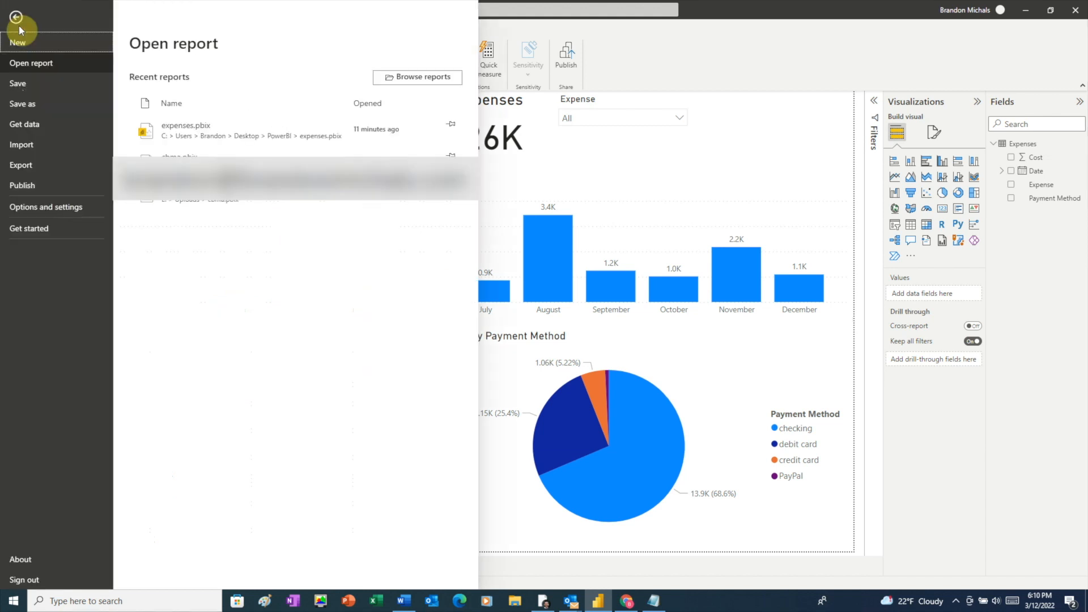
Close the File options and go back to the expenses report canvas
click(21, 164)
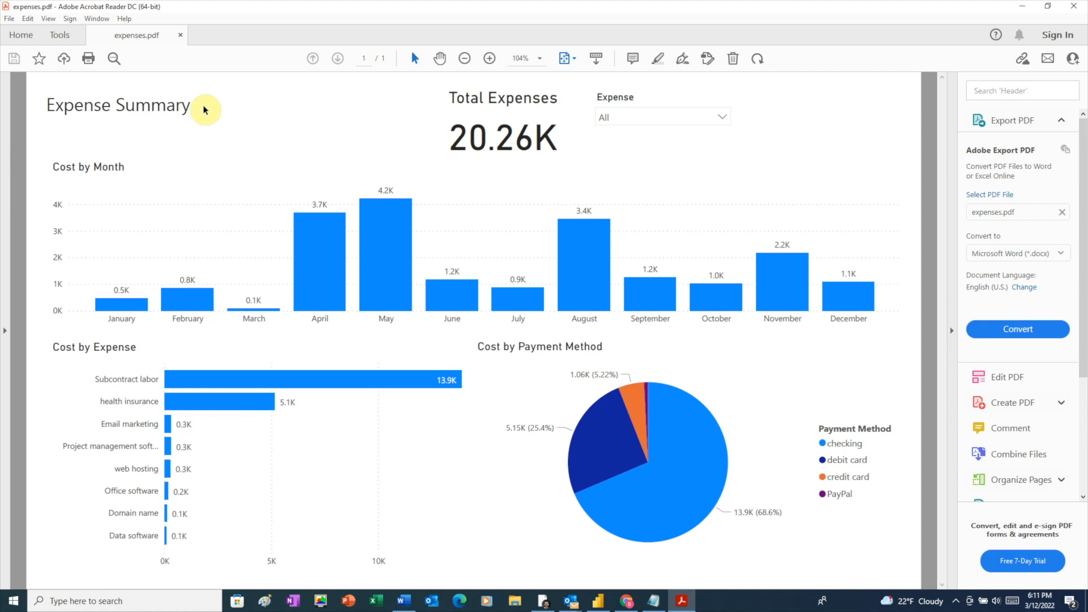
click(597, 600)
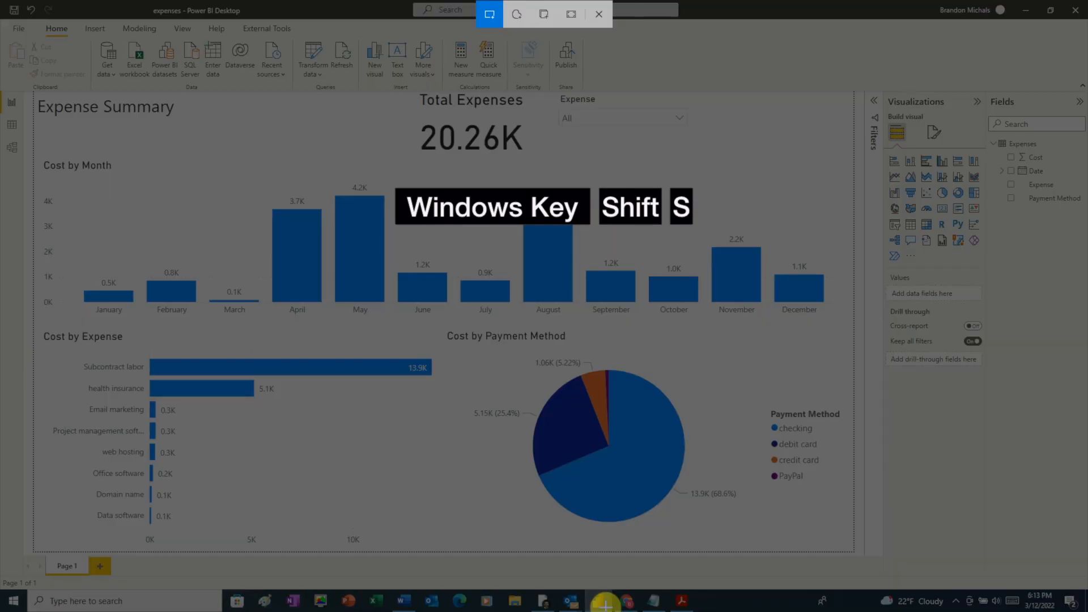
Snip the Expense Summary report region from its top-left to bottom-right corner
key(win+shift+s)
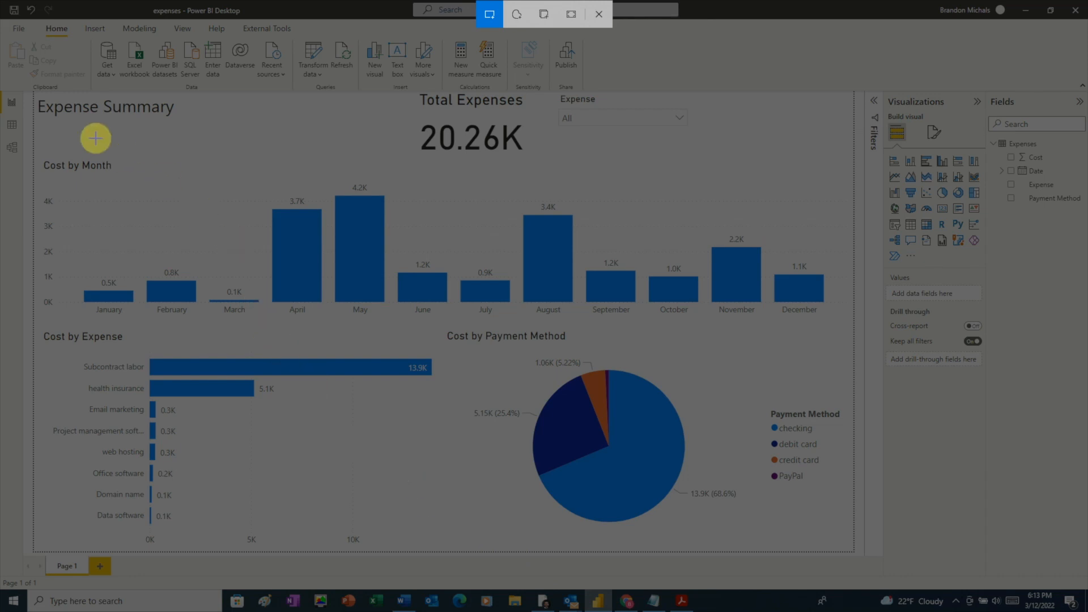
click(596, 13)
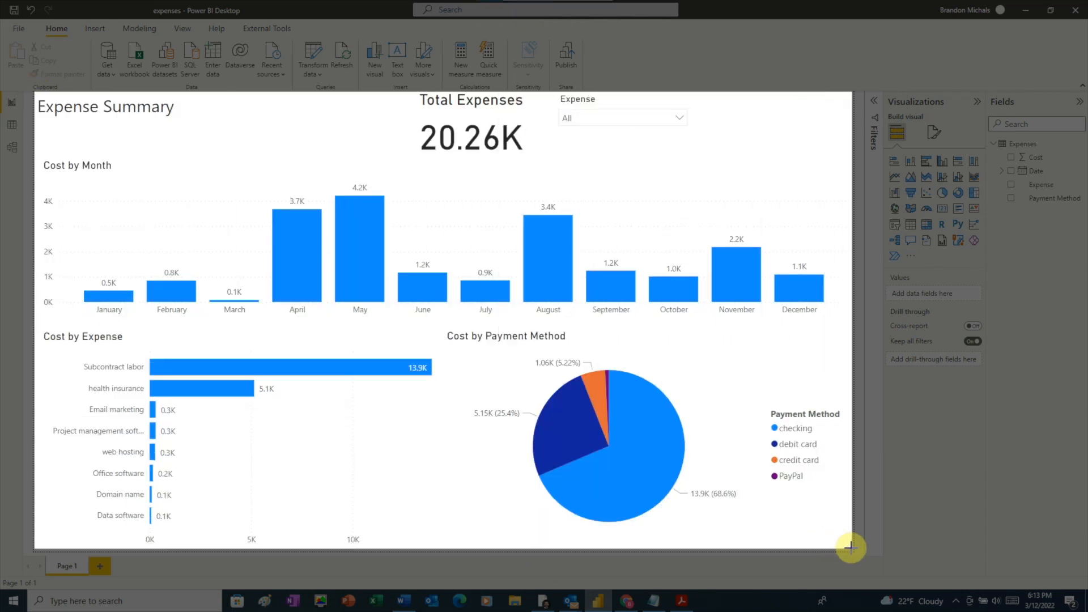
click(607, 444)
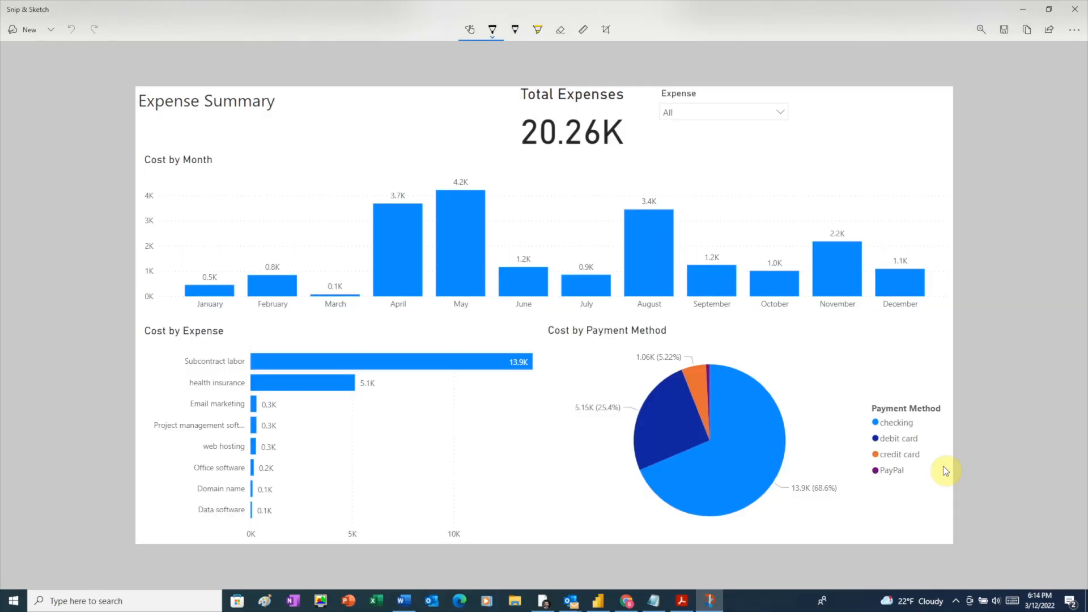
mouse_move(399, 421)
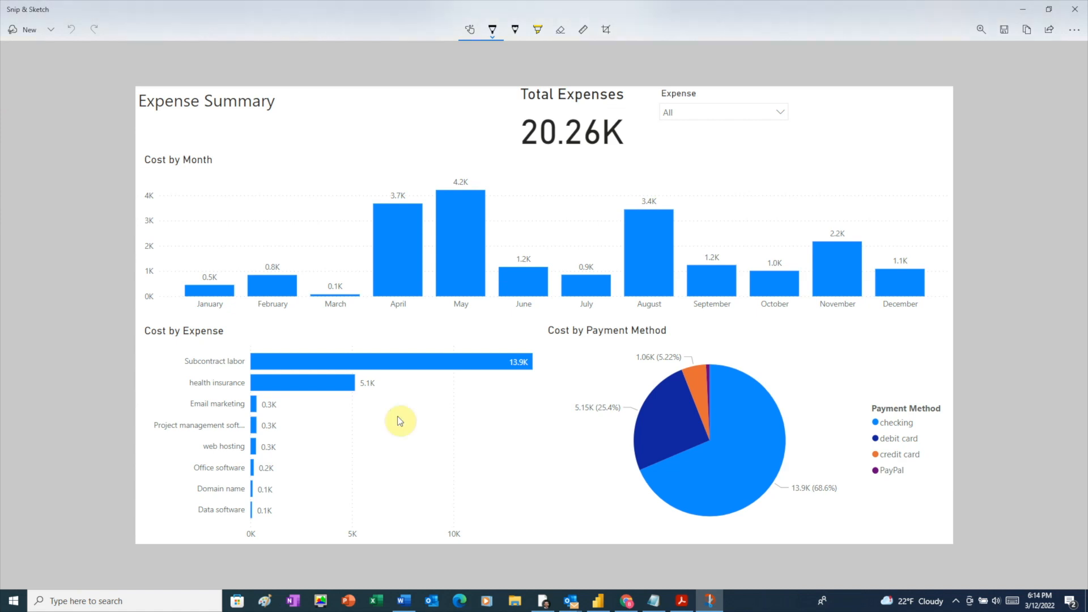
mouse_move(375, 591)
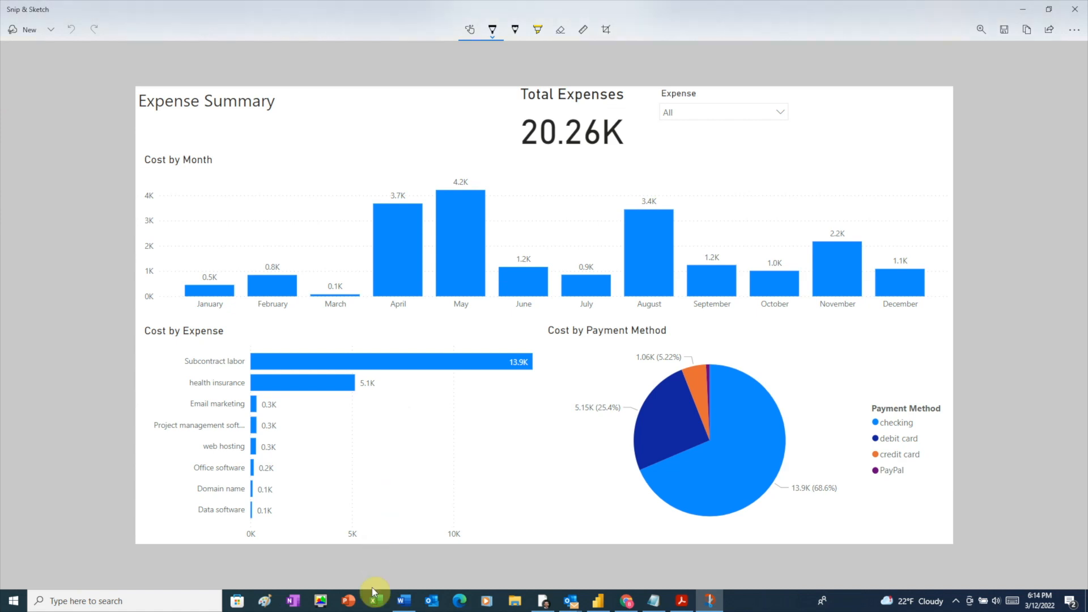
Paste the report snip into Word's Document1 and select the picture
click(403, 600)
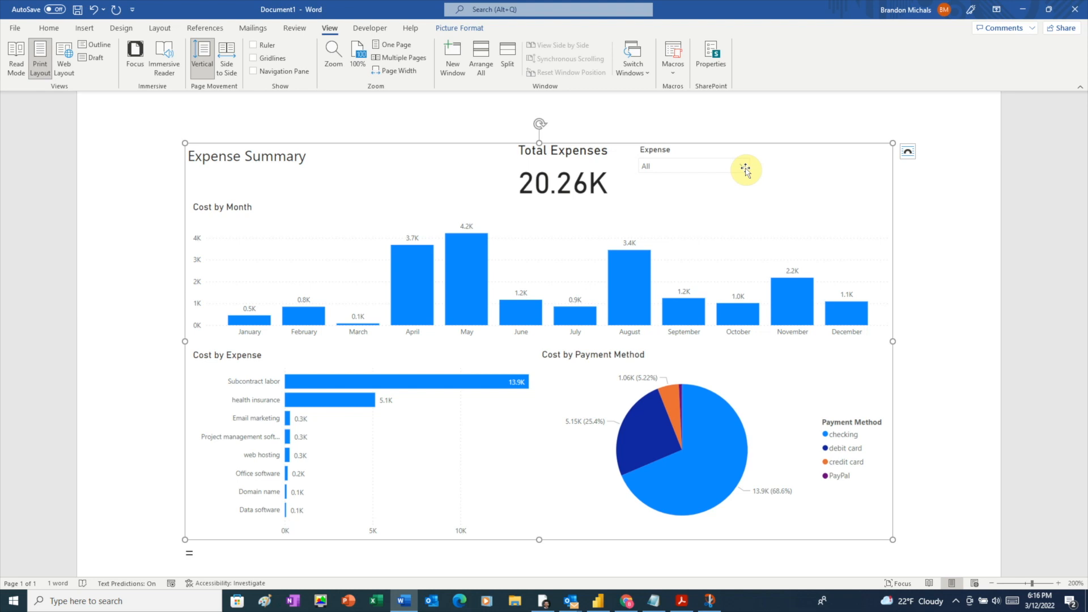
click(625, 600)
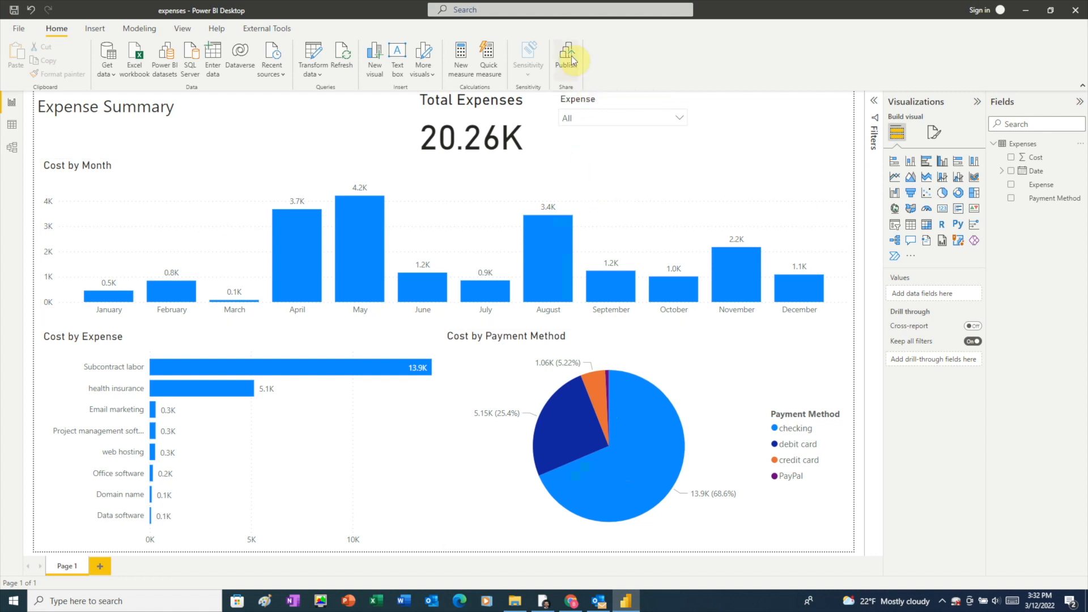
Publish the expenses report, submit the sign-in email, and follow the sign-up link
click(565, 56)
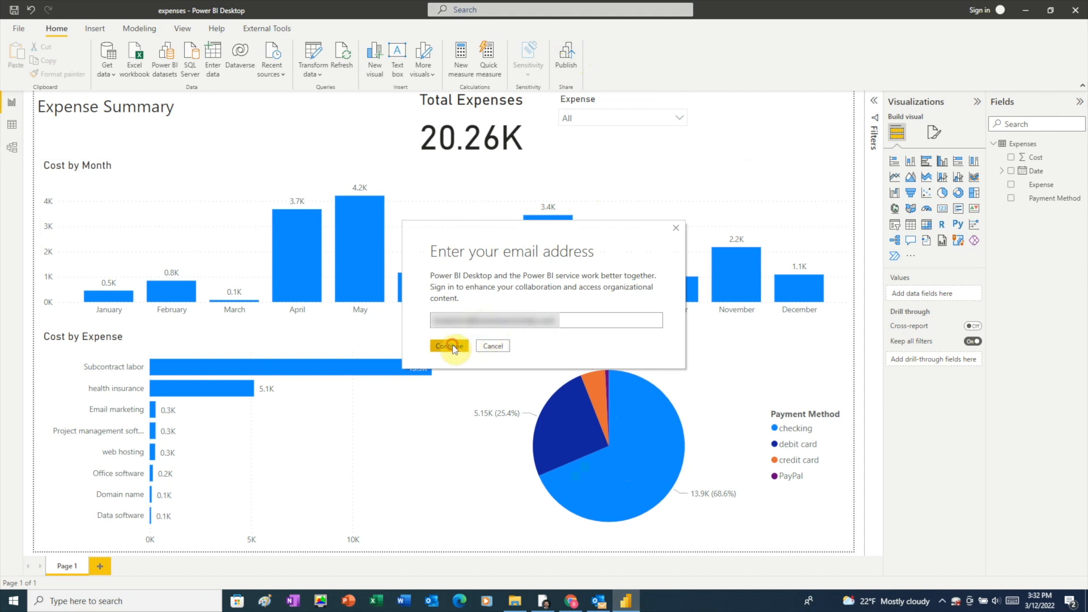
click(448, 346)
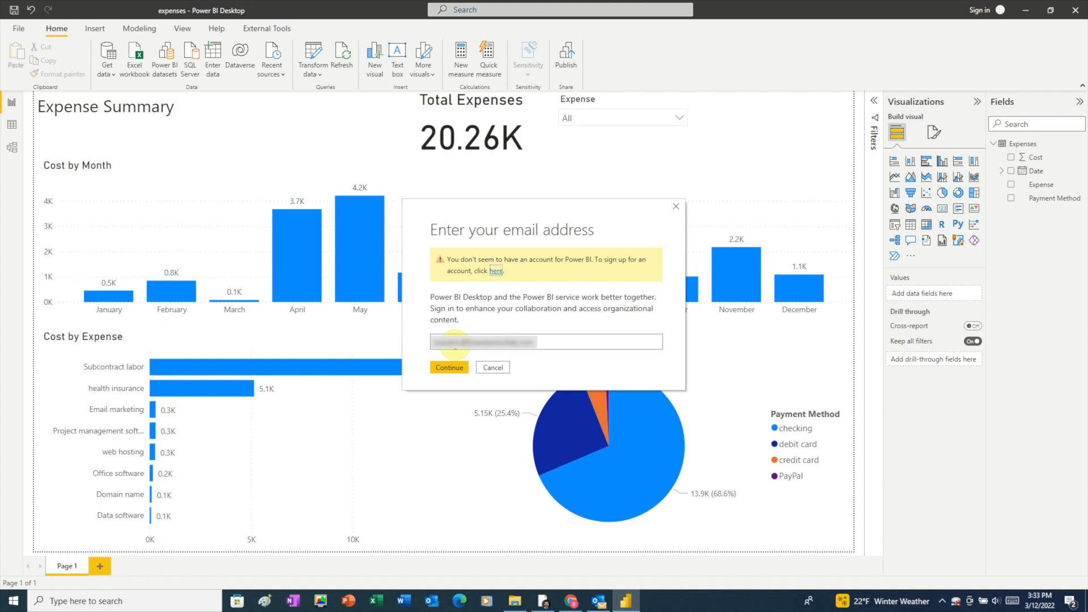
mouse_move(495, 271)
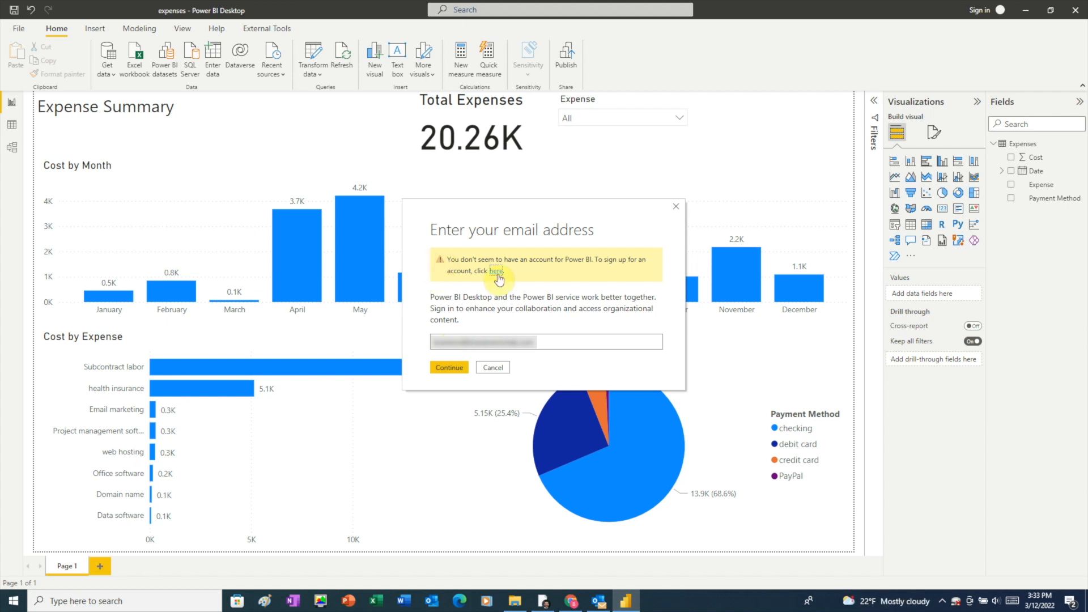
click(495, 271)
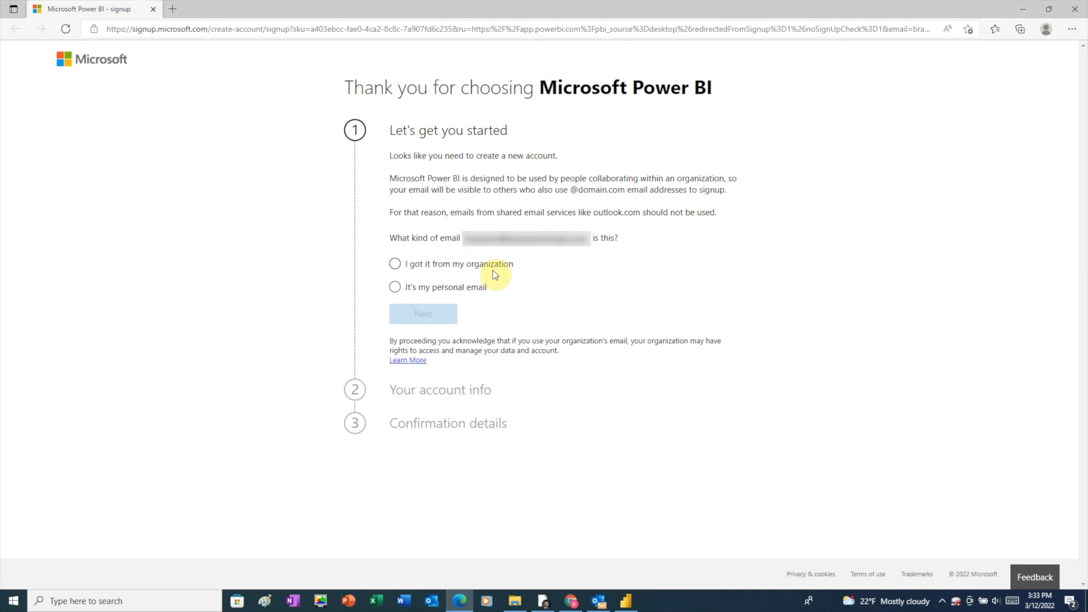
click(394, 264)
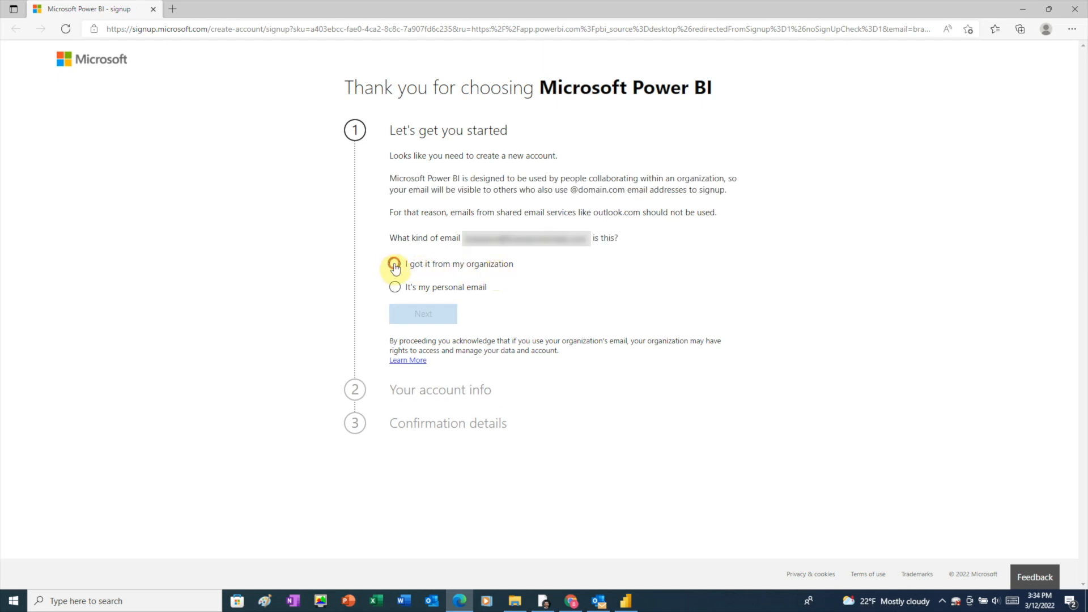
click(394, 264)
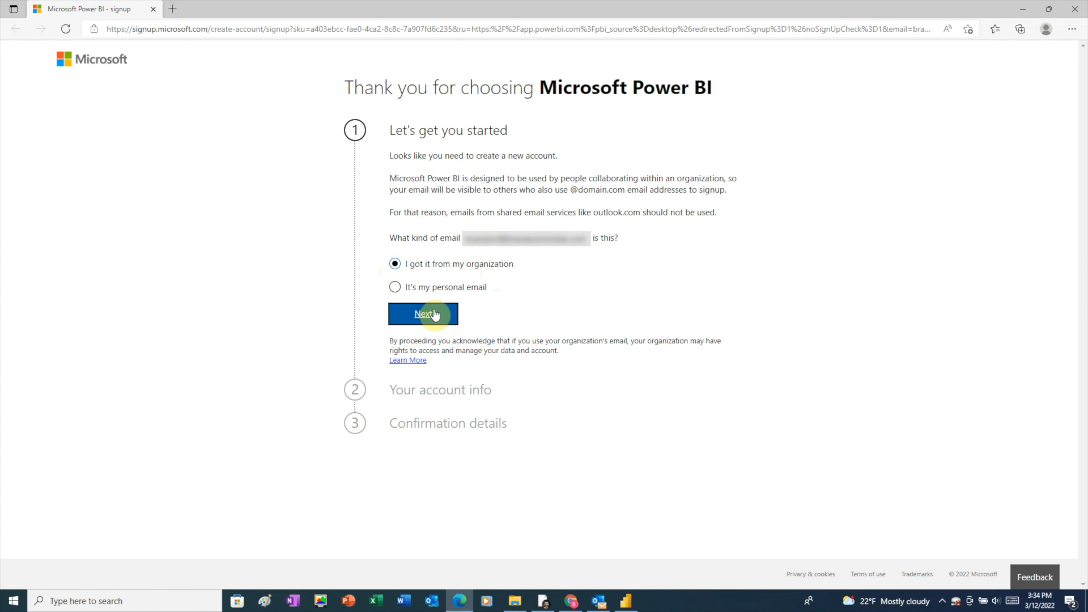
click(423, 313)
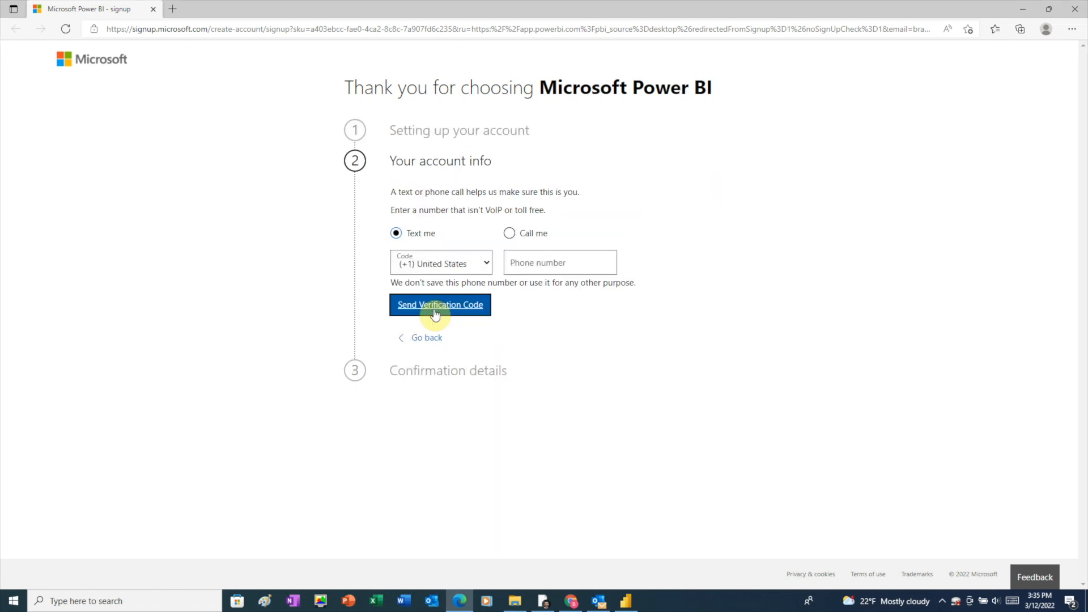
mouse_move(494, 281)
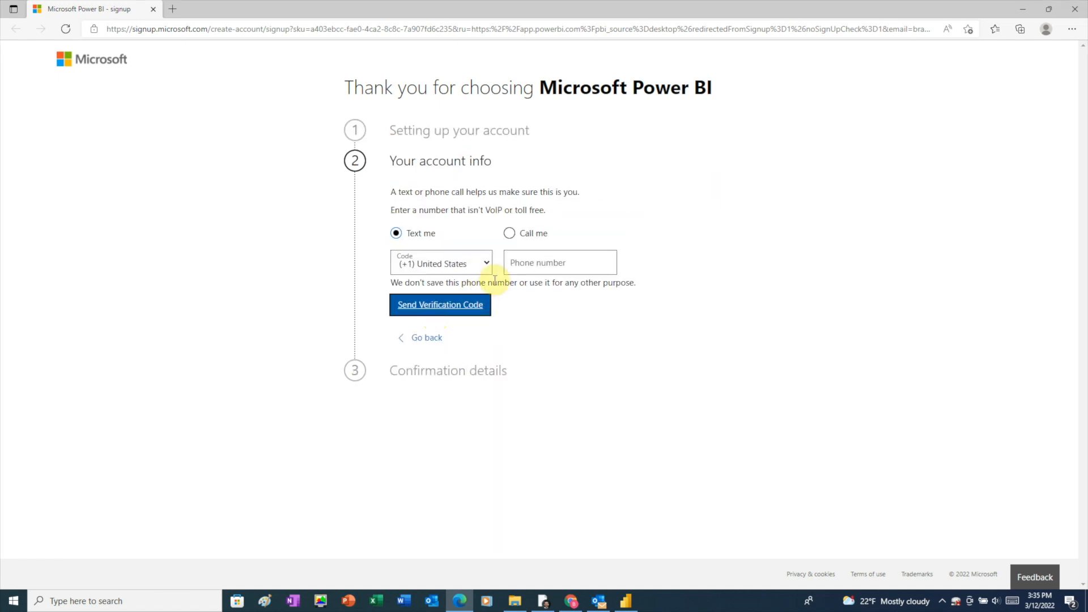
click(560, 262)
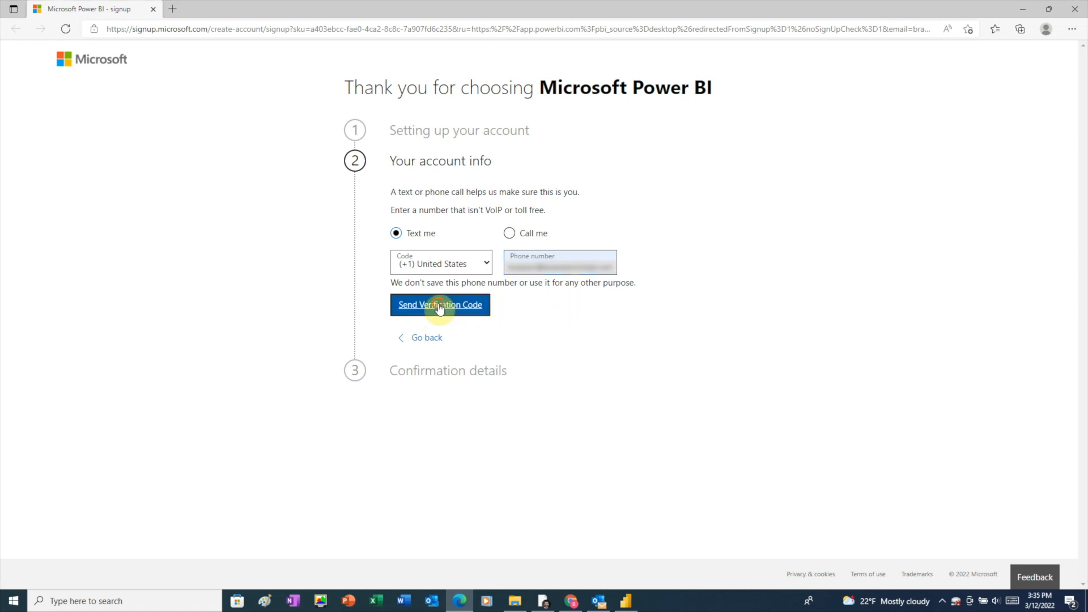
click(439, 305)
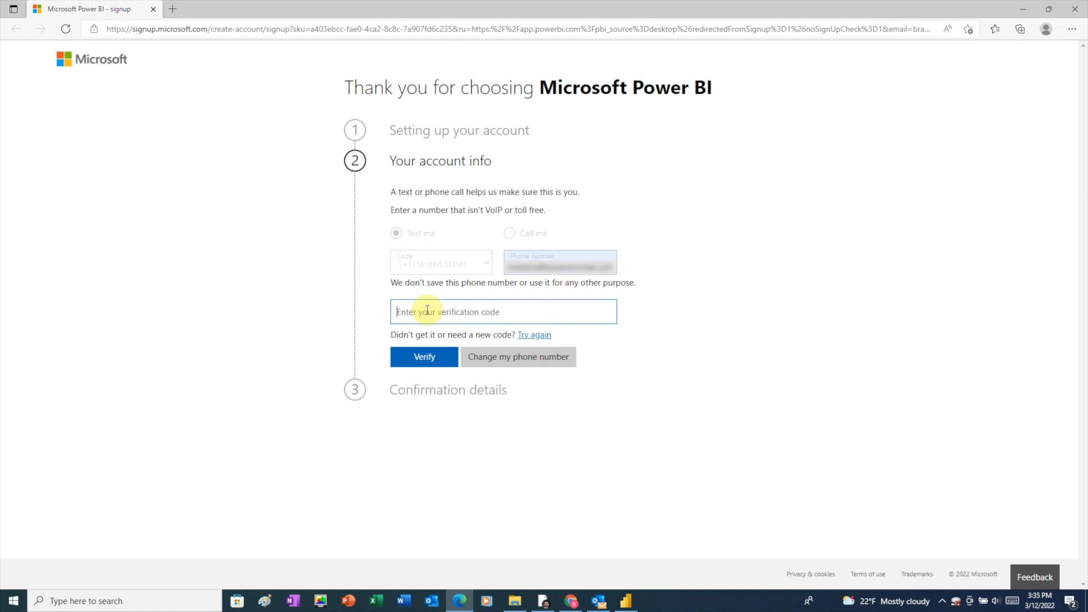
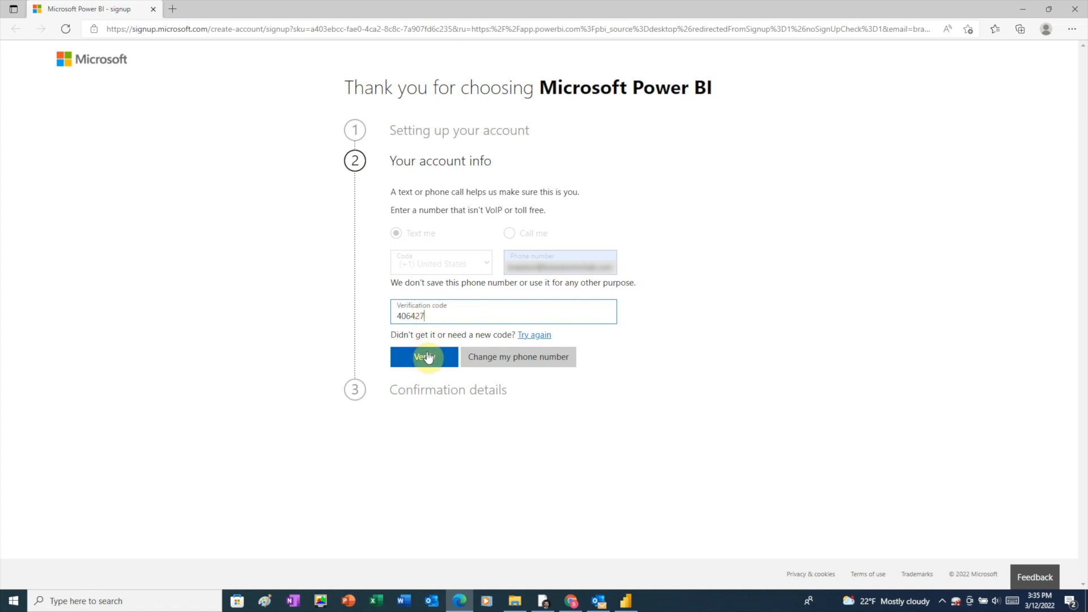
click(424, 356)
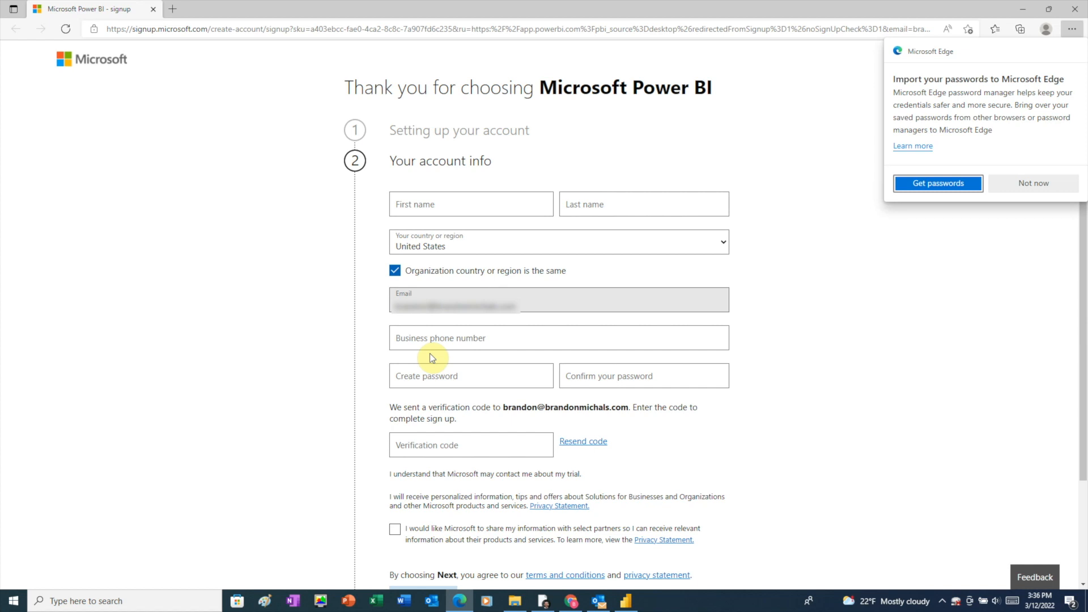
click(470, 444)
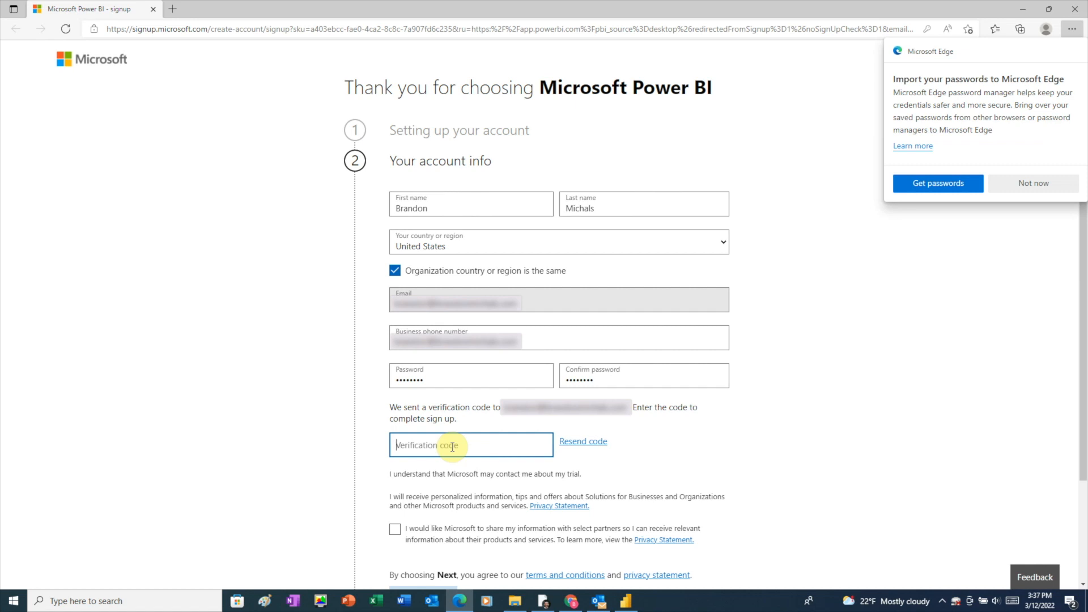
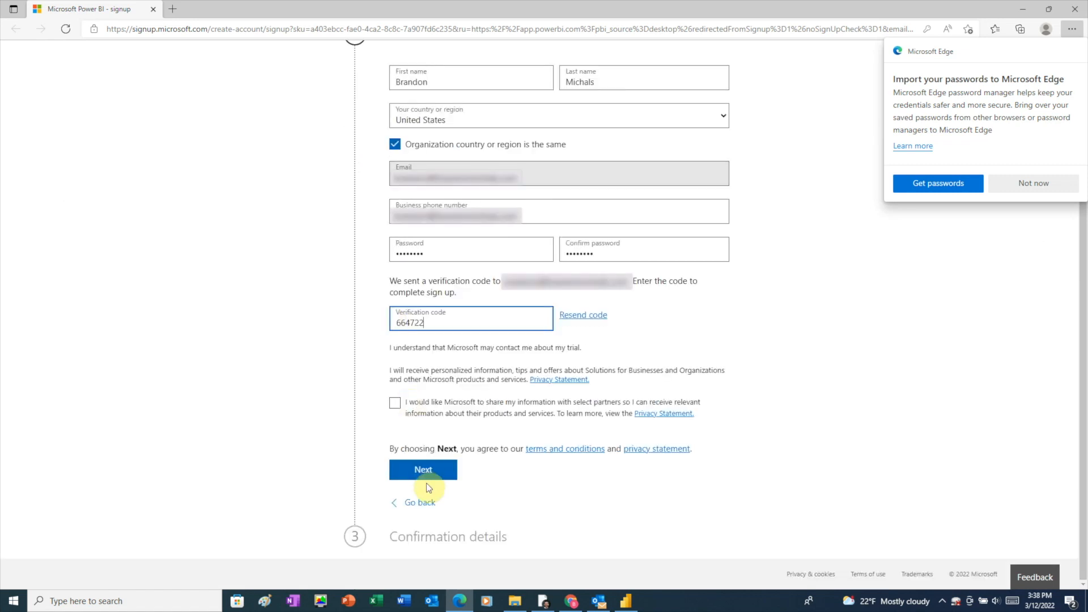
click(422, 469)
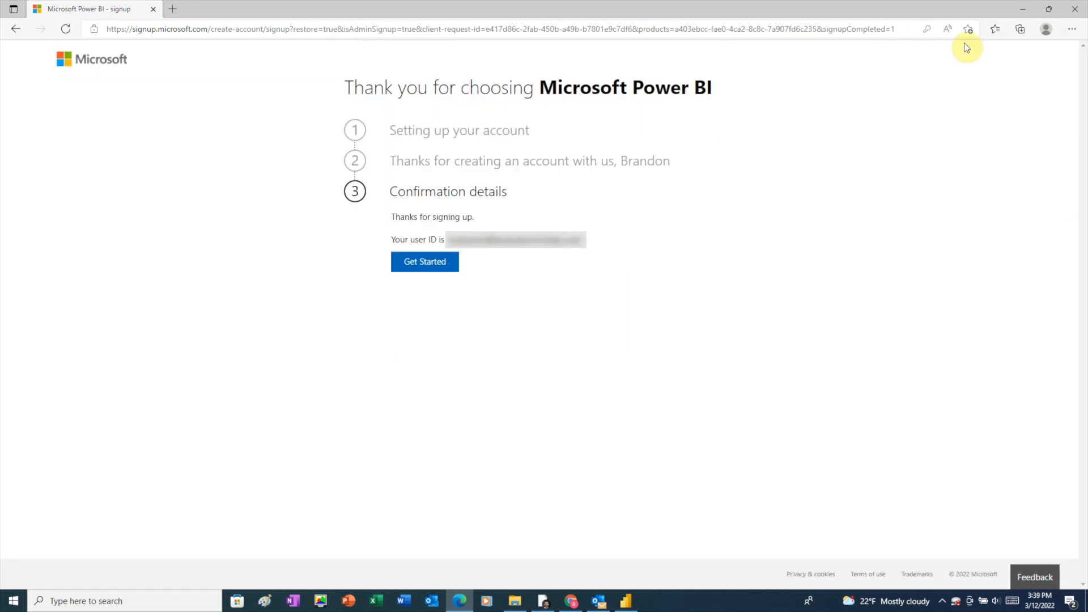
mouse_move(593, 202)
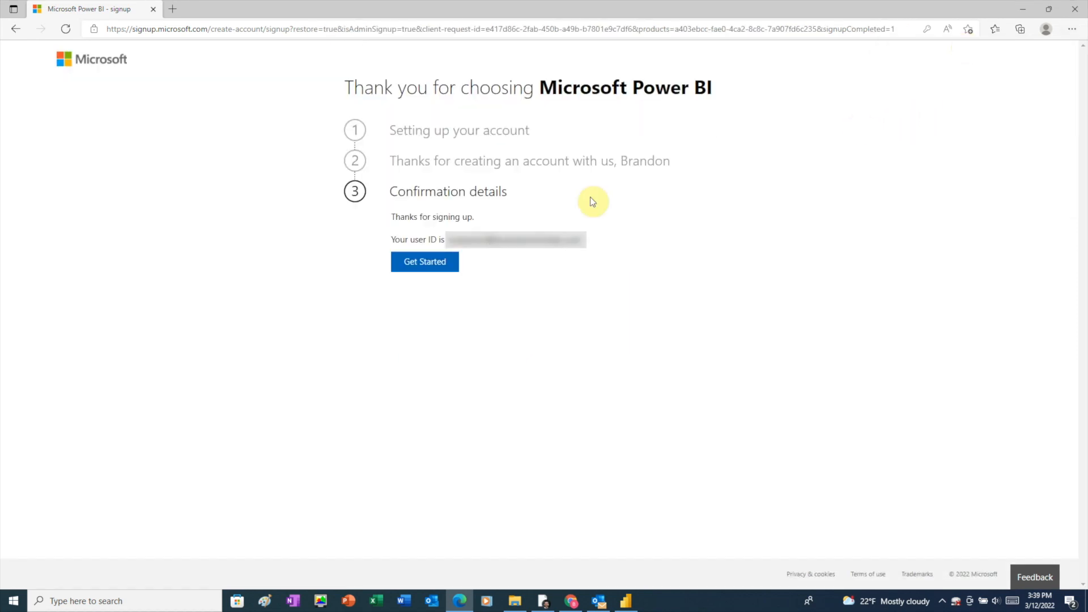
click(424, 262)
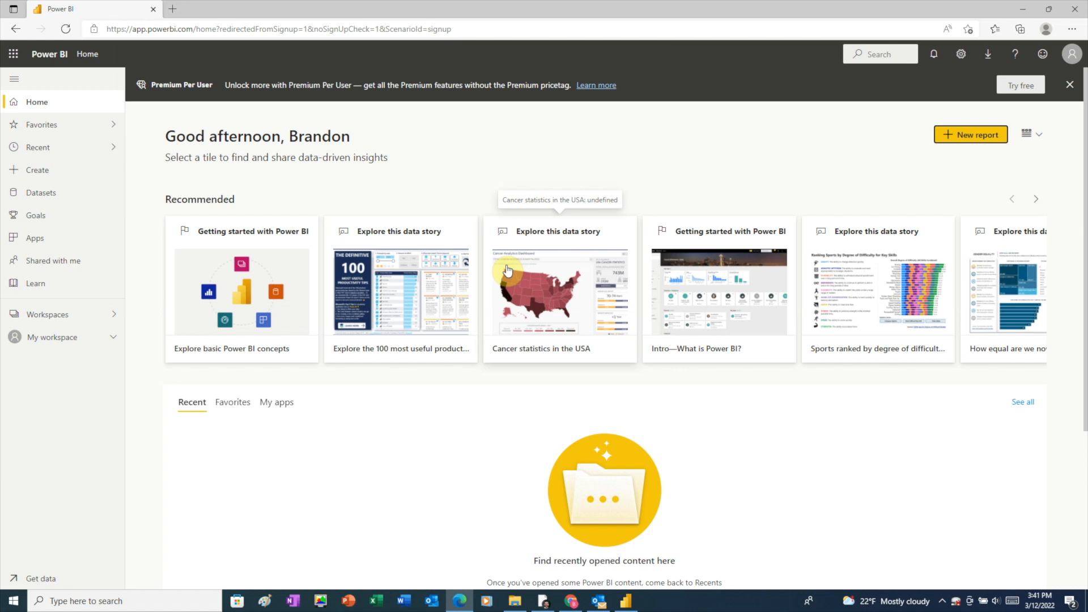
mouse_move(635, 170)
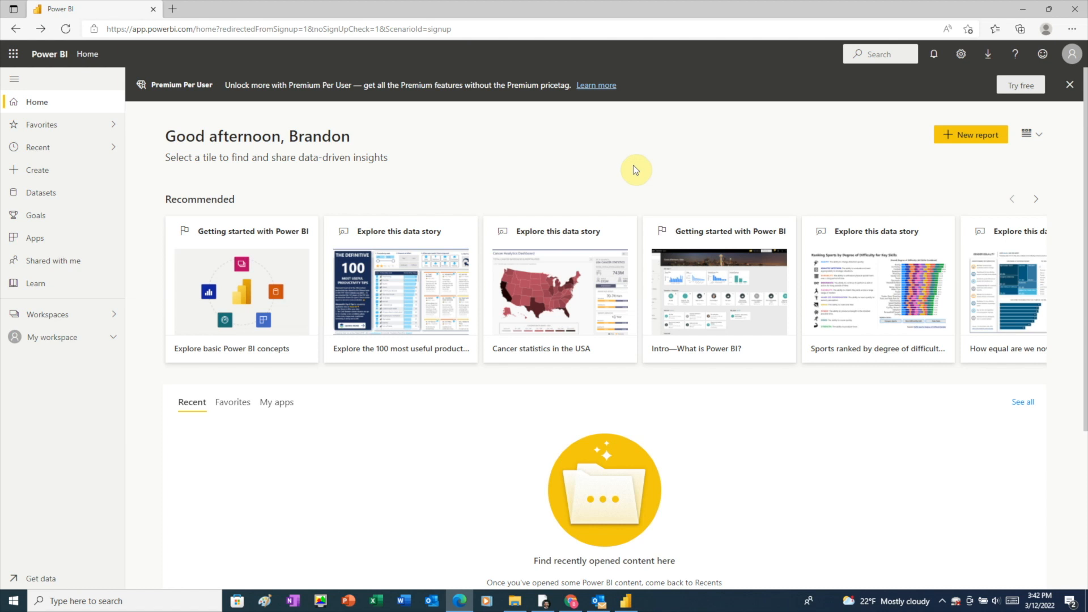
mouse_move(637, 591)
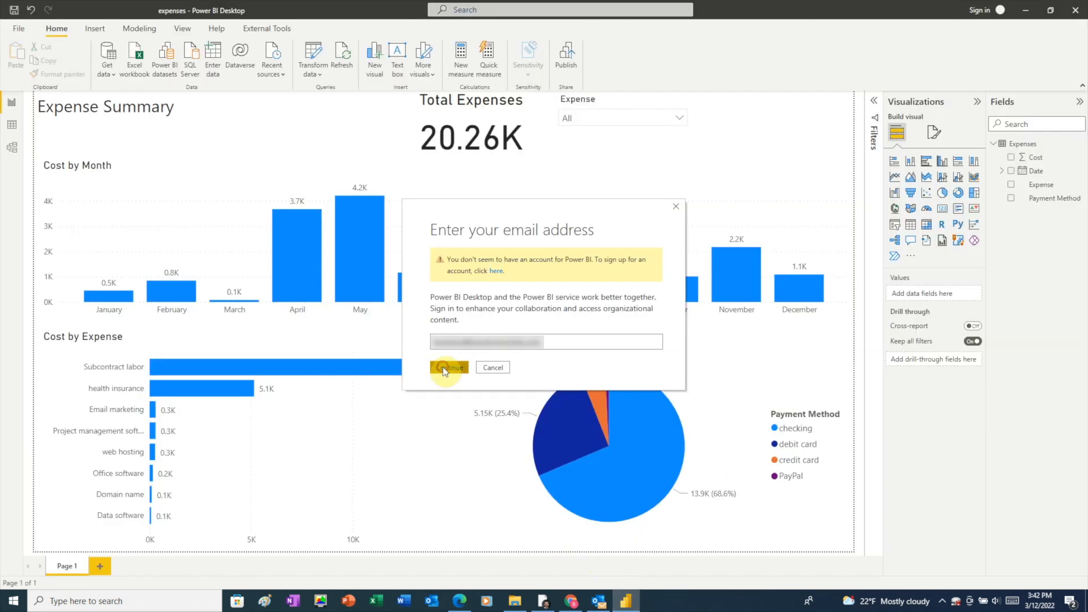
Sign in to Power BI Desktop with the new account's email and password
click(448, 367)
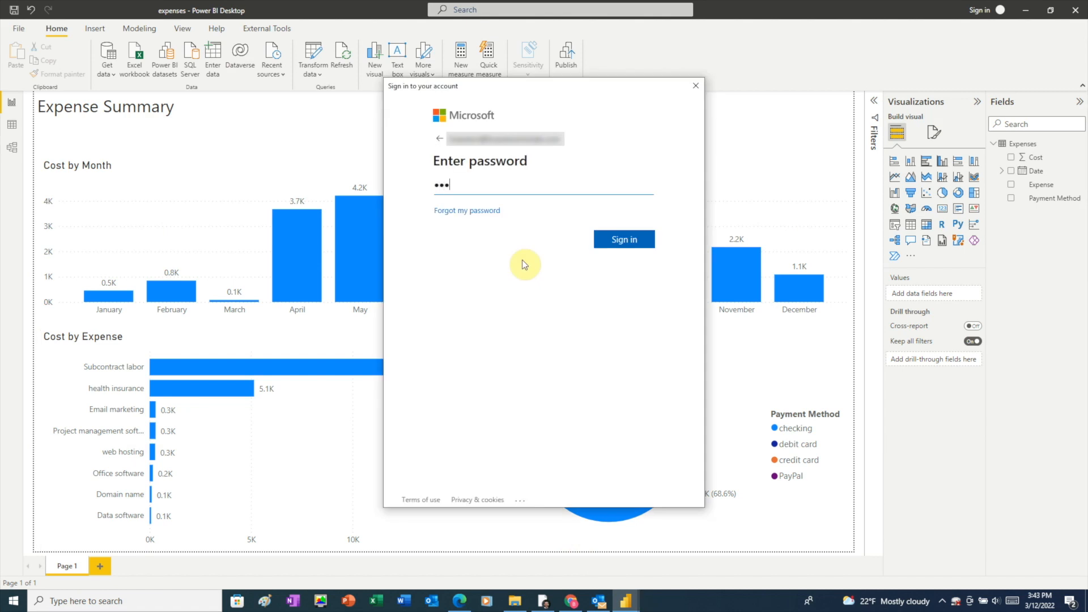
text(•••••)
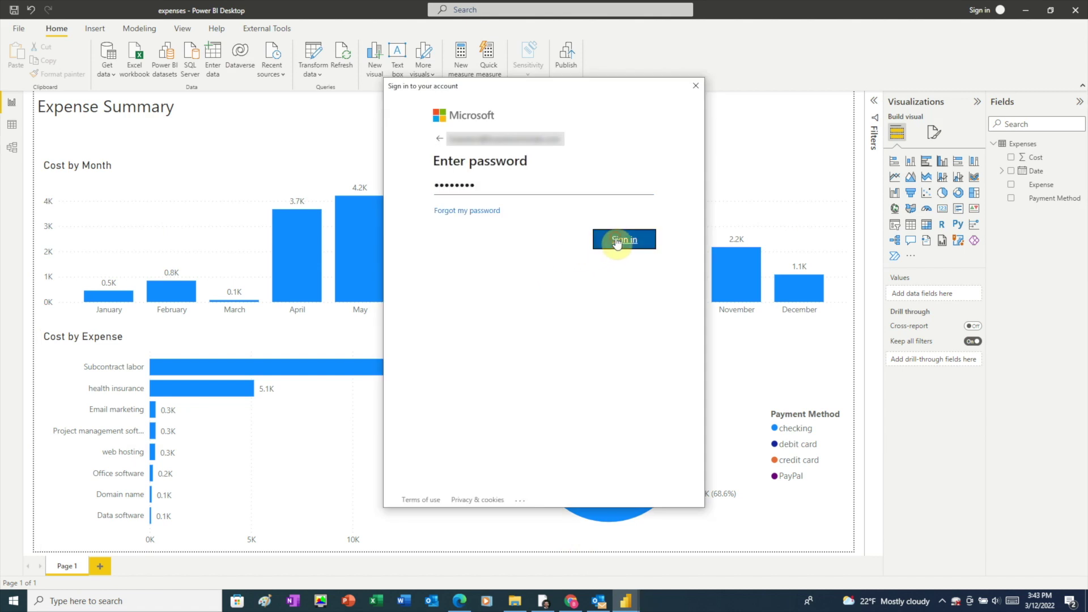
click(622, 240)
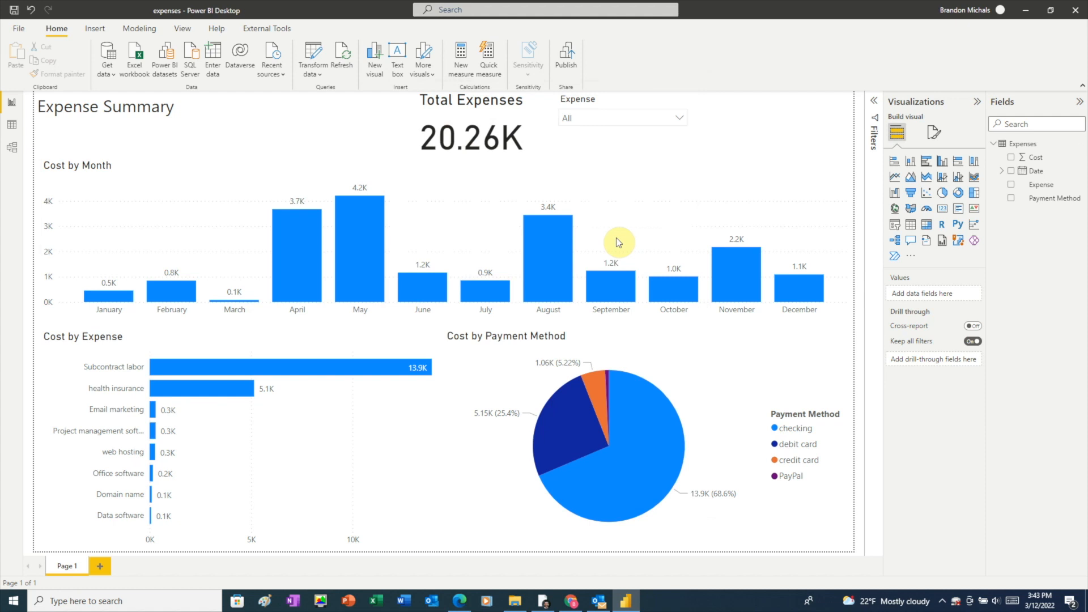
Publish the expenses report to My workspace
click(566, 56)
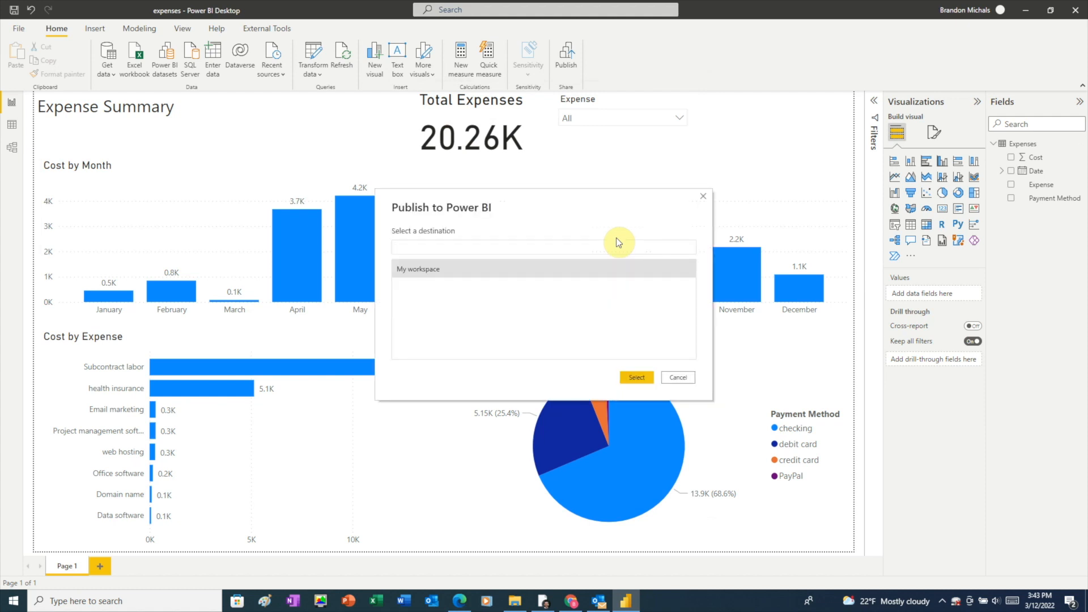
click(541, 246)
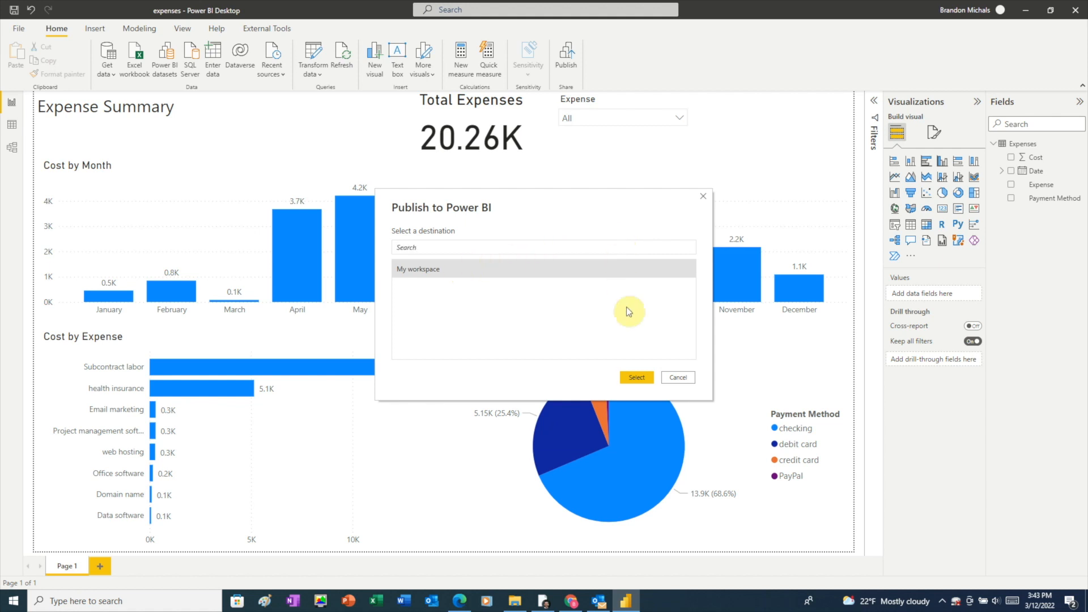
click(635, 377)
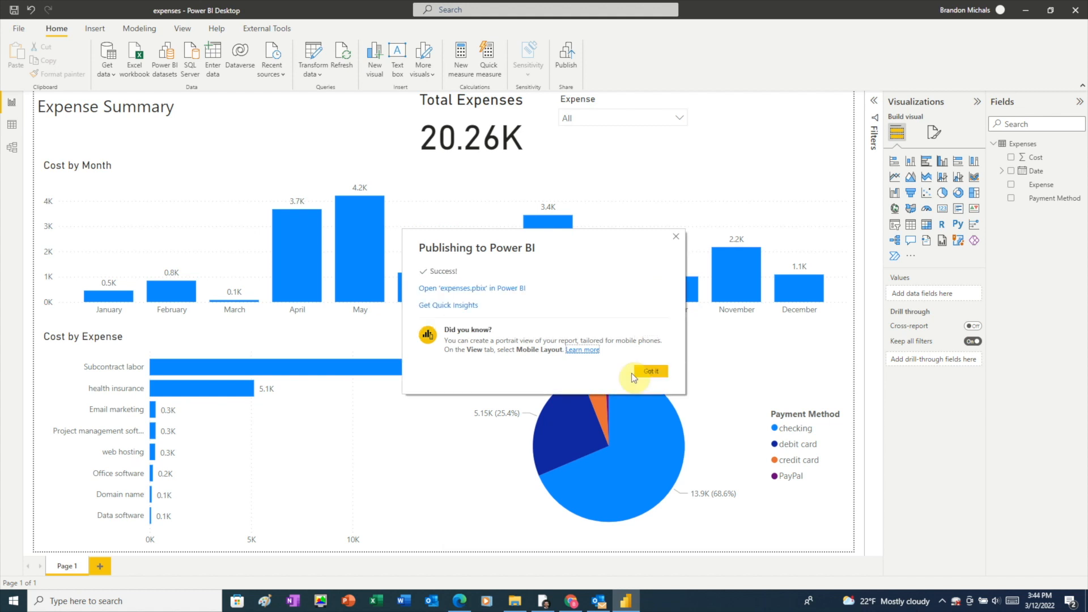
mouse_move(478, 293)
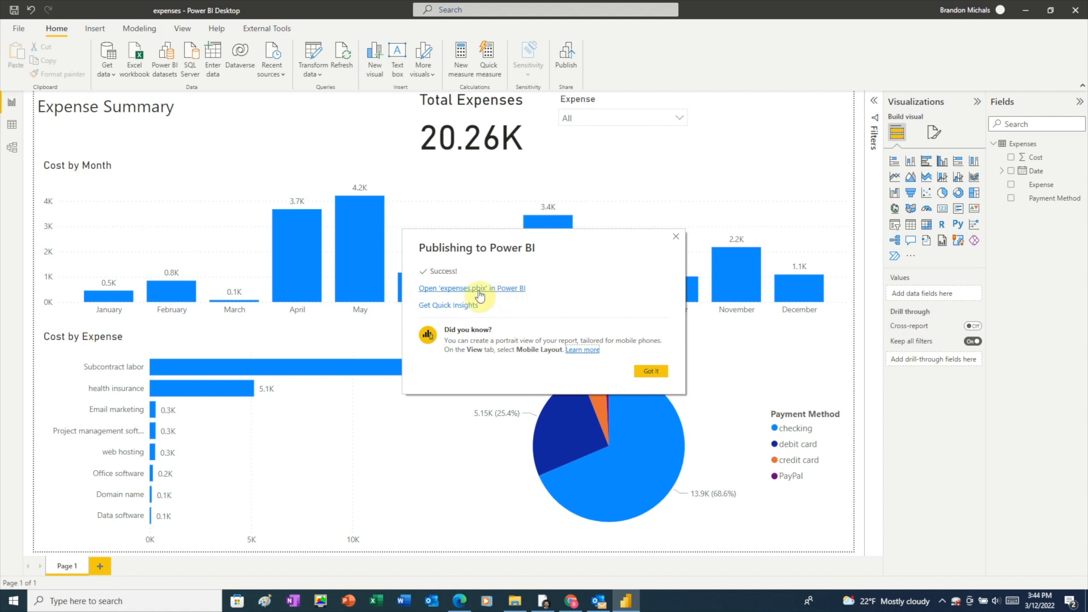
Open 'expenses.pbix' in Power BI from the publishing success dialog
click(471, 288)
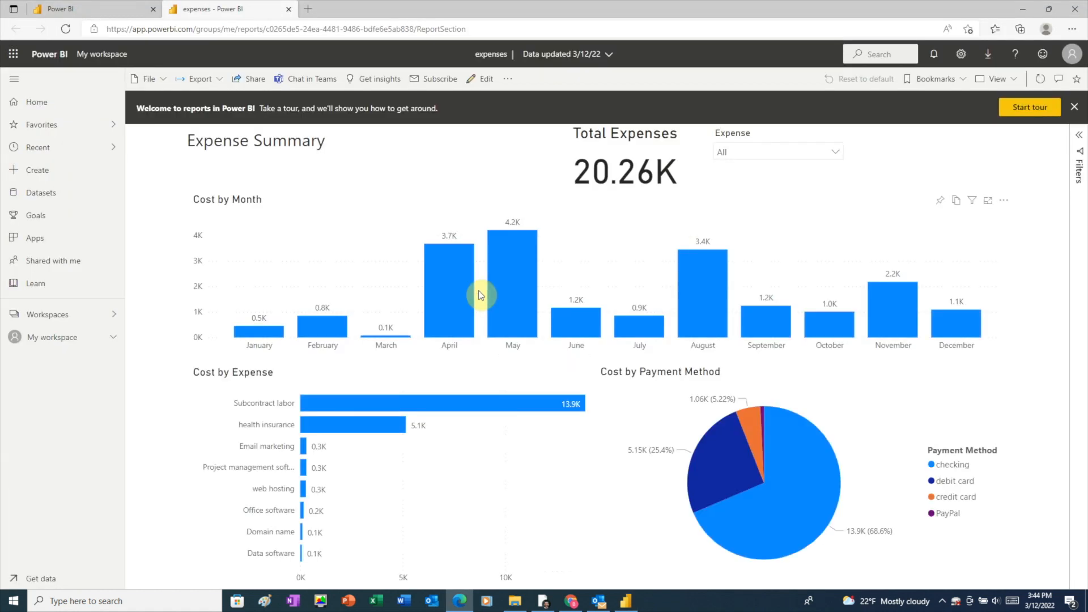
mouse_move(633, 277)
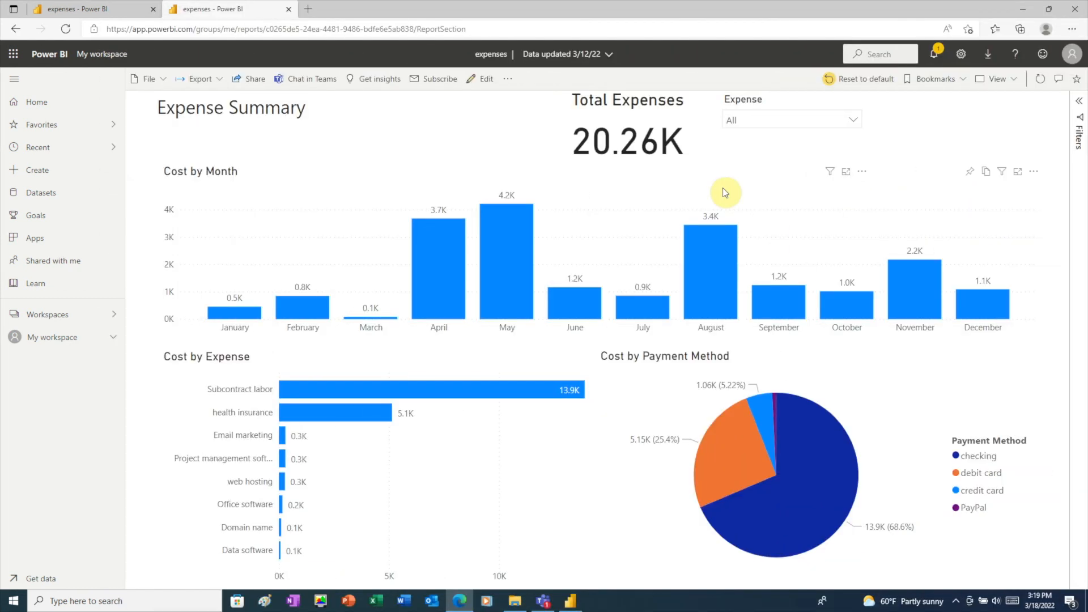
mouse_move(327, 81)
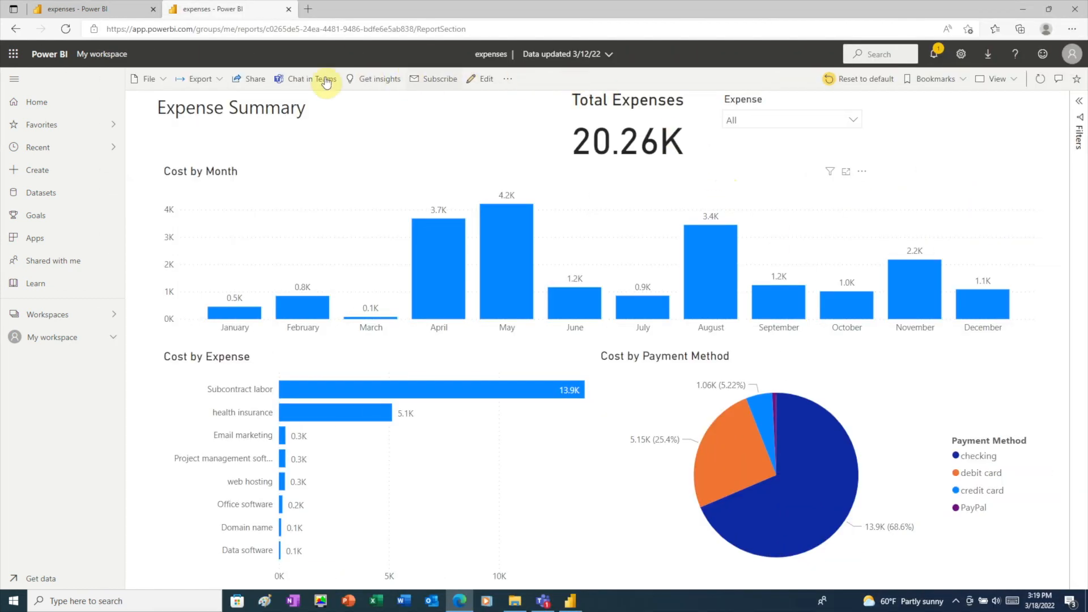
Export the current page with current values to PowerPoint and open the download
click(200, 79)
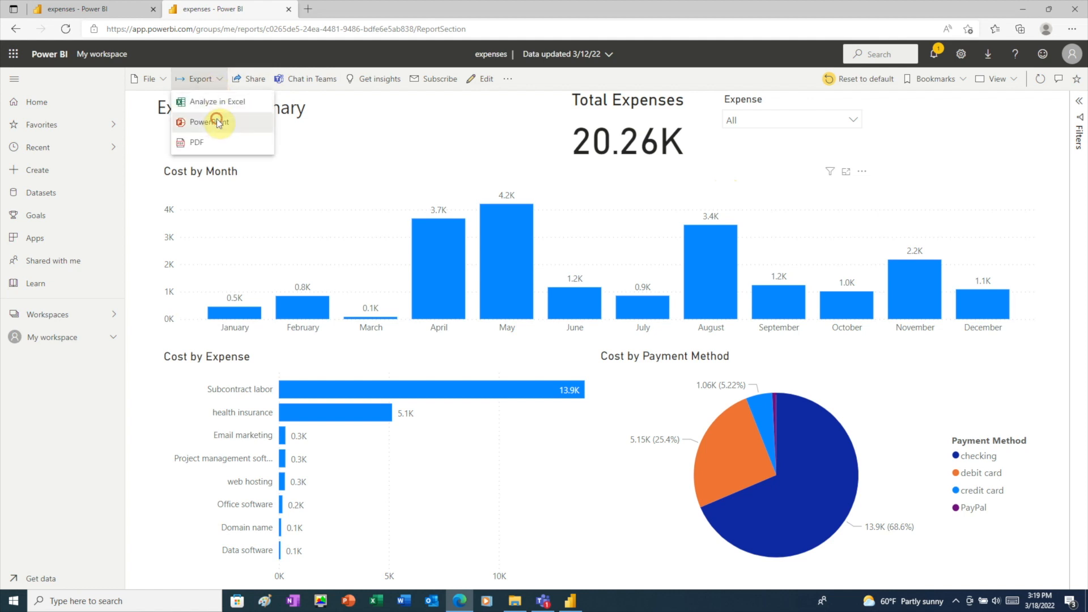
click(207, 123)
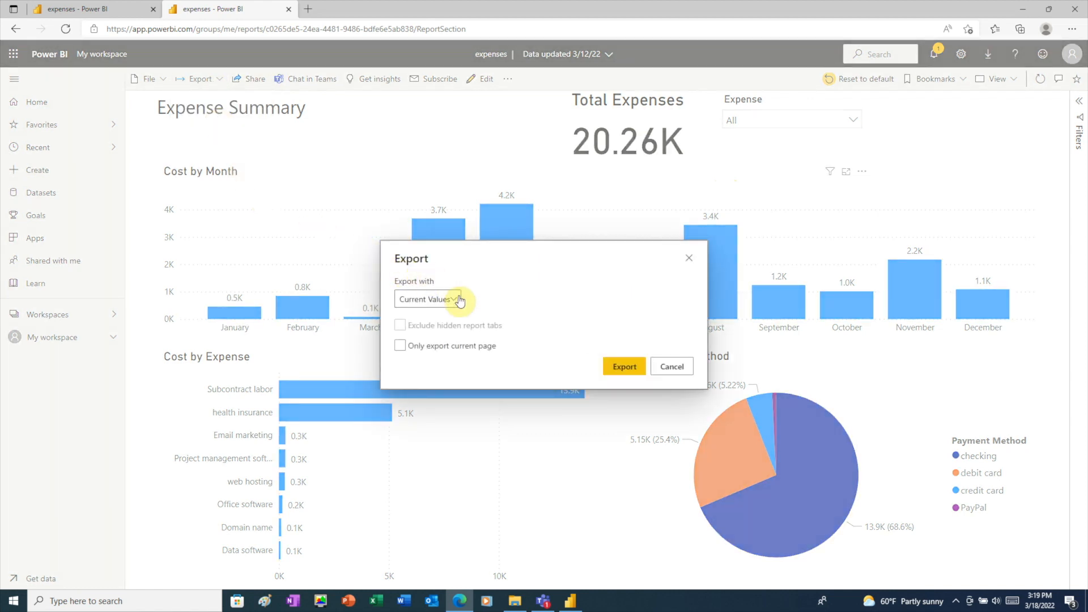
click(427, 299)
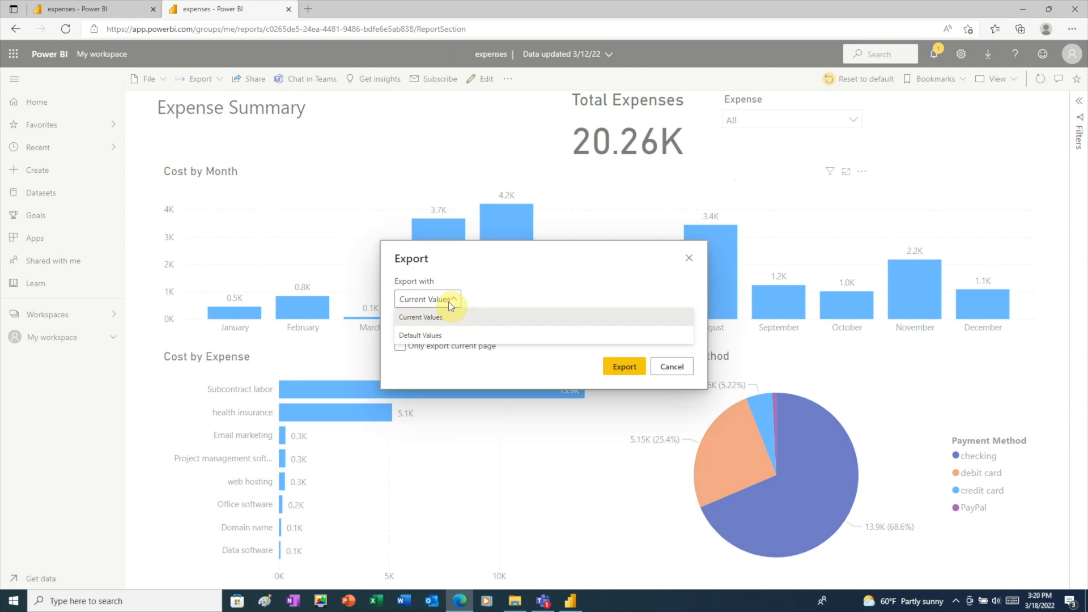
mouse_move(449, 321)
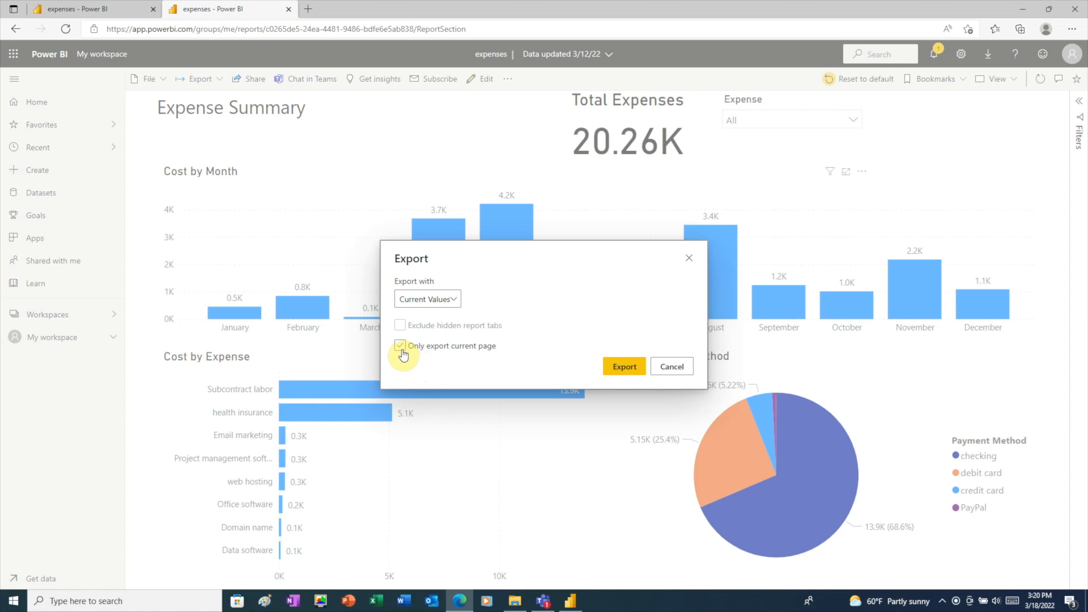
click(623, 366)
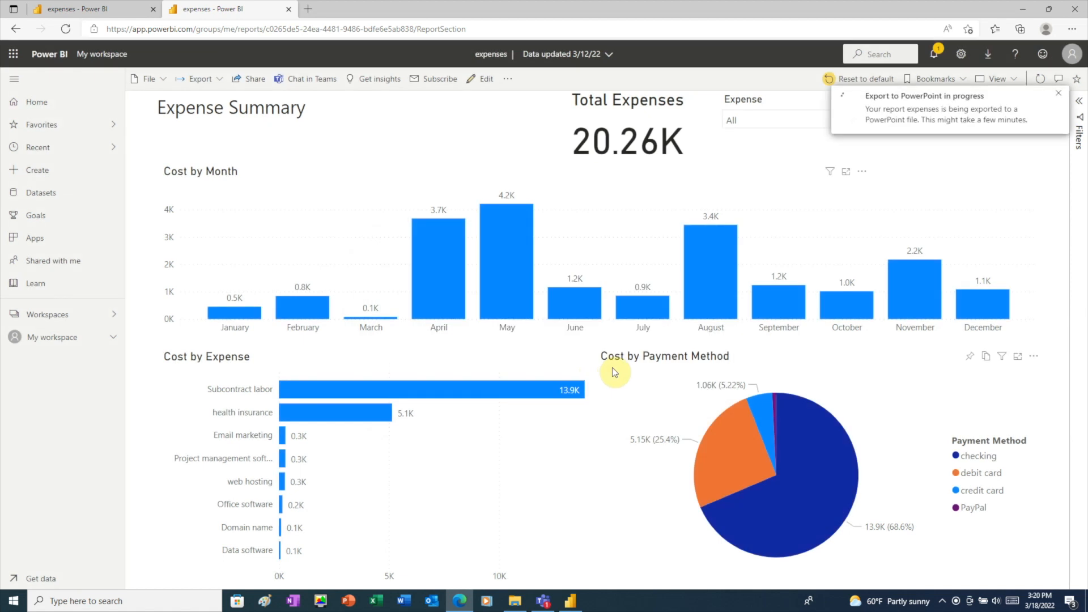
mouse_move(884, 139)
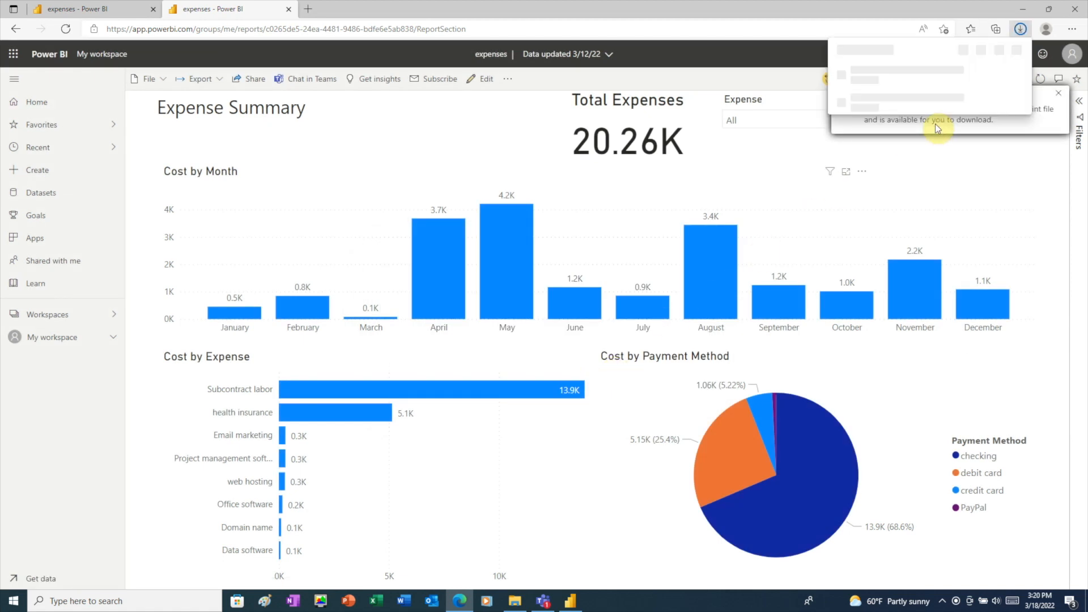
click(860, 80)
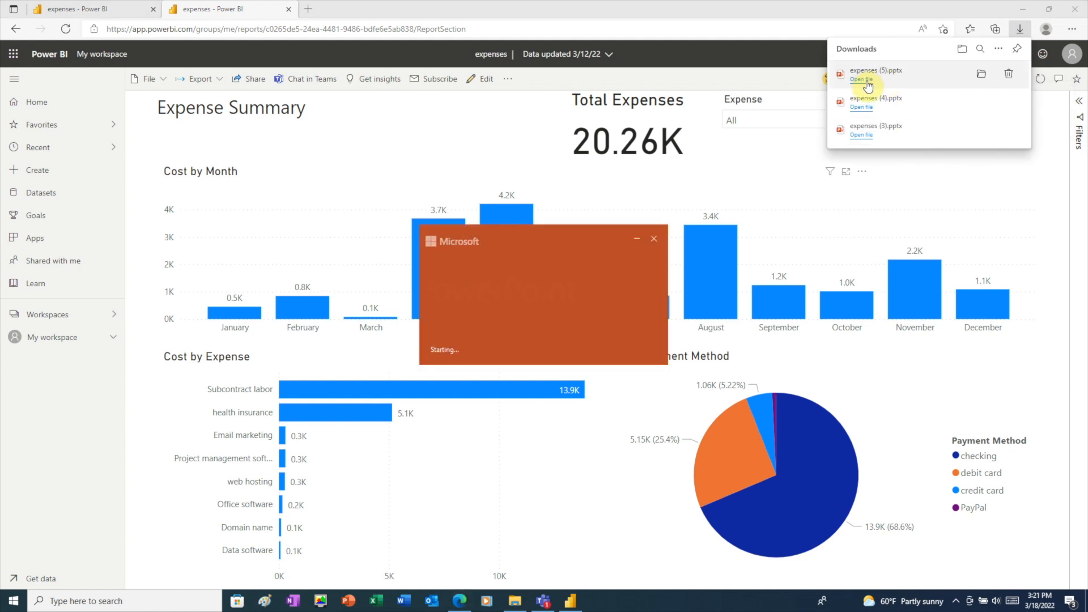
click(860, 78)
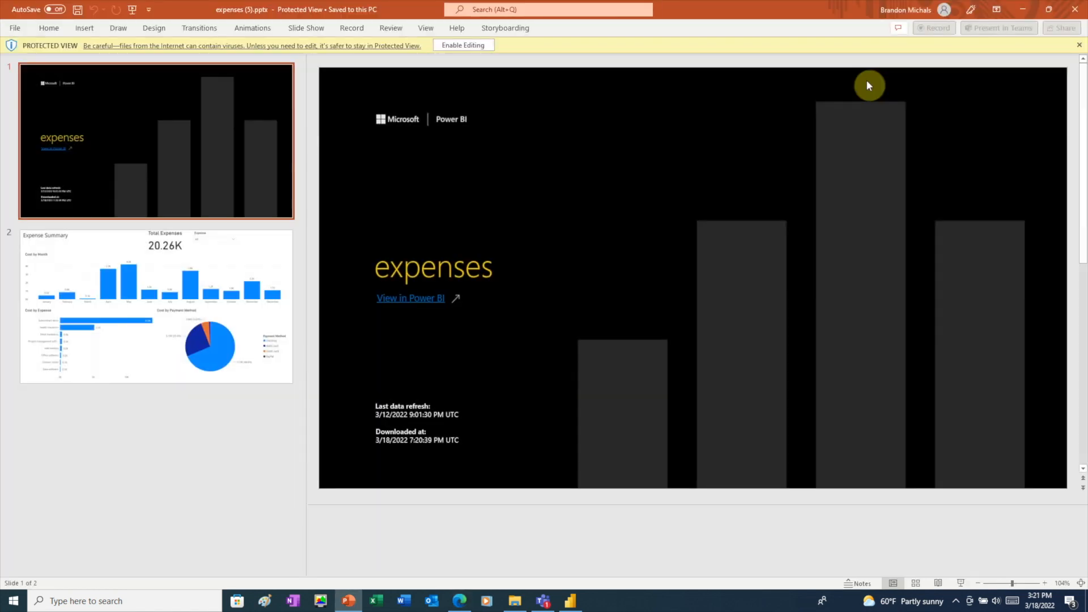
mouse_move(165, 127)
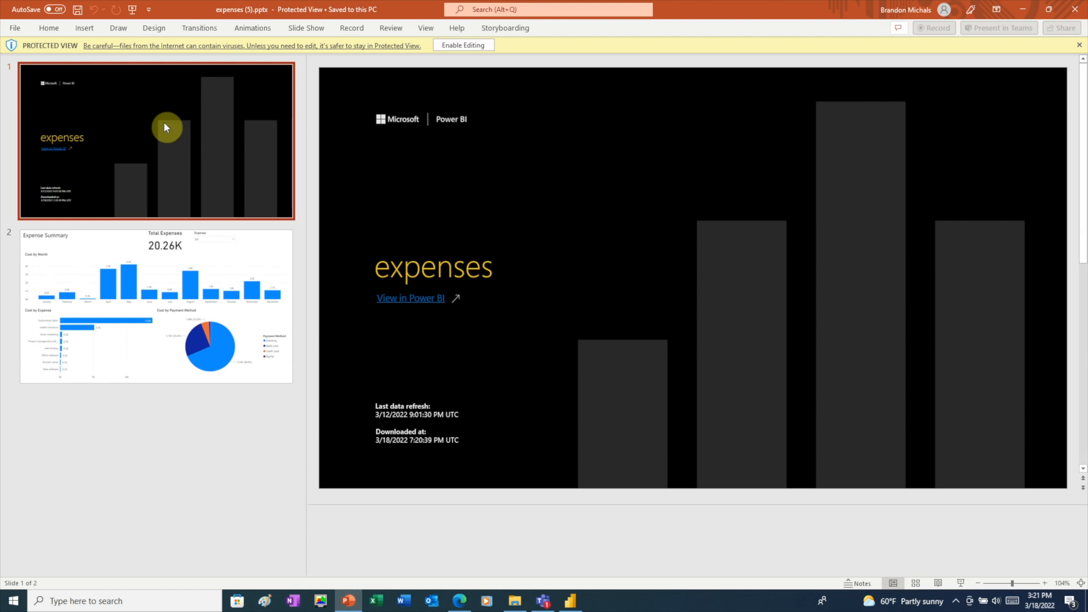
mouse_move(152, 294)
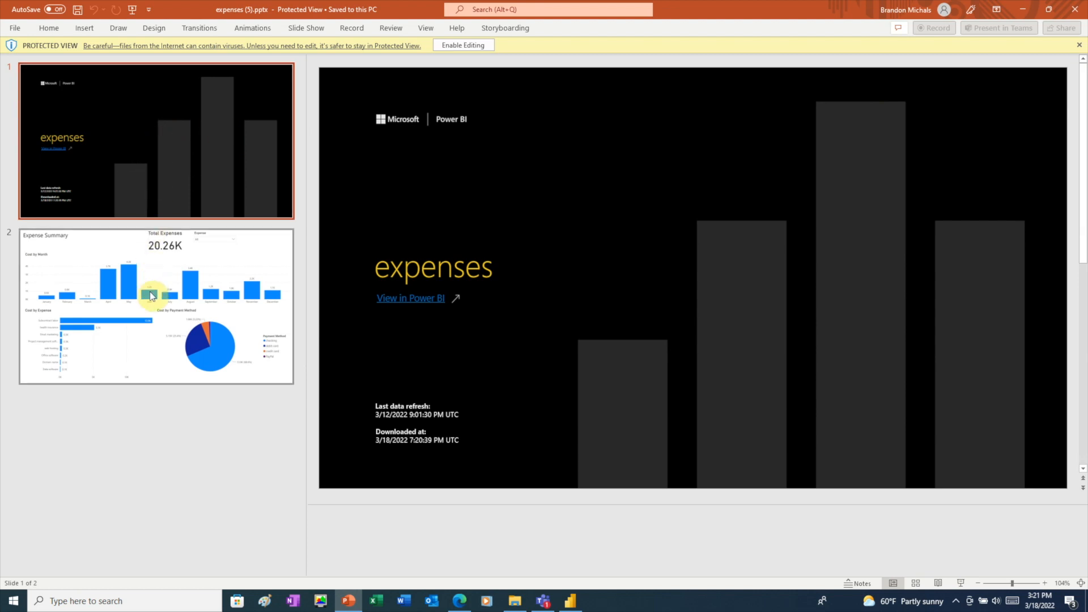
mouse_move(189, 328)
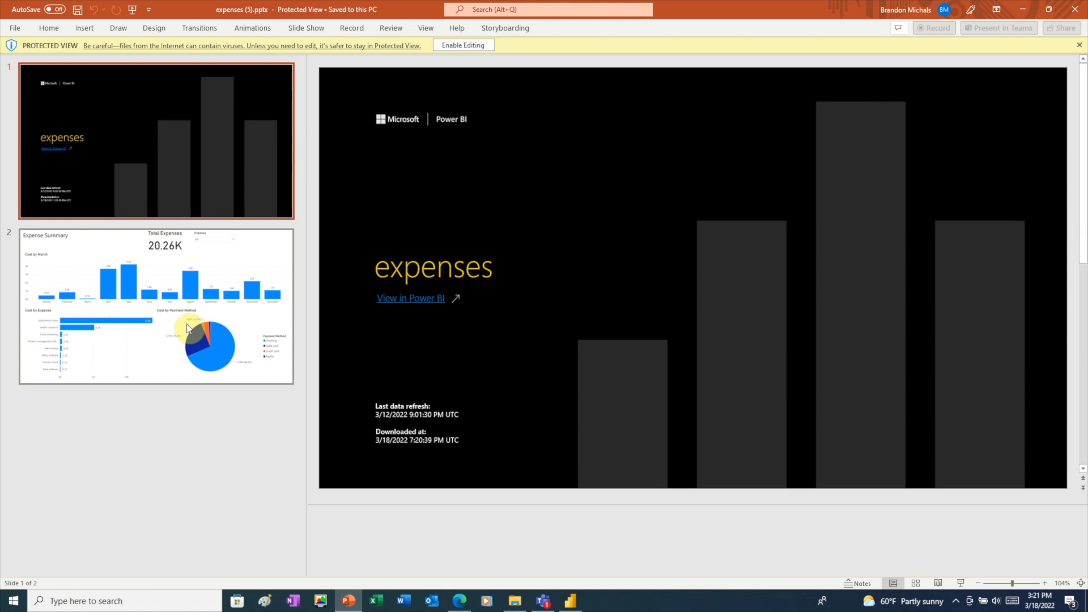
click(409, 297)
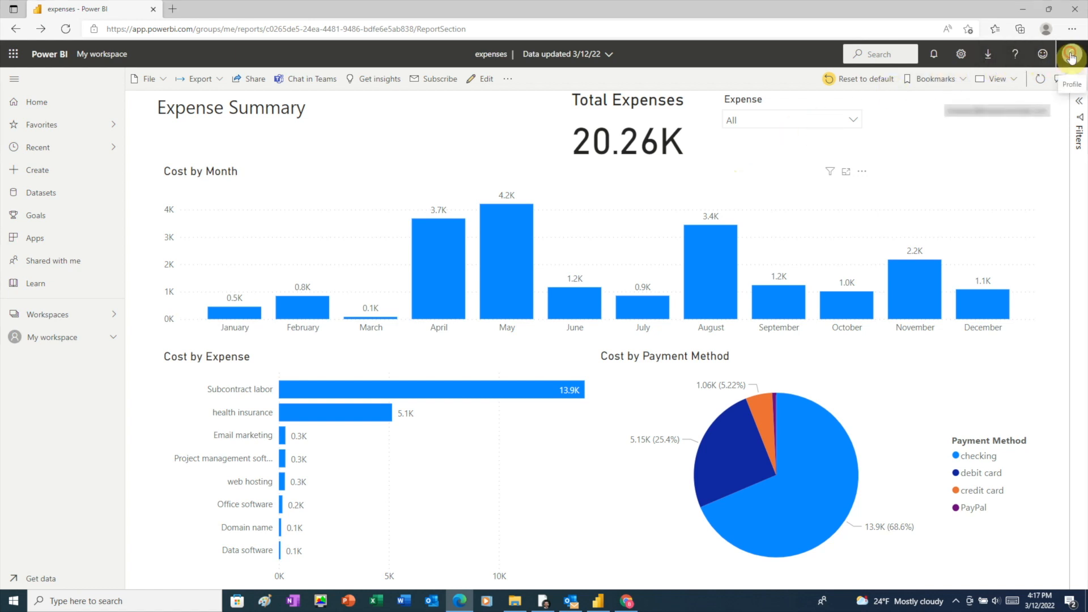
Confirm the account holds a free Power BI license, then launch the Microsoft 365 admin center
click(1071, 55)
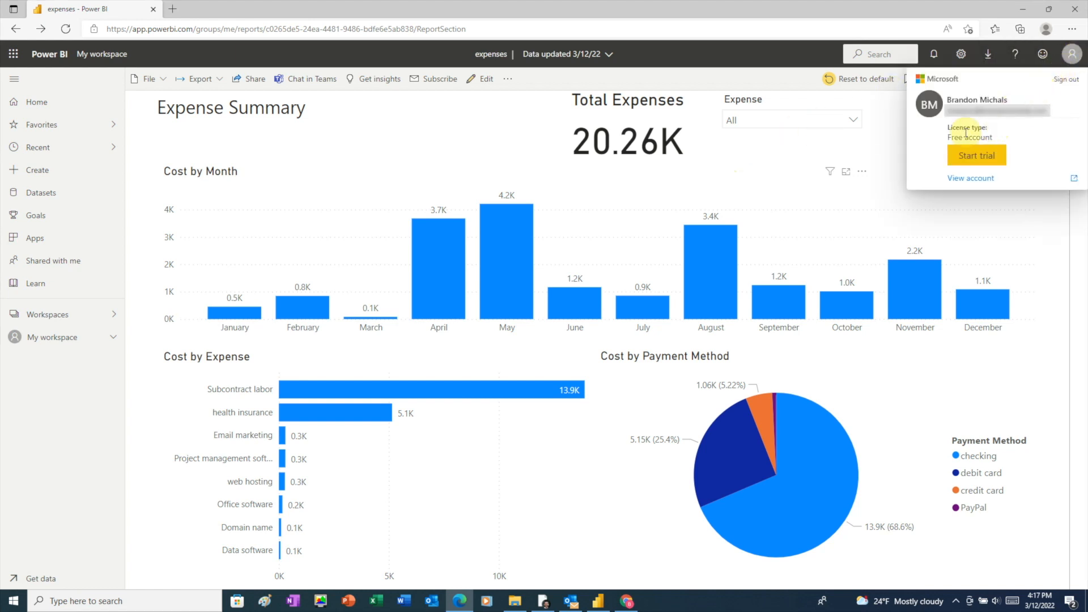
mouse_move(997, 141)
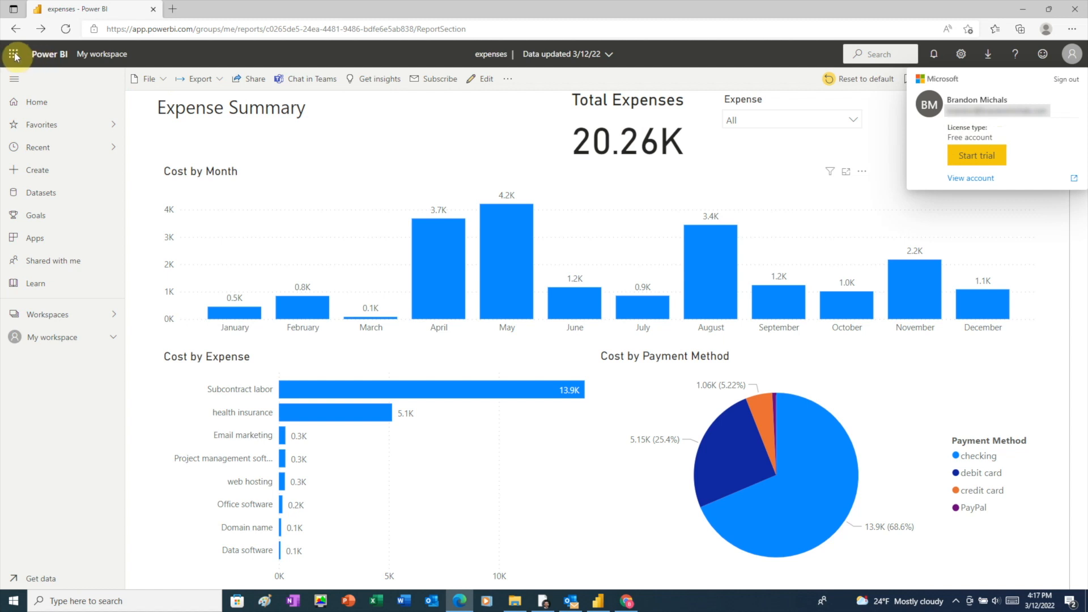
click(14, 54)
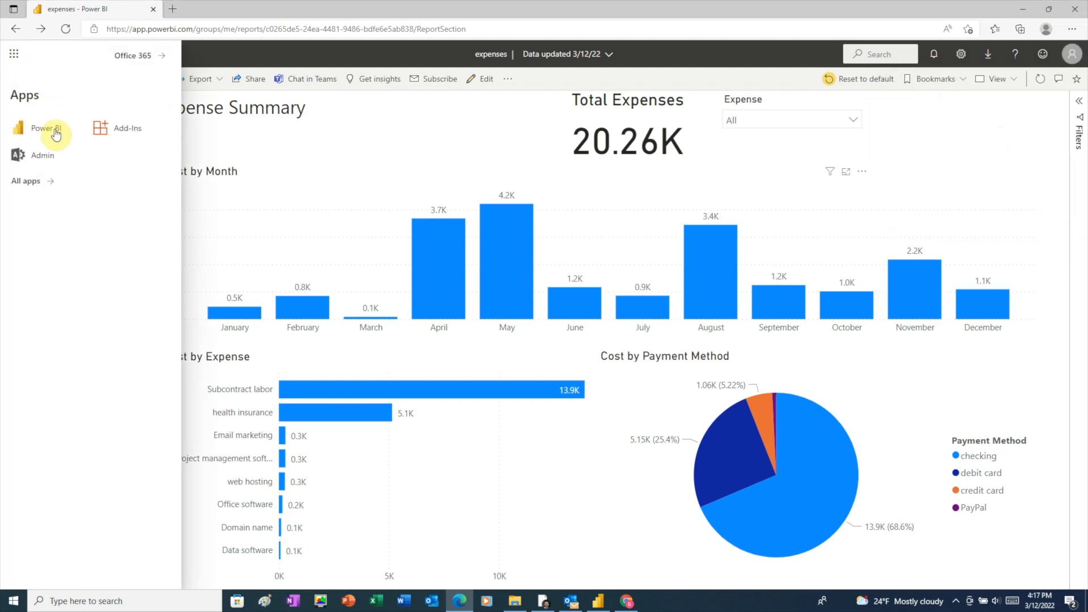
click(42, 154)
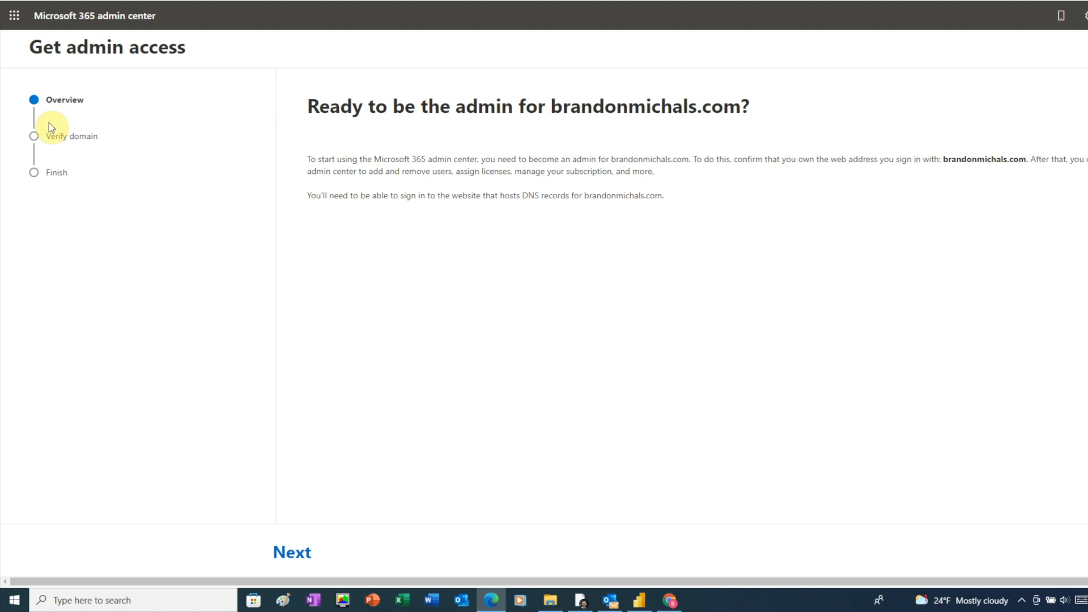
mouse_move(291, 552)
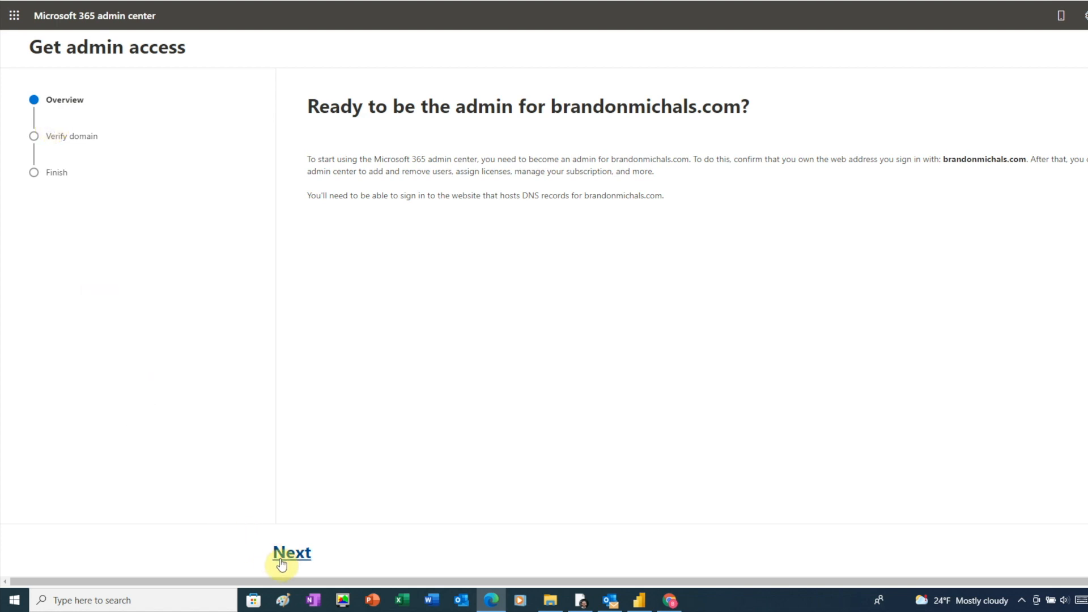
Advance the Get admin access wizard to the Verify domain step listing the TXT record values
click(291, 553)
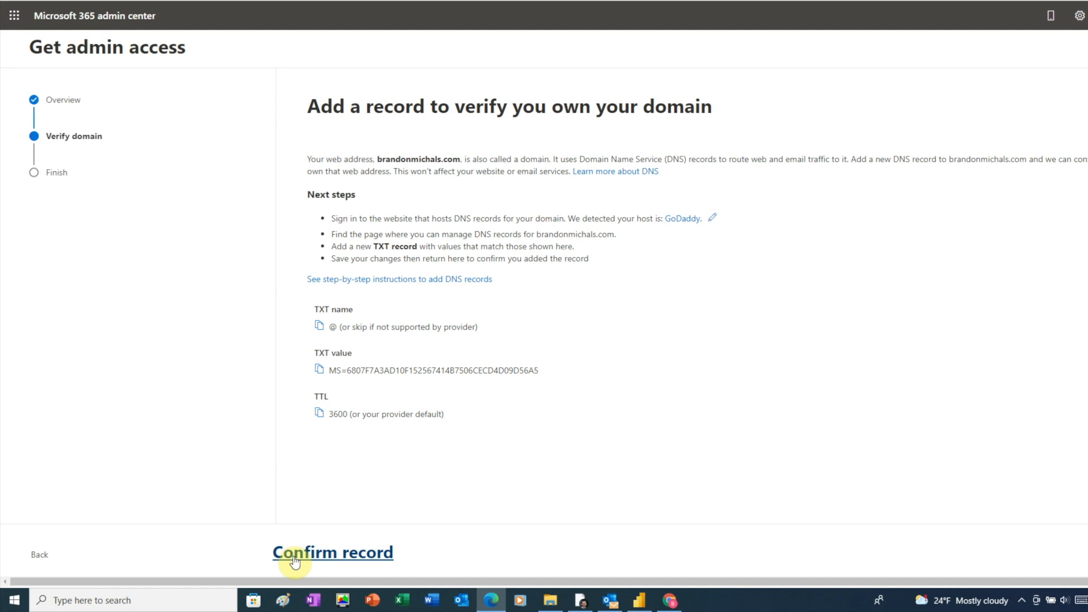
mouse_move(659, 237)
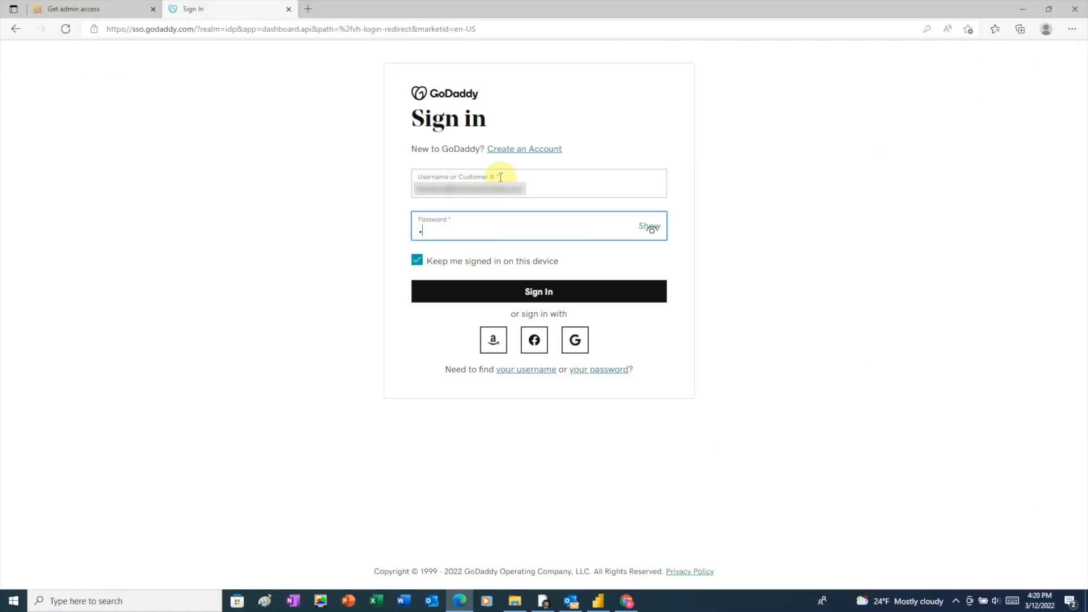
Sign in to GoDaddy and open DNS management for the domain
text(password)
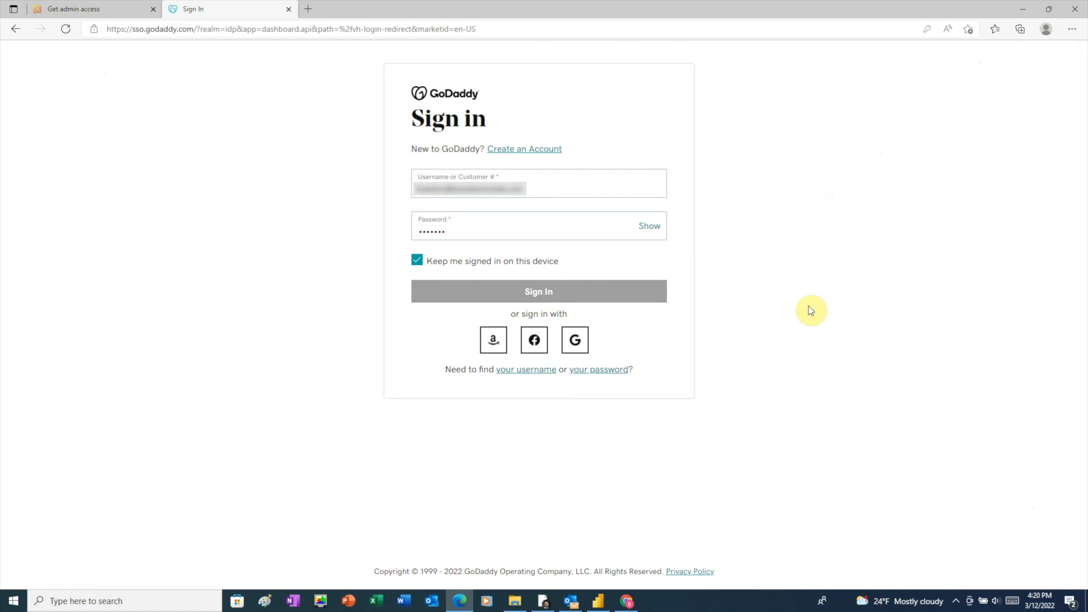
click(538, 290)
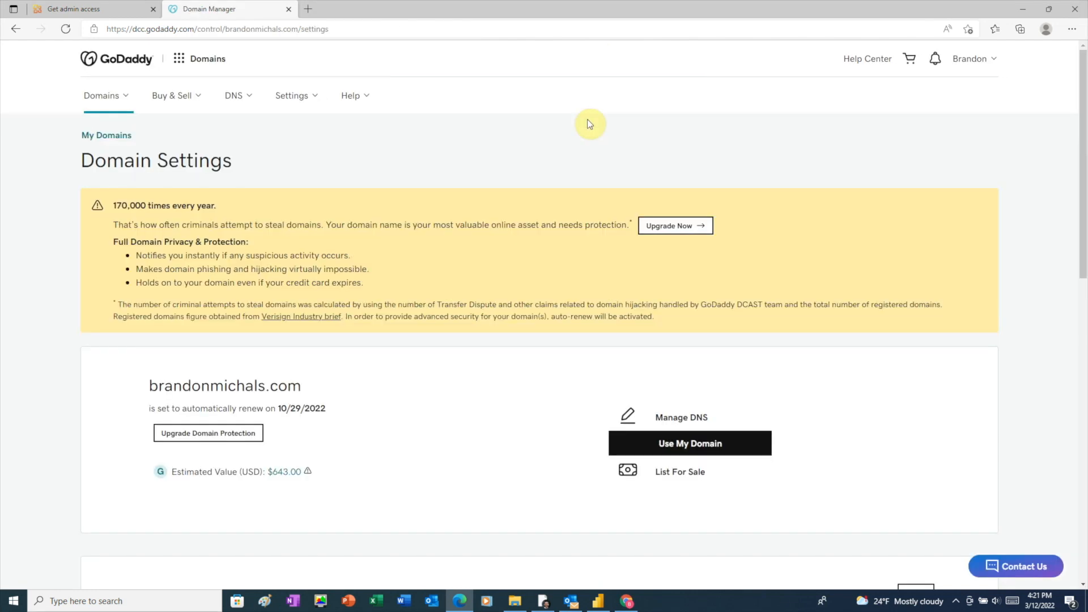
click(680, 417)
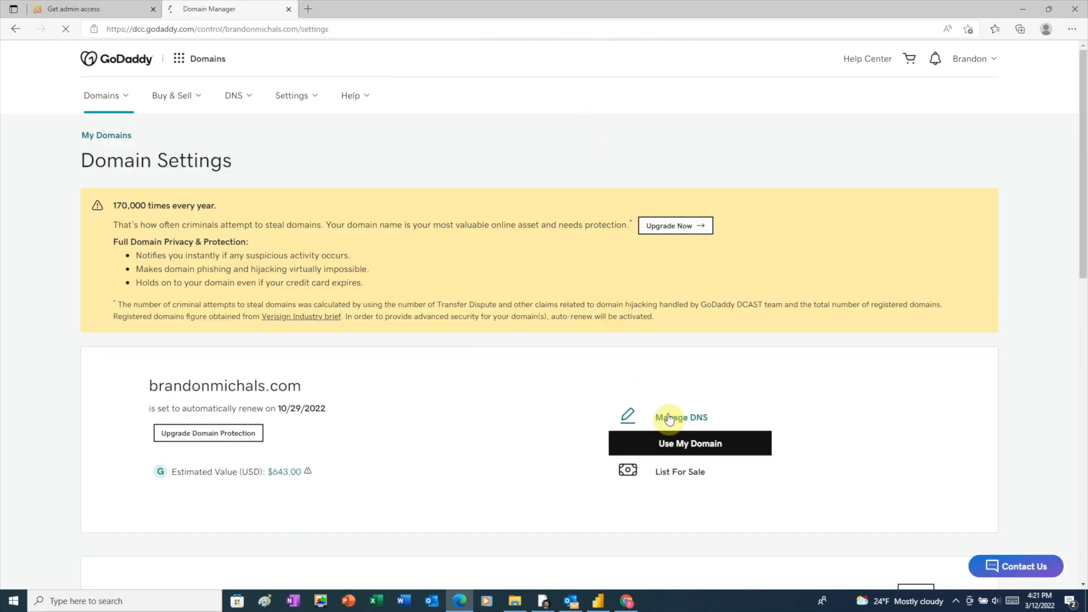
click(689, 417)
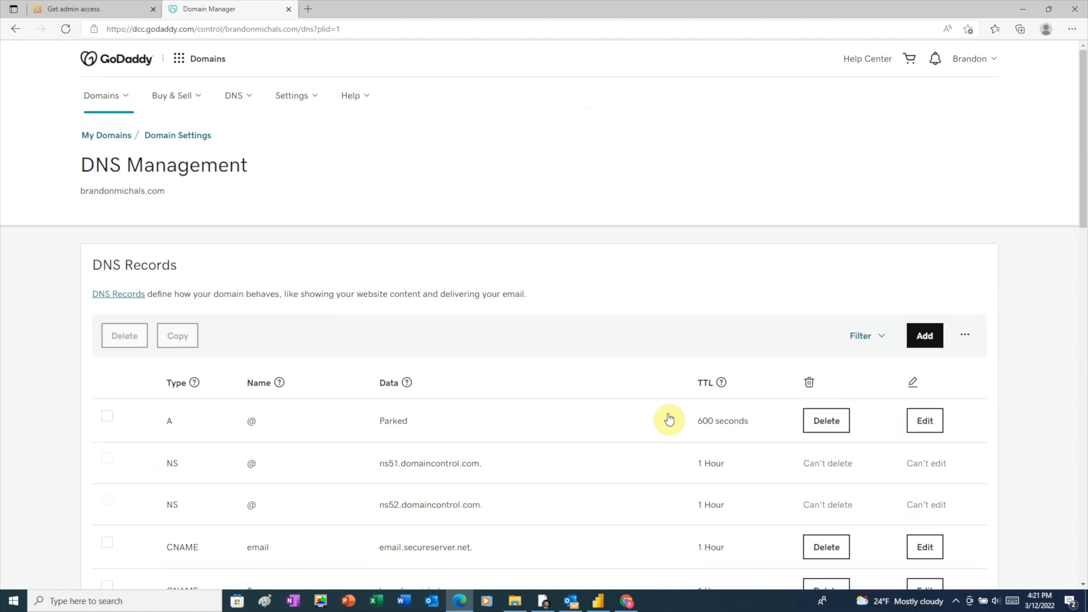
Add TXT record @ with value MS=6807F7A3AD10F152567414B7506CECD4D09D56A5 and a 1/2 hour TTL
click(925, 335)
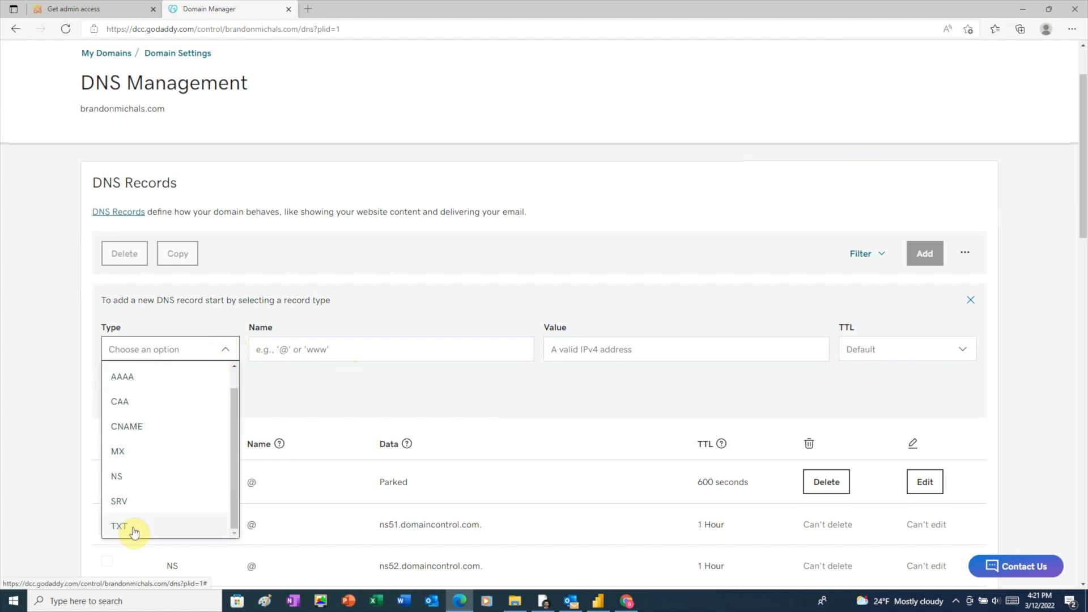
click(71, 9)
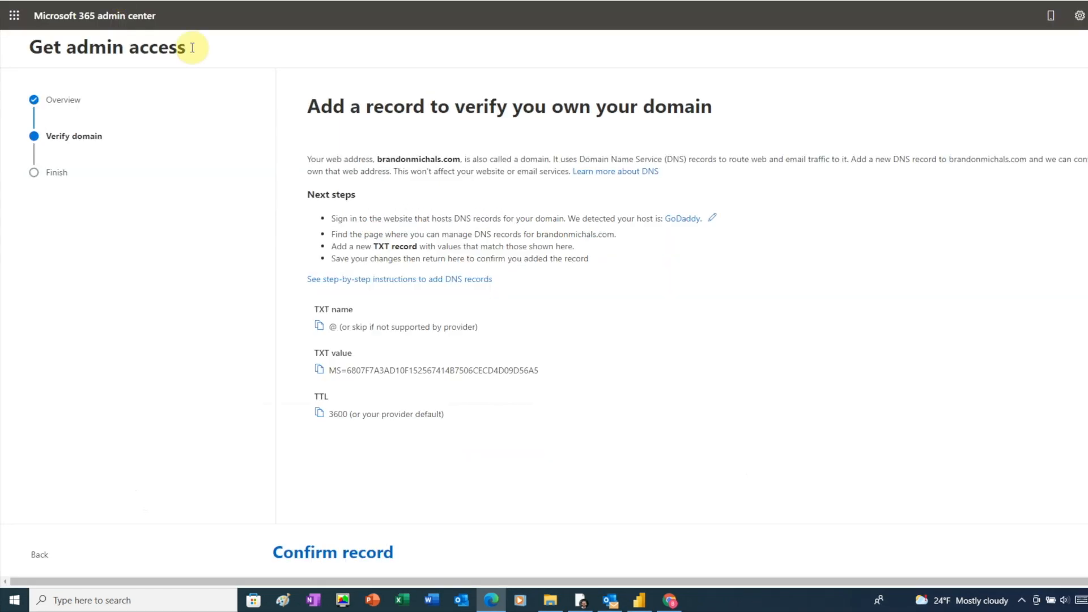
double_click(433, 370)
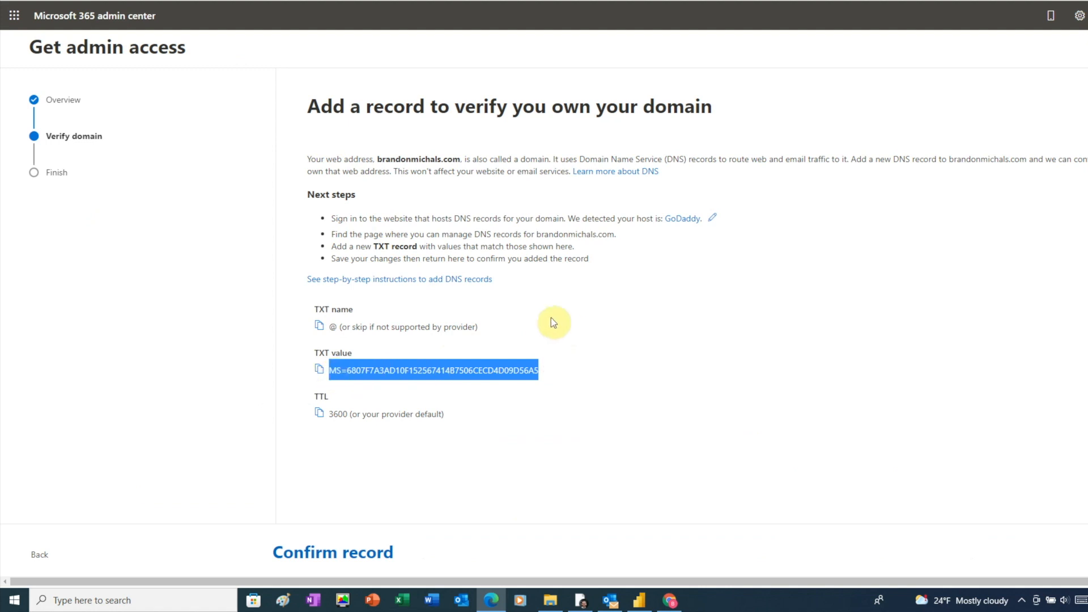
click(229, 9)
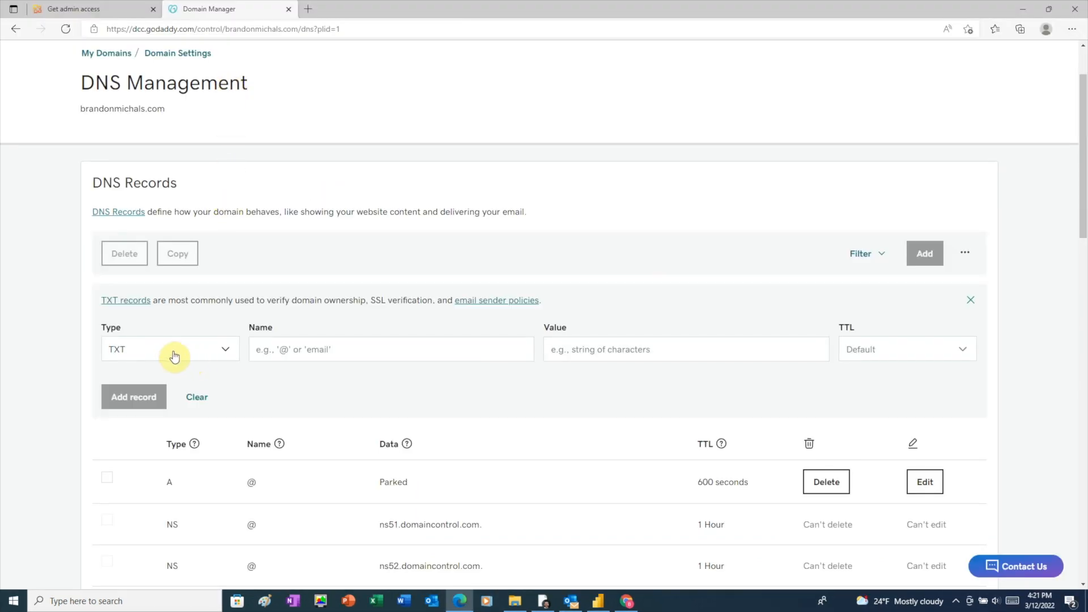
text(MS=6807F7A3AD10F152567414B7506CECD4D09D56A5)
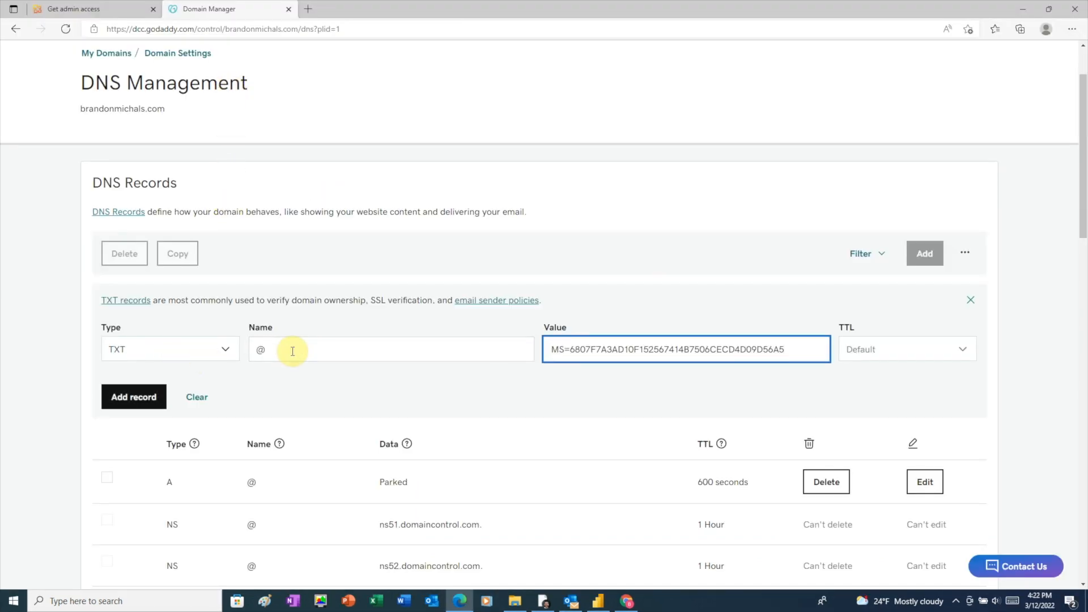
click(906, 349)
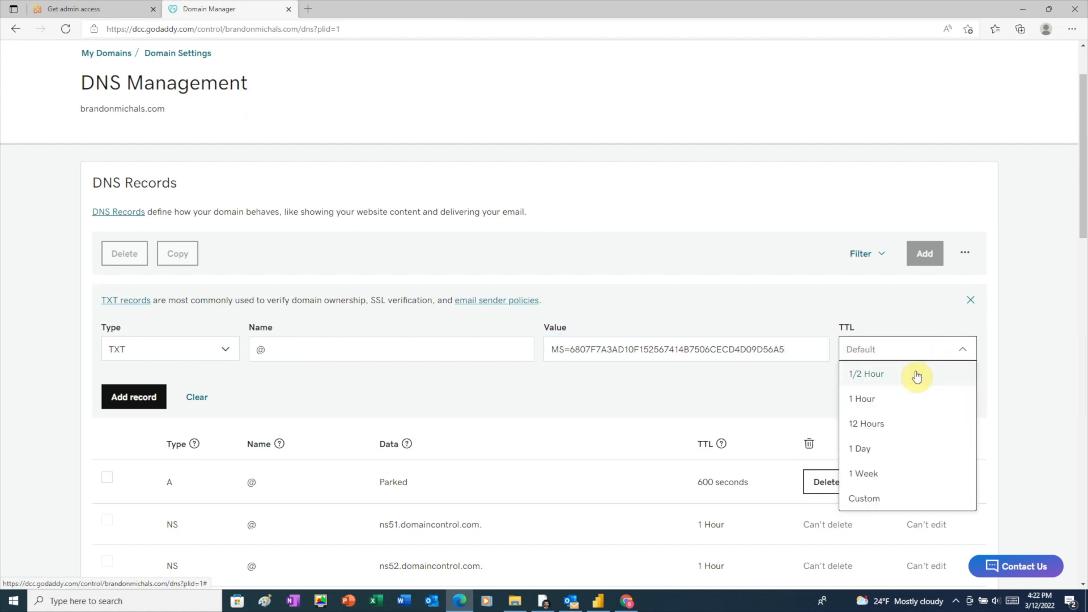
click(866, 373)
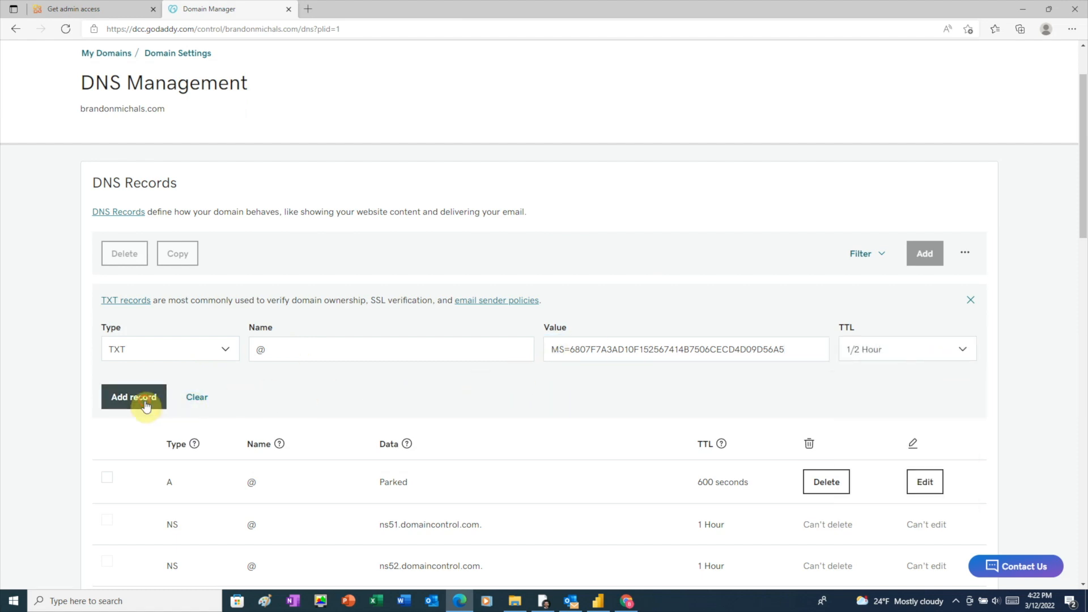
click(133, 396)
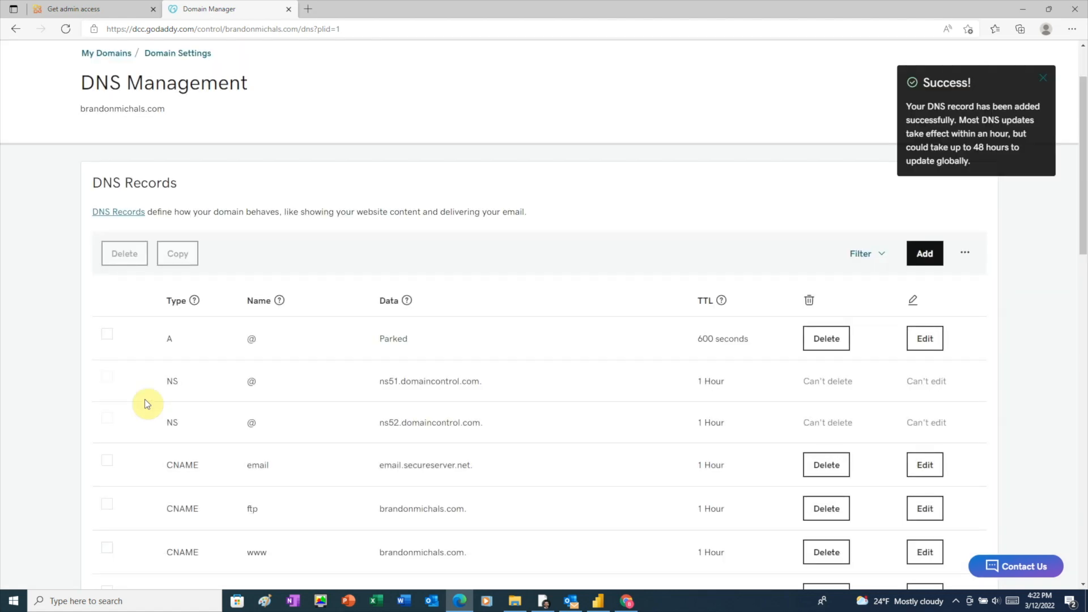
Confirm the added TXT record to verify the domain, then go to Active users
click(69, 9)
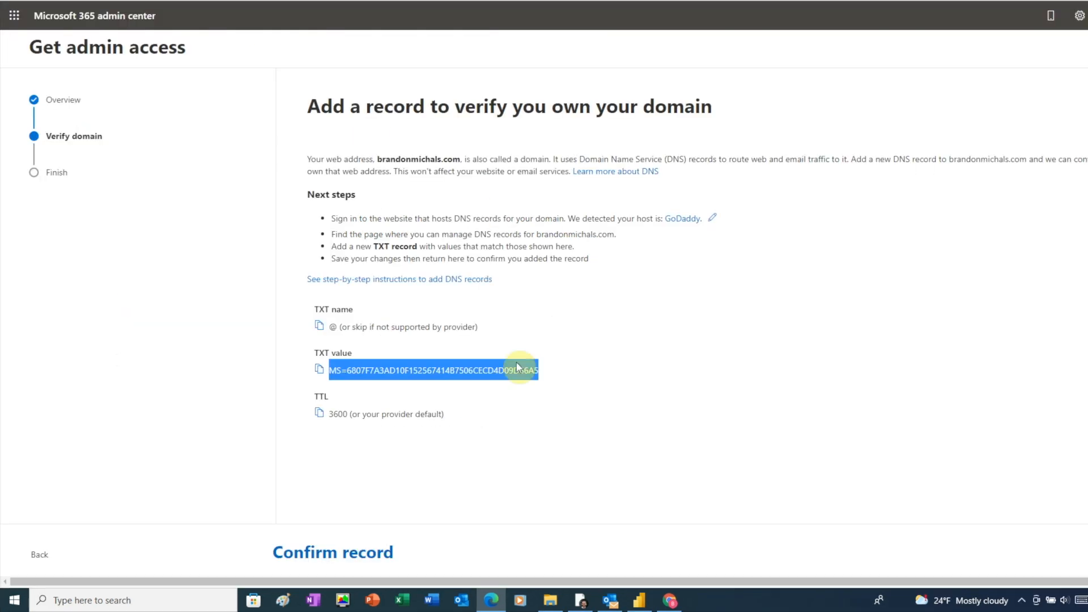
click(332, 551)
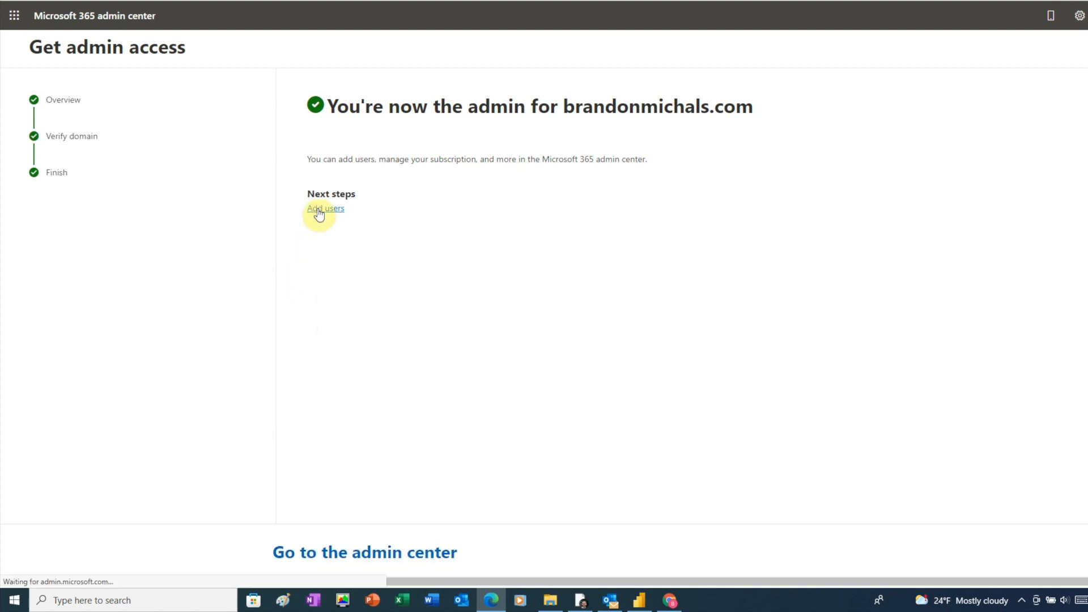
click(324, 208)
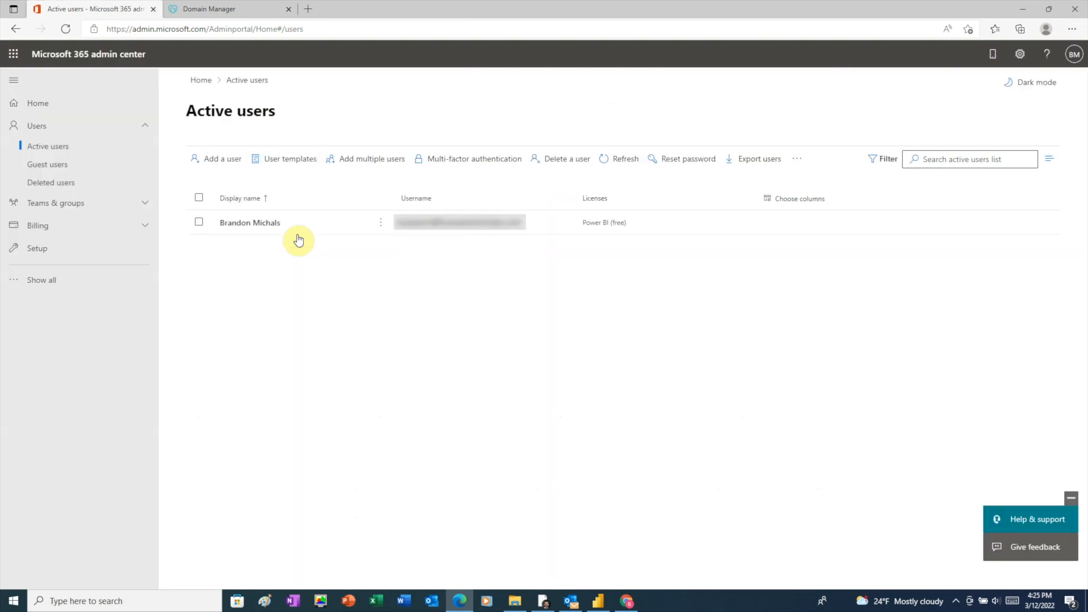
Launch Power BI from the Microsoft app list and go to Home showing the expenses report
click(12, 55)
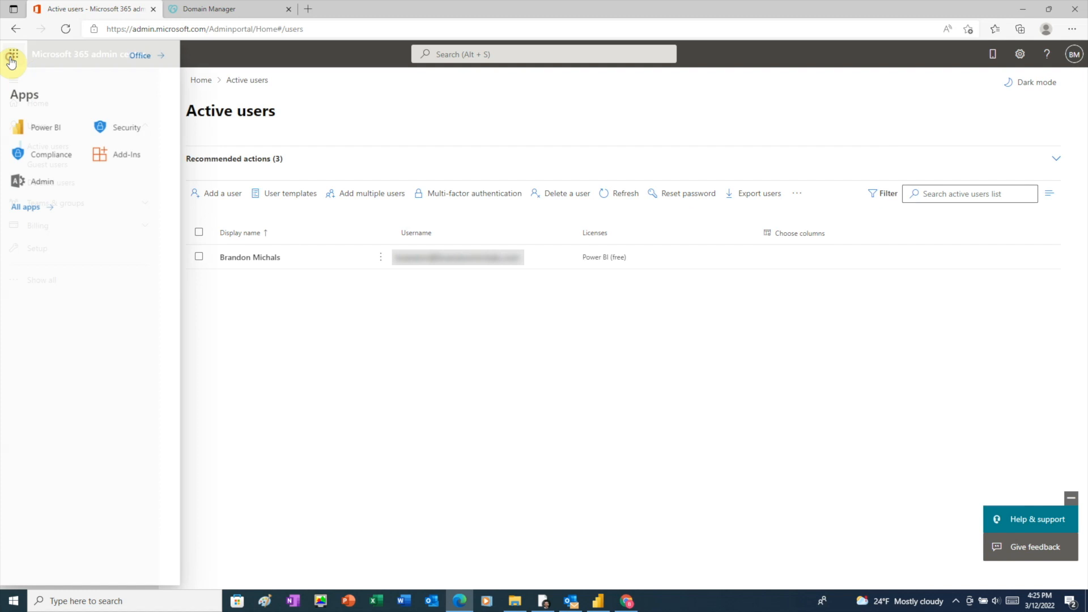
click(45, 127)
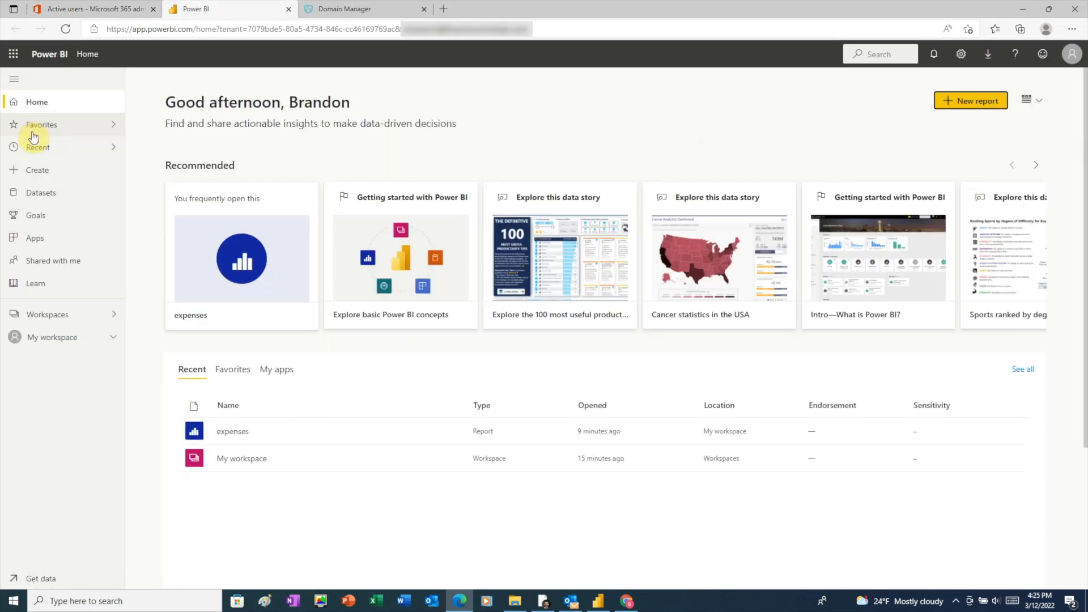
click(52, 337)
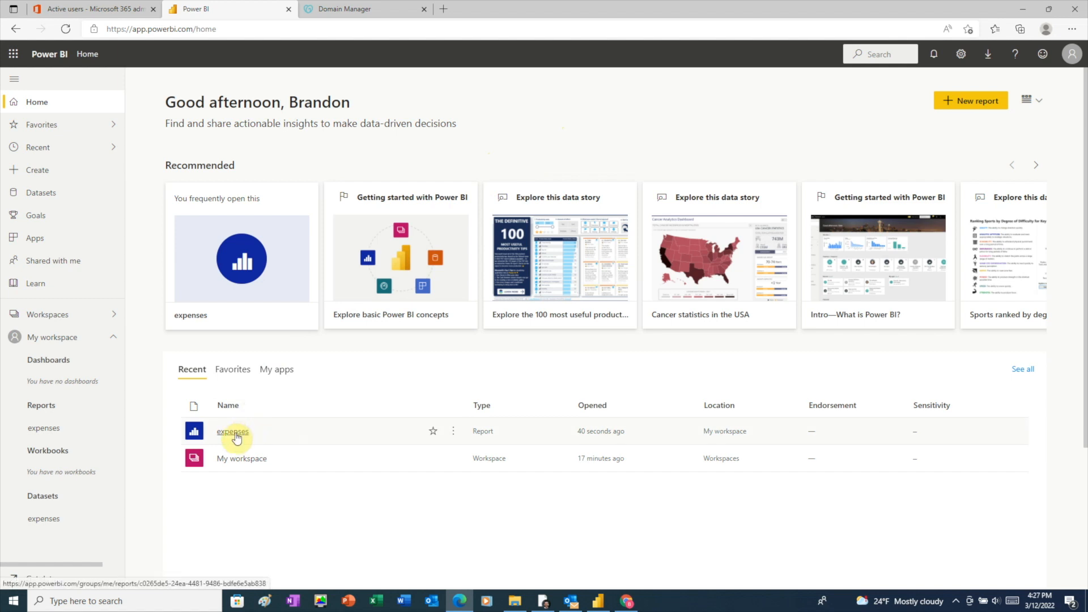
Try Publish to web on the expenses report and dismiss the admin-permission block message
click(232, 431)
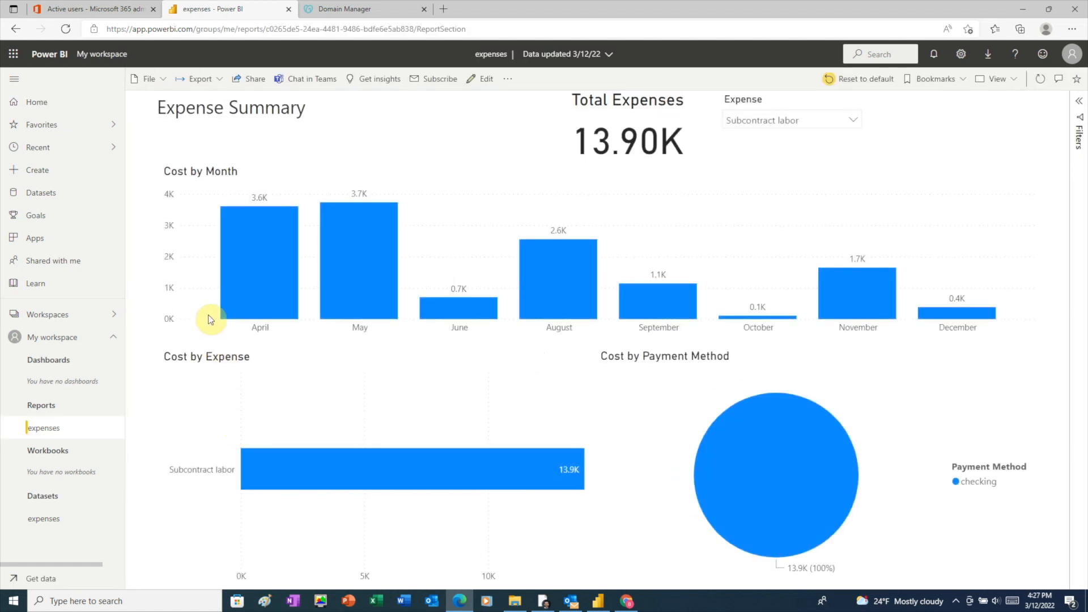
click(148, 78)
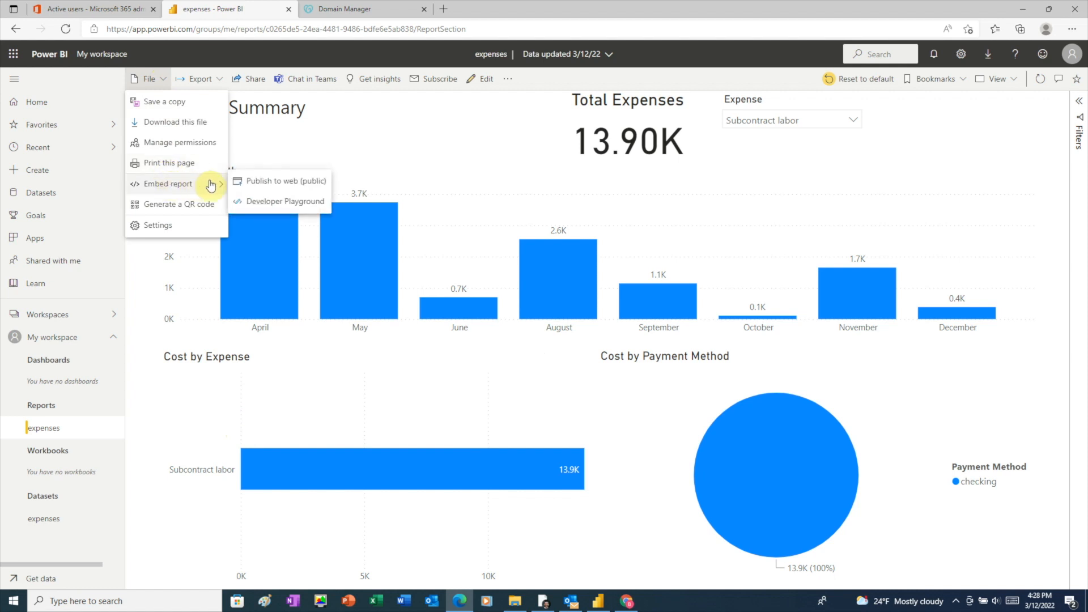
click(285, 180)
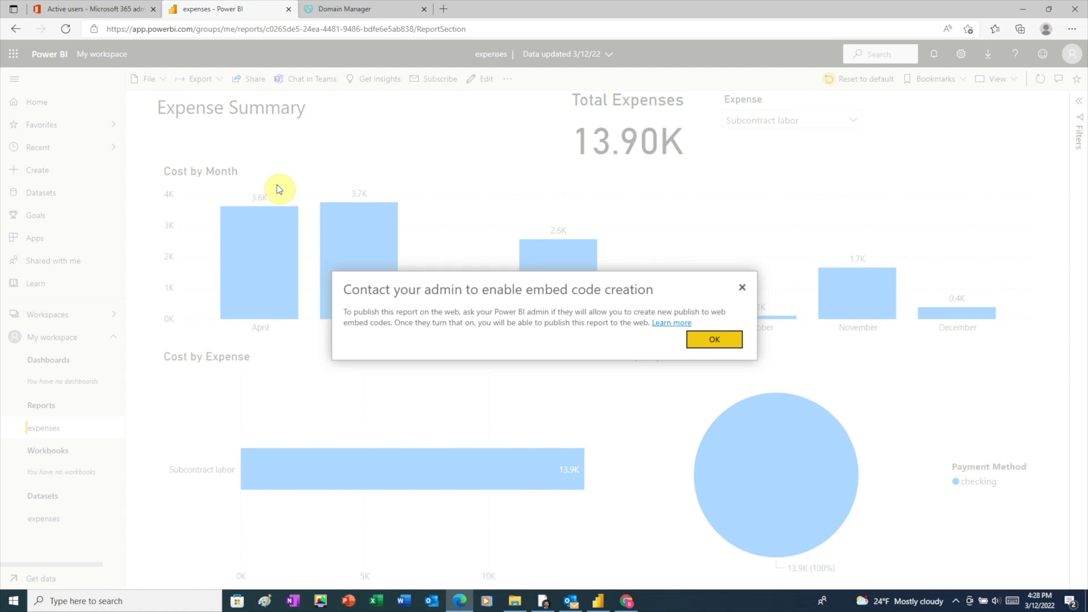
mouse_move(426, 225)
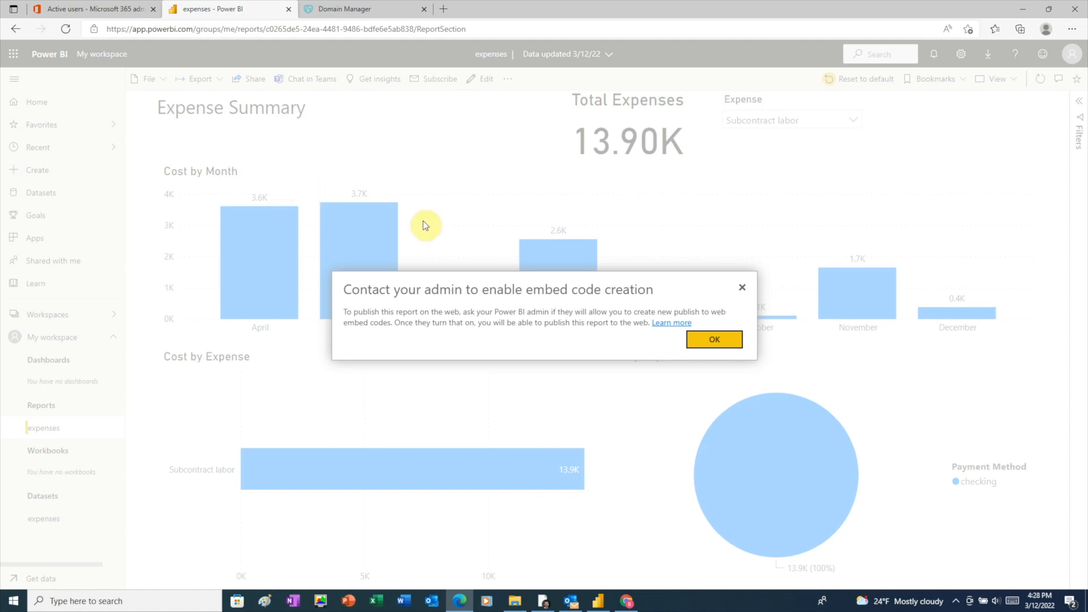
click(713, 339)
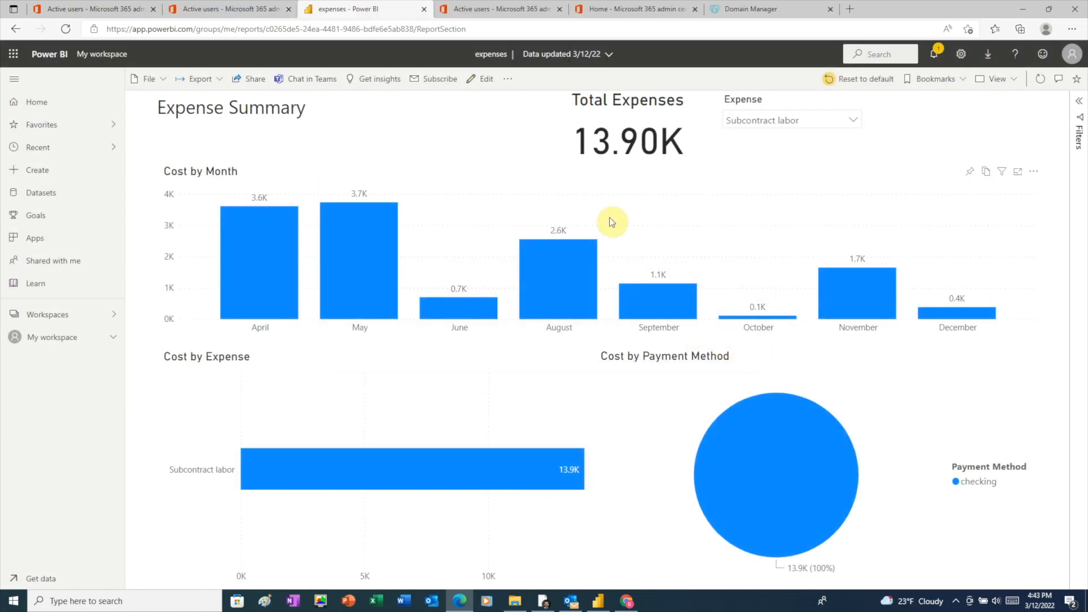
In Admin portal tenant settings, set Publish to web to allow existing and new codes, and apply
click(961, 55)
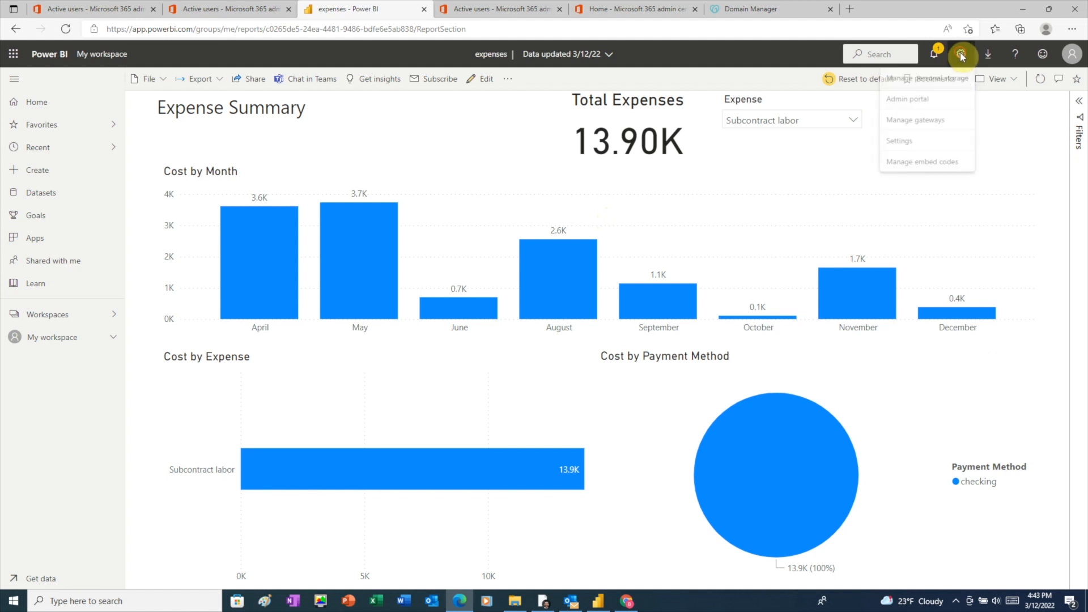
click(908, 99)
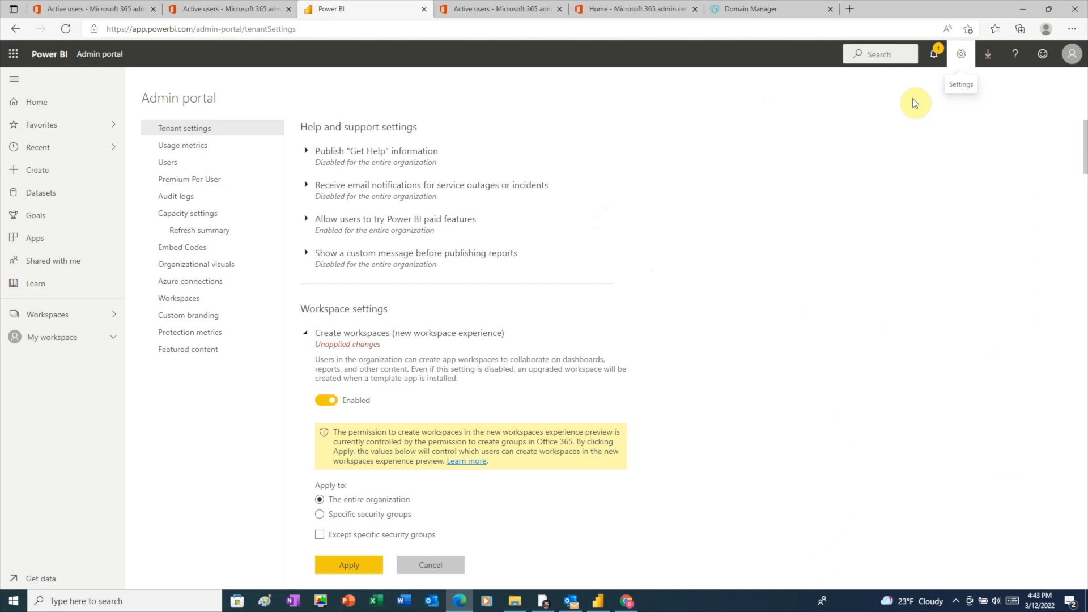
scroll(down, 3)
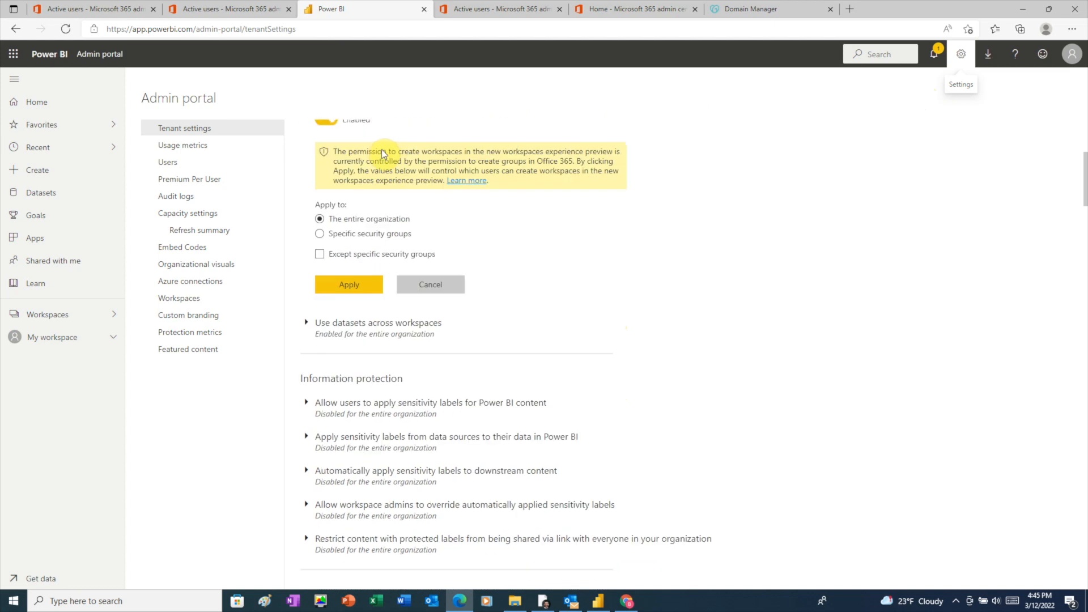
scroll(down, 3)
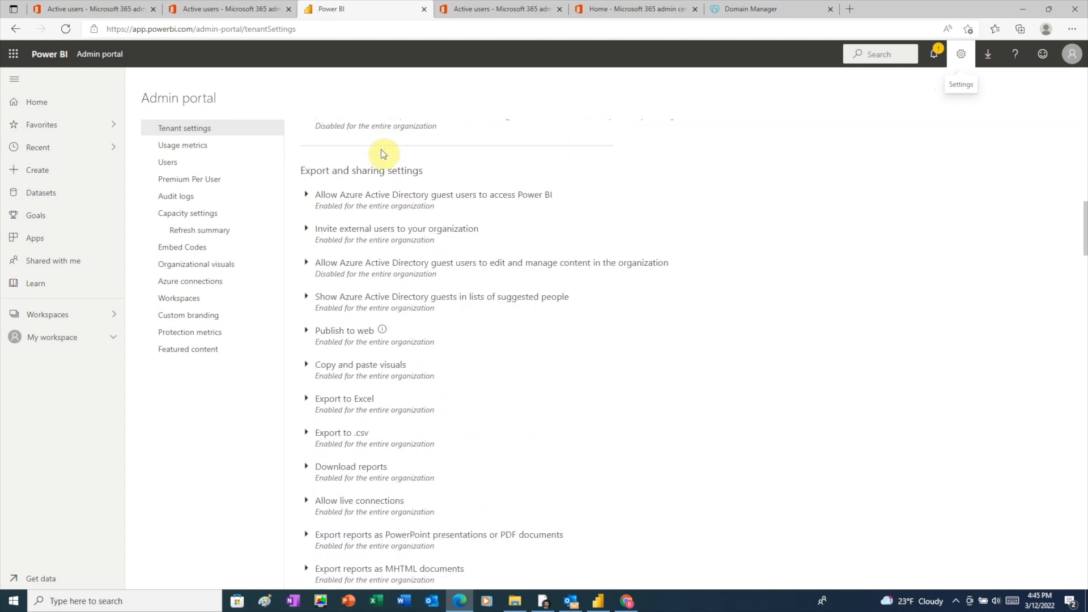
mouse_move(362, 284)
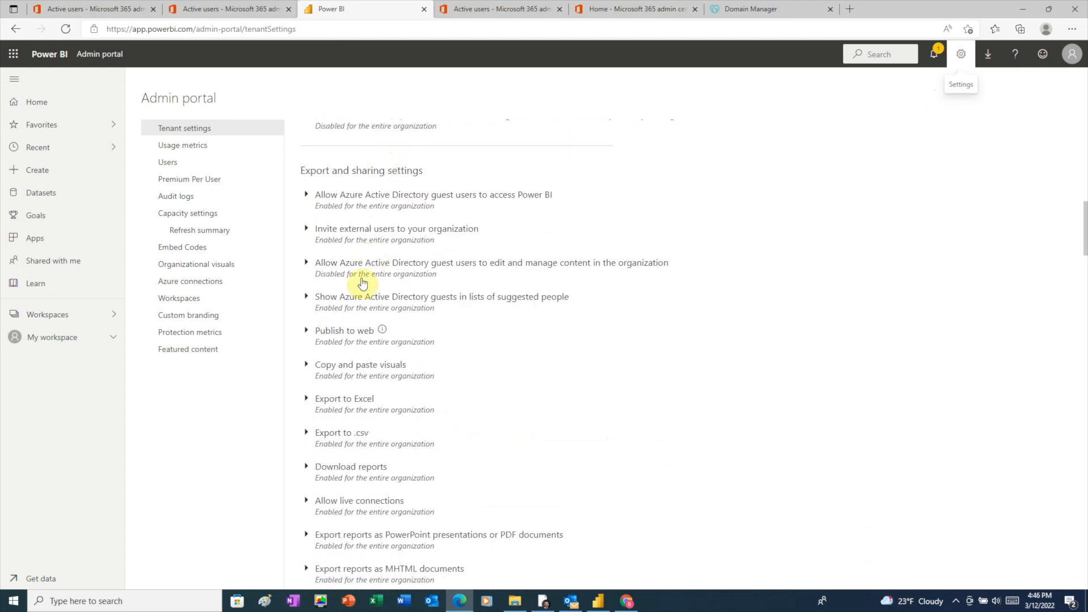
click(307, 334)
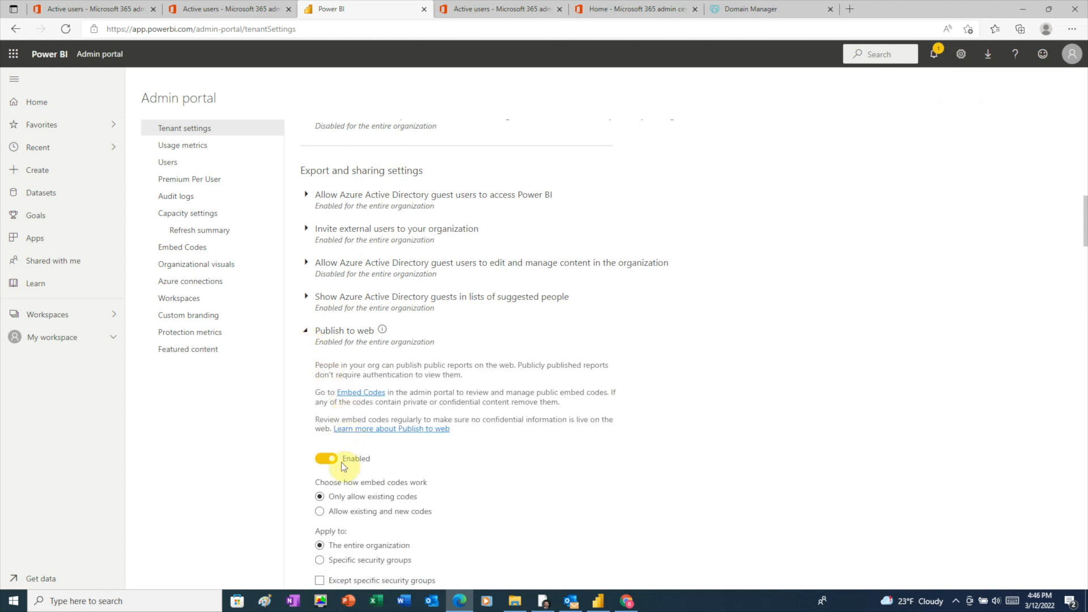
scroll(down, 3)
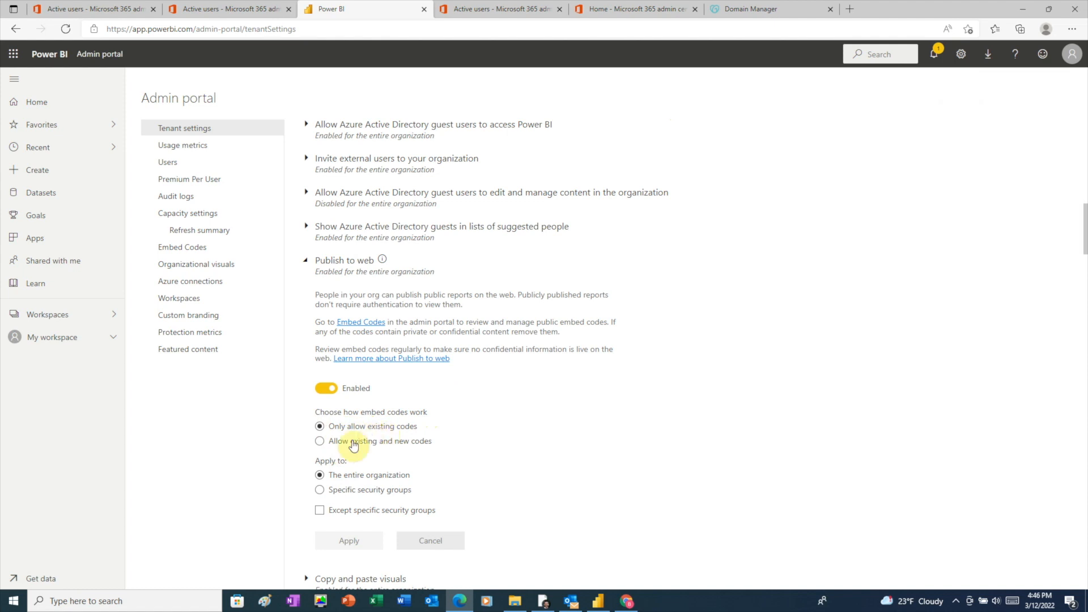
click(319, 441)
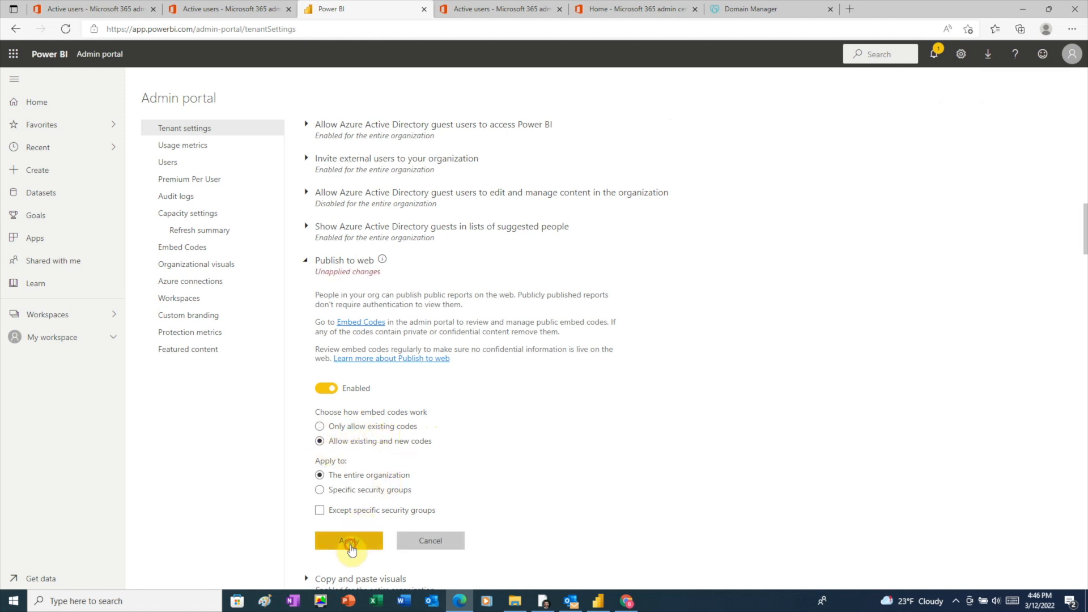
click(349, 540)
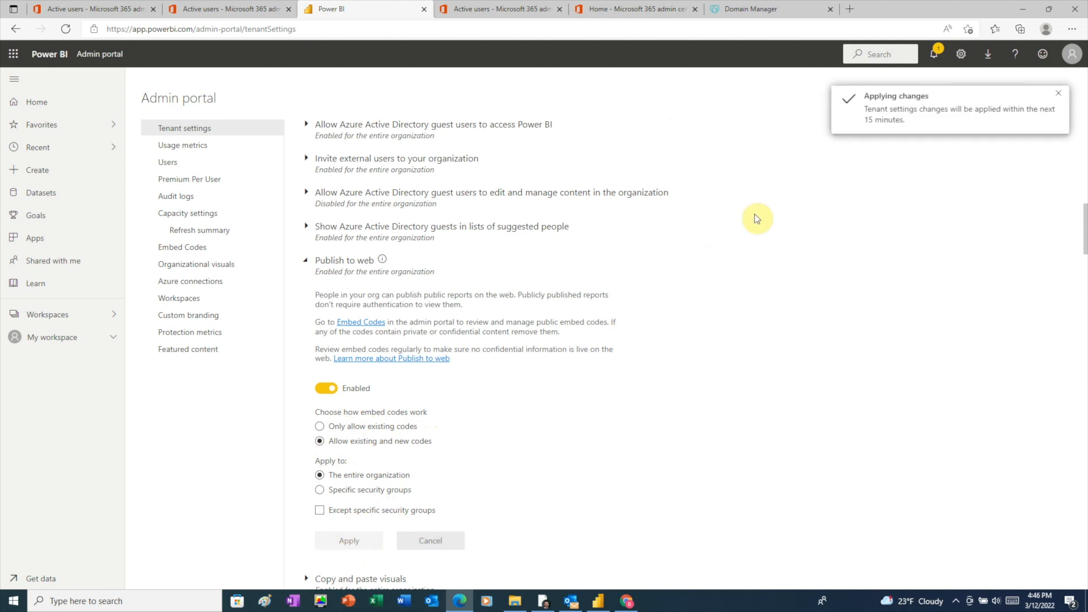
mouse_move(914, 126)
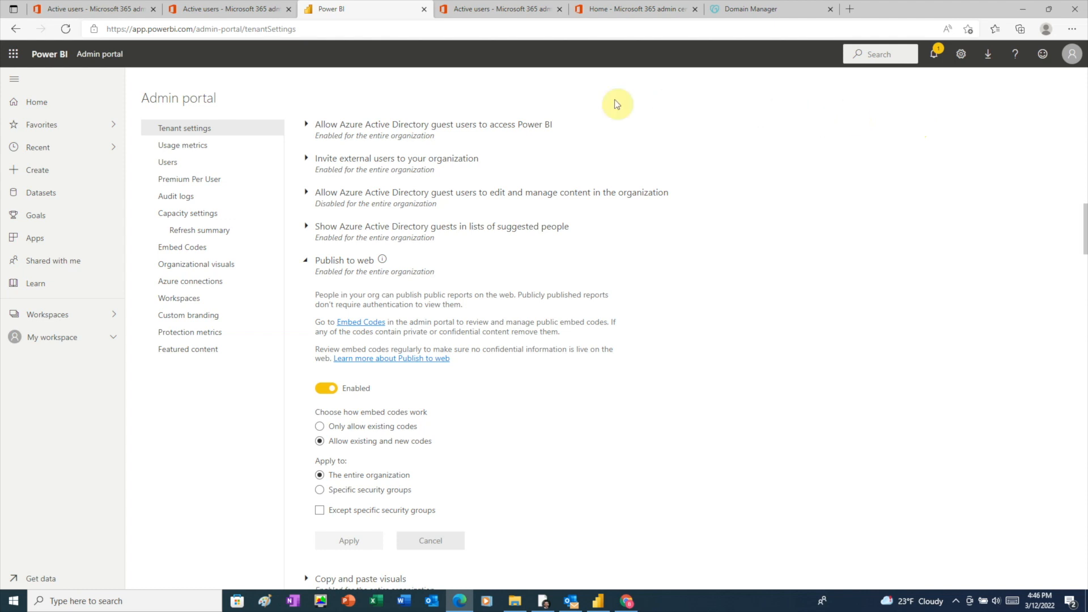
click(12, 54)
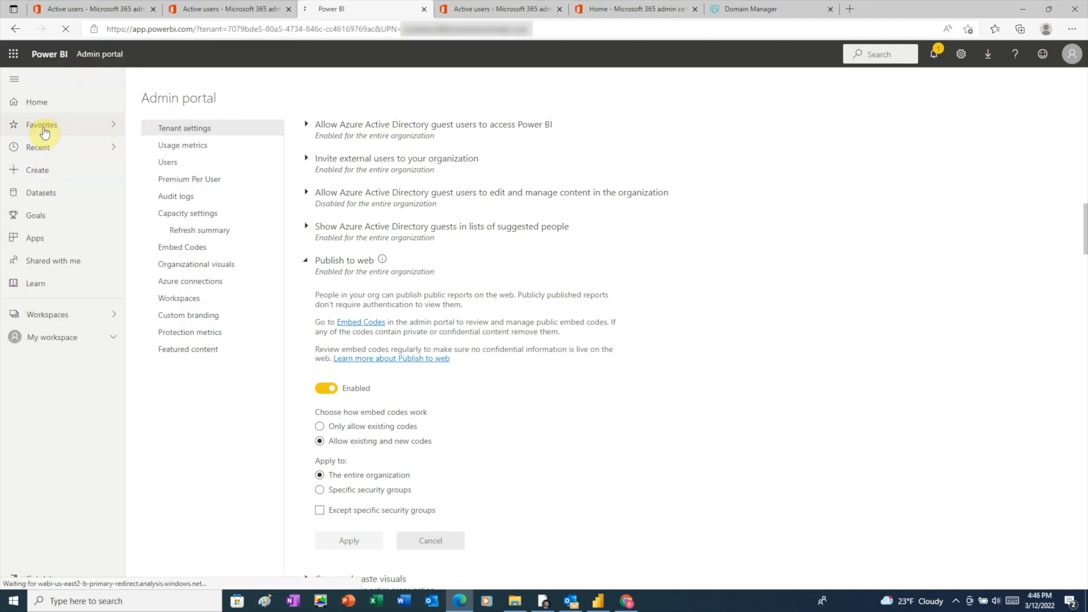
Reopen the expenses report, create its Publish to web embed code, and publish it
click(37, 102)
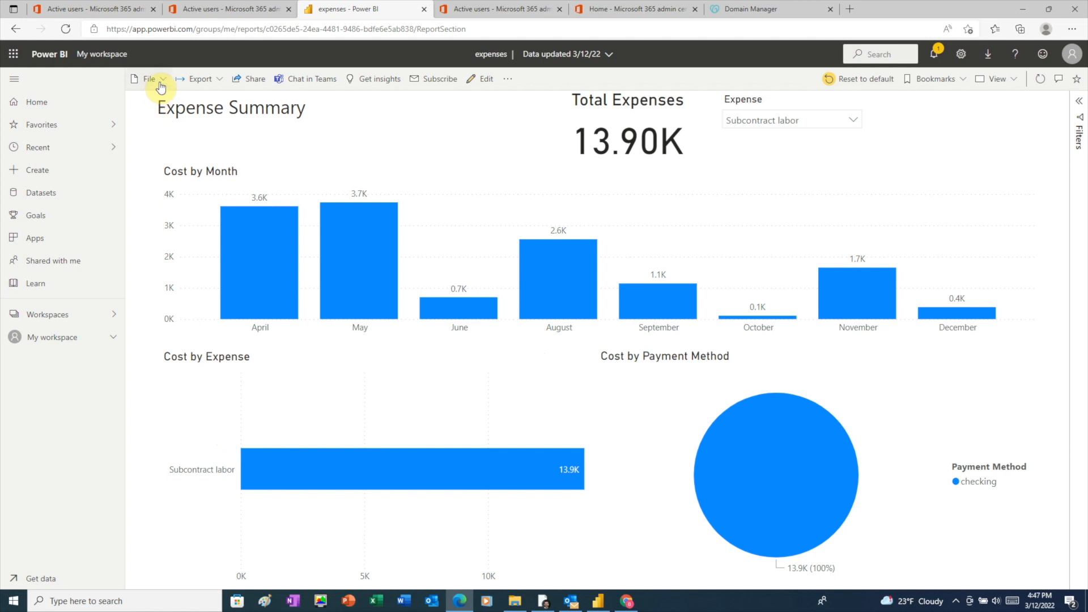
click(148, 78)
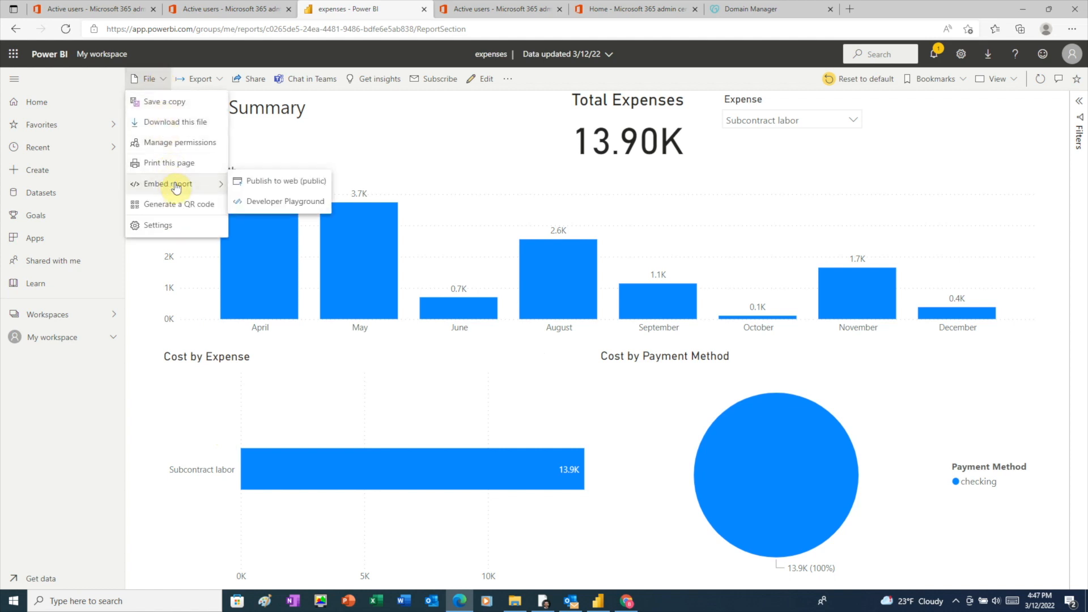
click(284, 180)
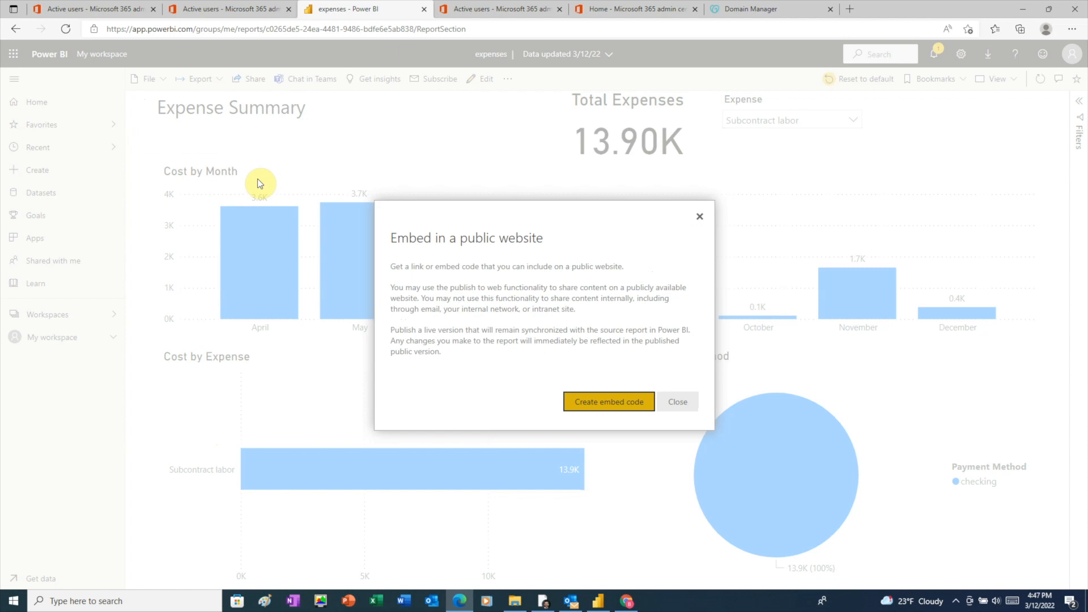
mouse_move(532, 330)
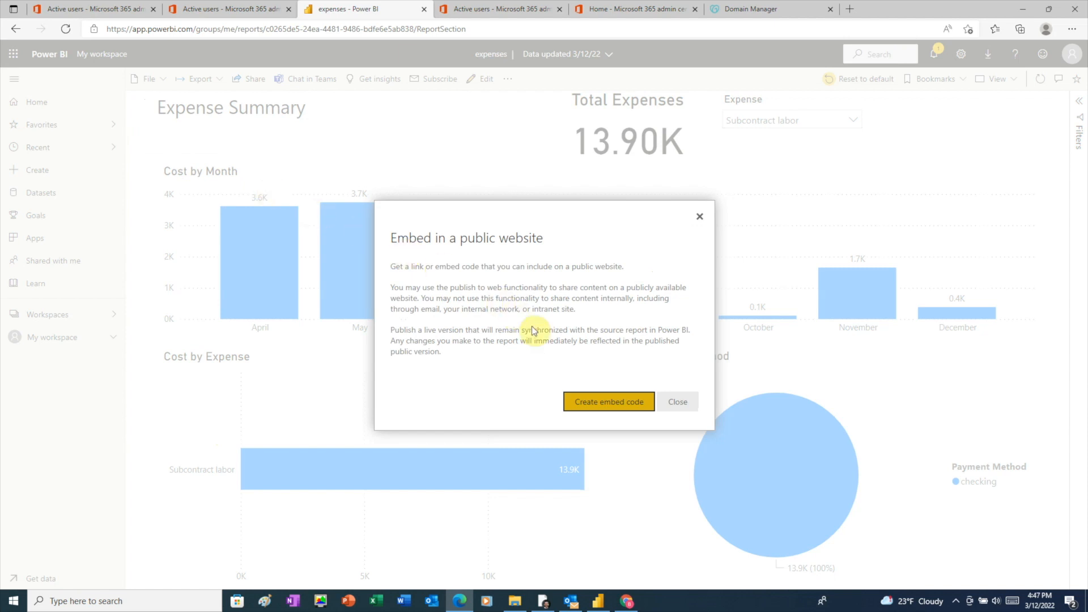
click(608, 401)
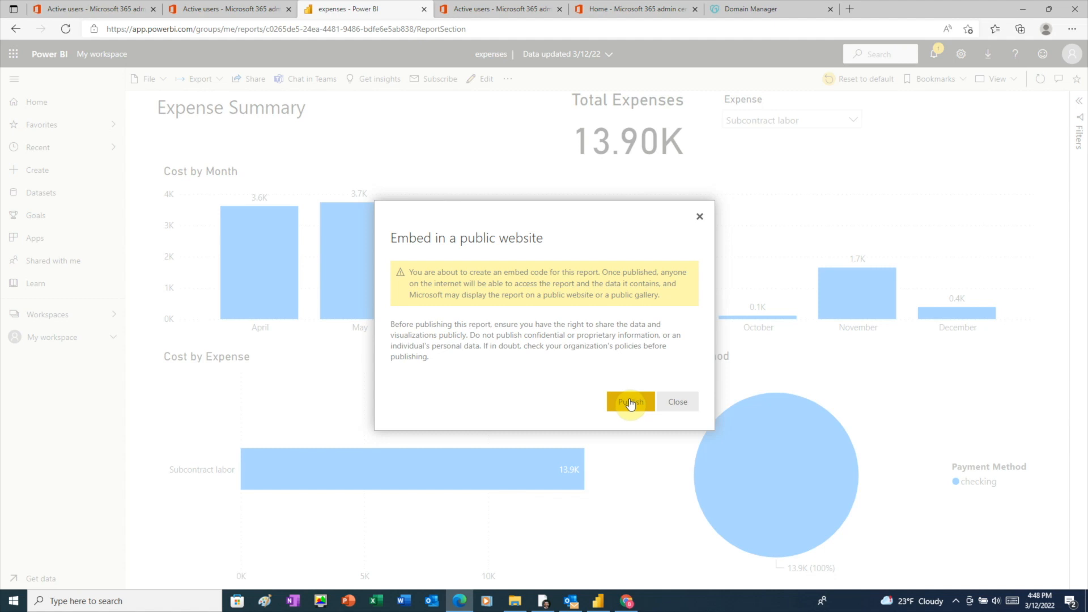
click(630, 401)
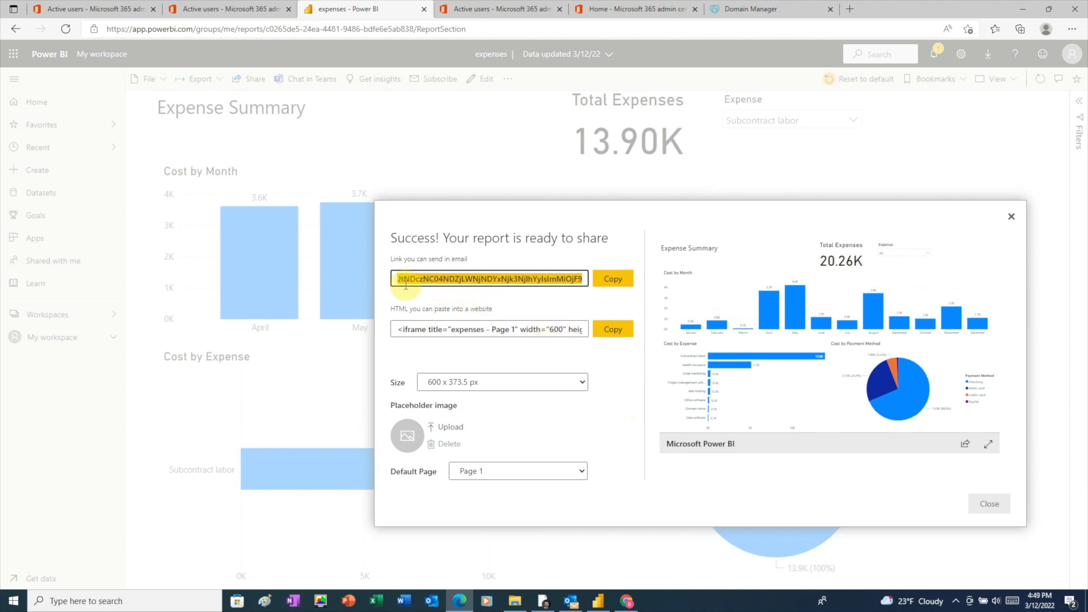
Copy the public share link, select the iframe code, and keep the 600 x 373.5 px size
click(612, 278)
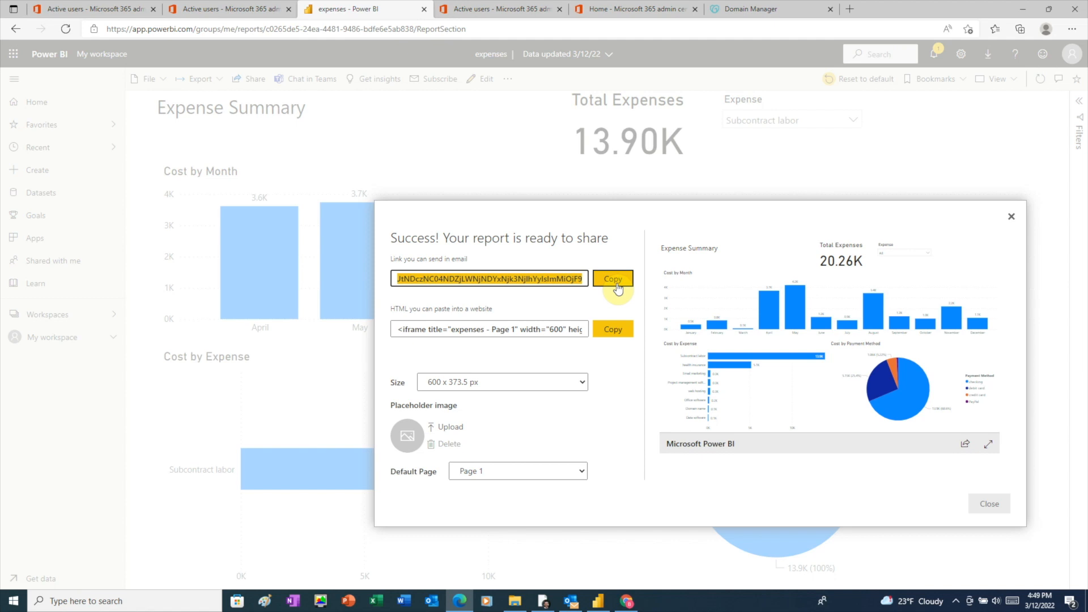
click(612, 279)
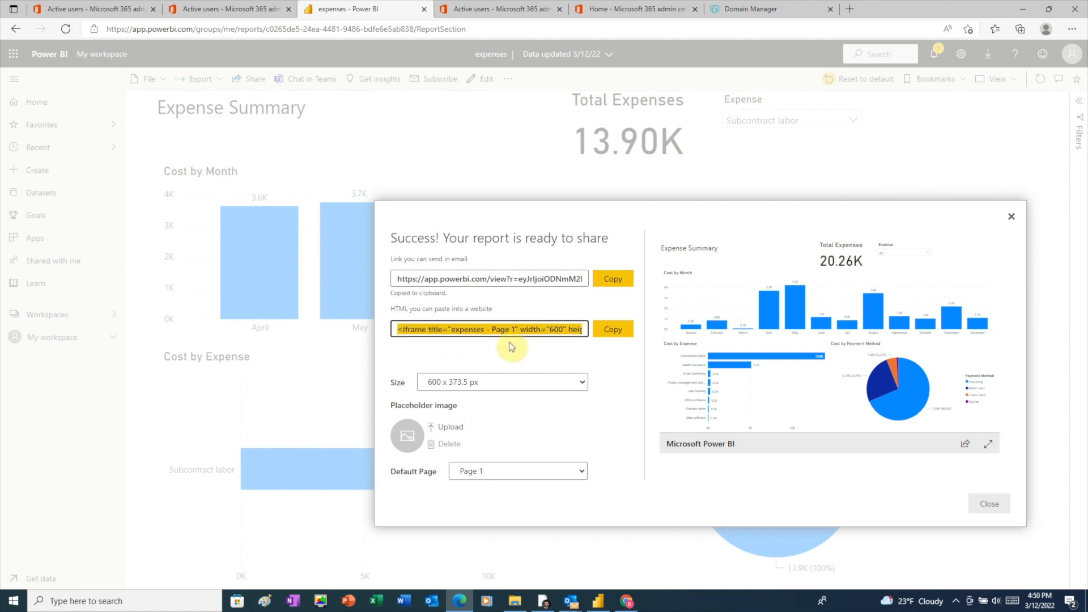
click(581, 381)
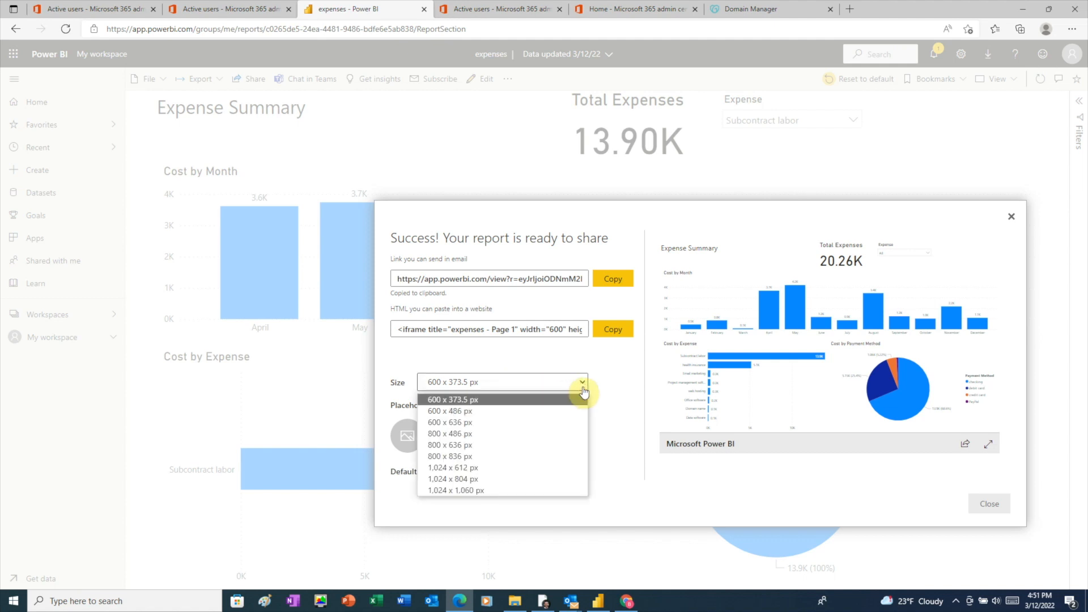
click(451, 399)
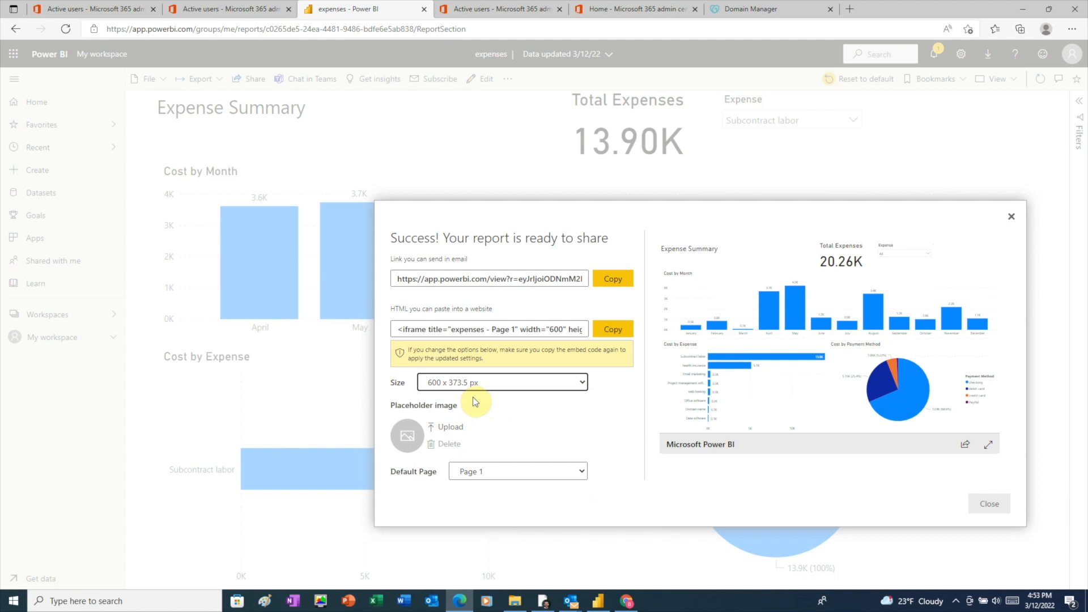